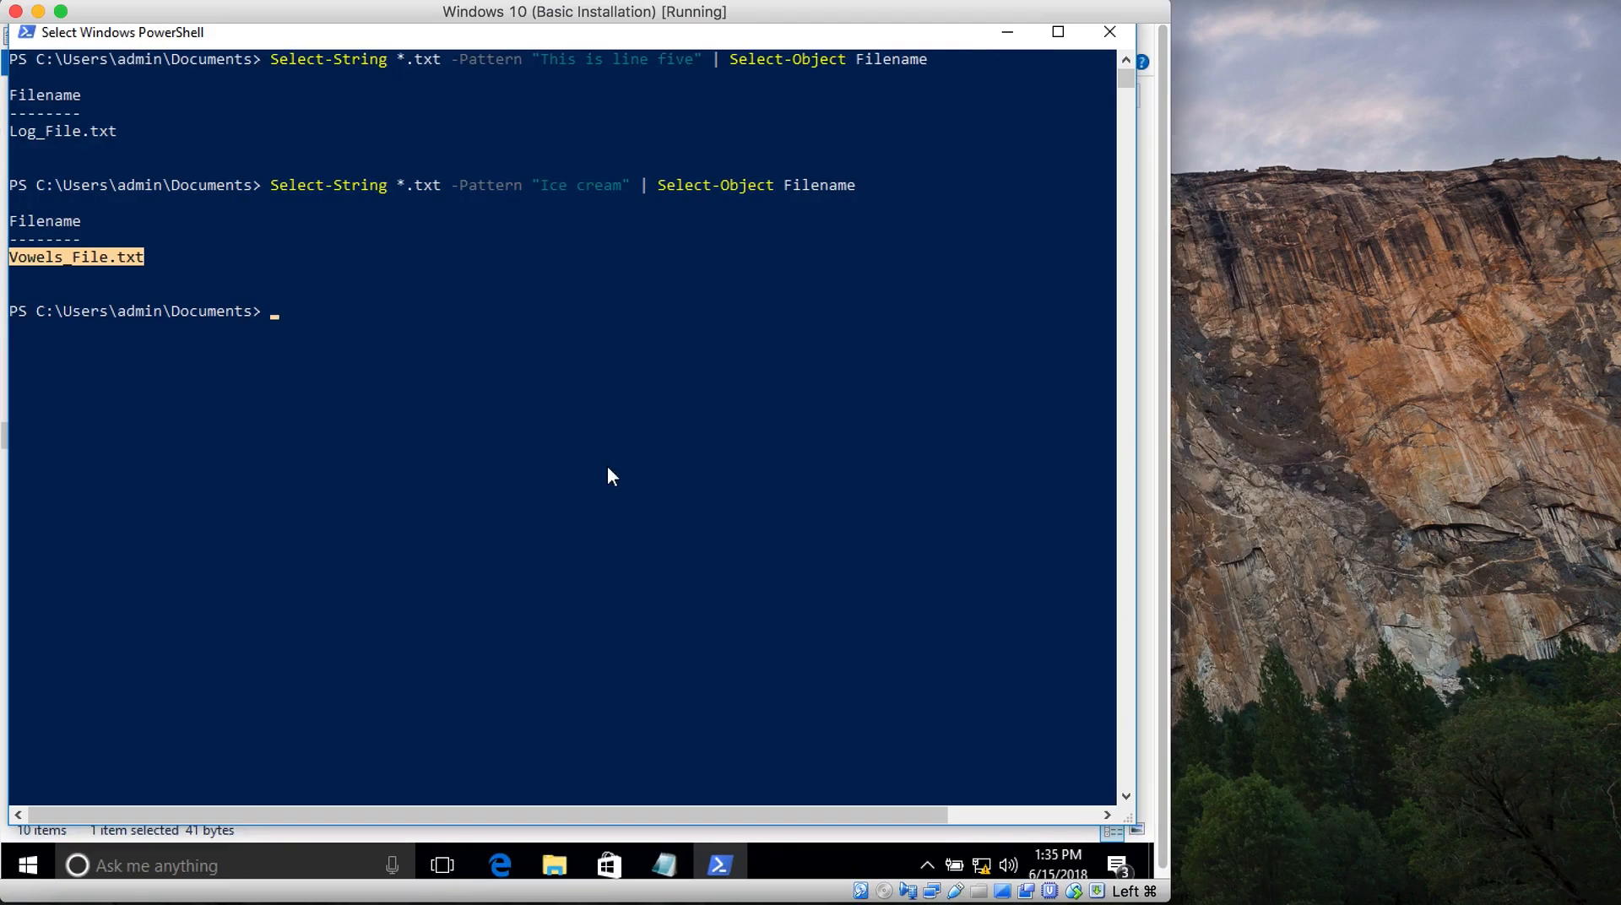
mouse_move(566, 361)
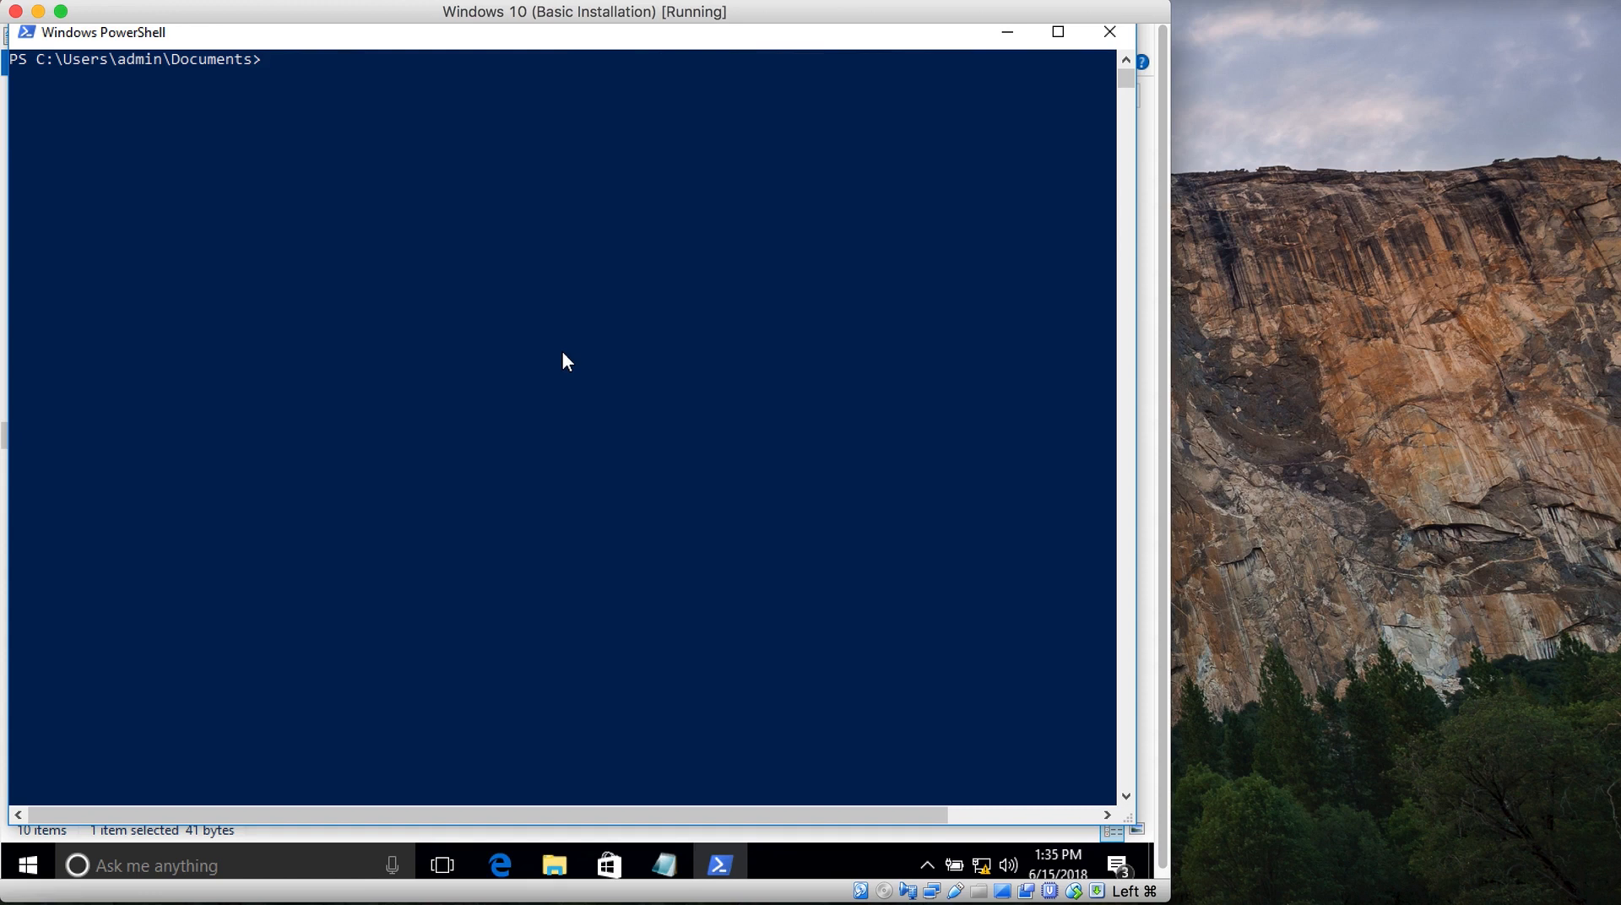
Start powershell_script.ps1 with the assignment '$dataFile ='
click(554, 866)
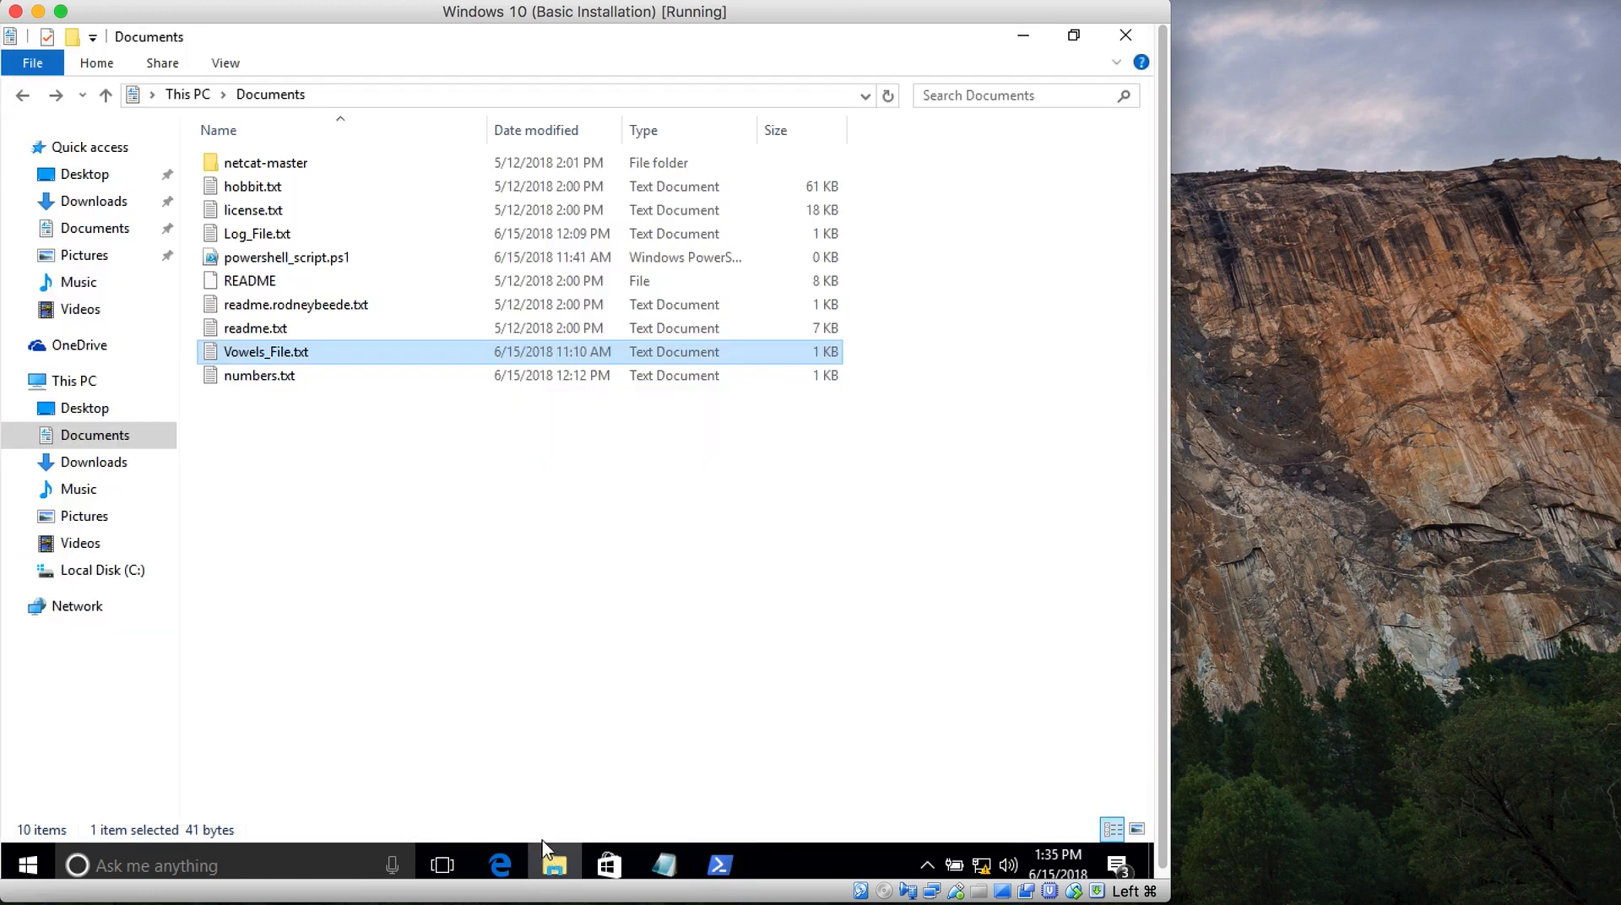
mouse_move(278, 264)
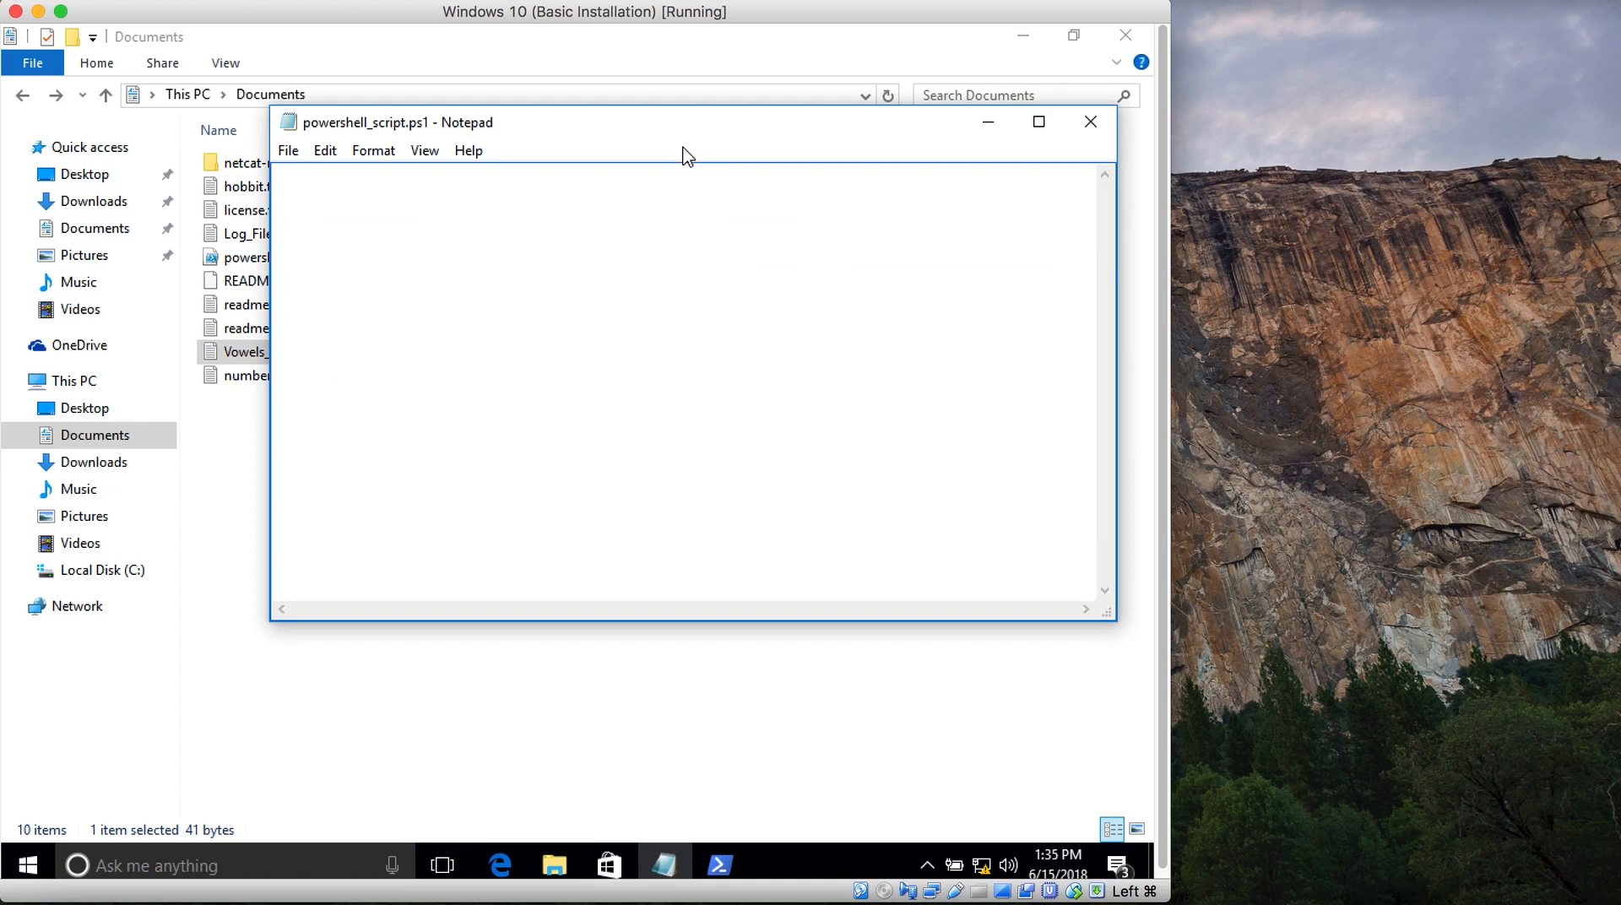
text($)
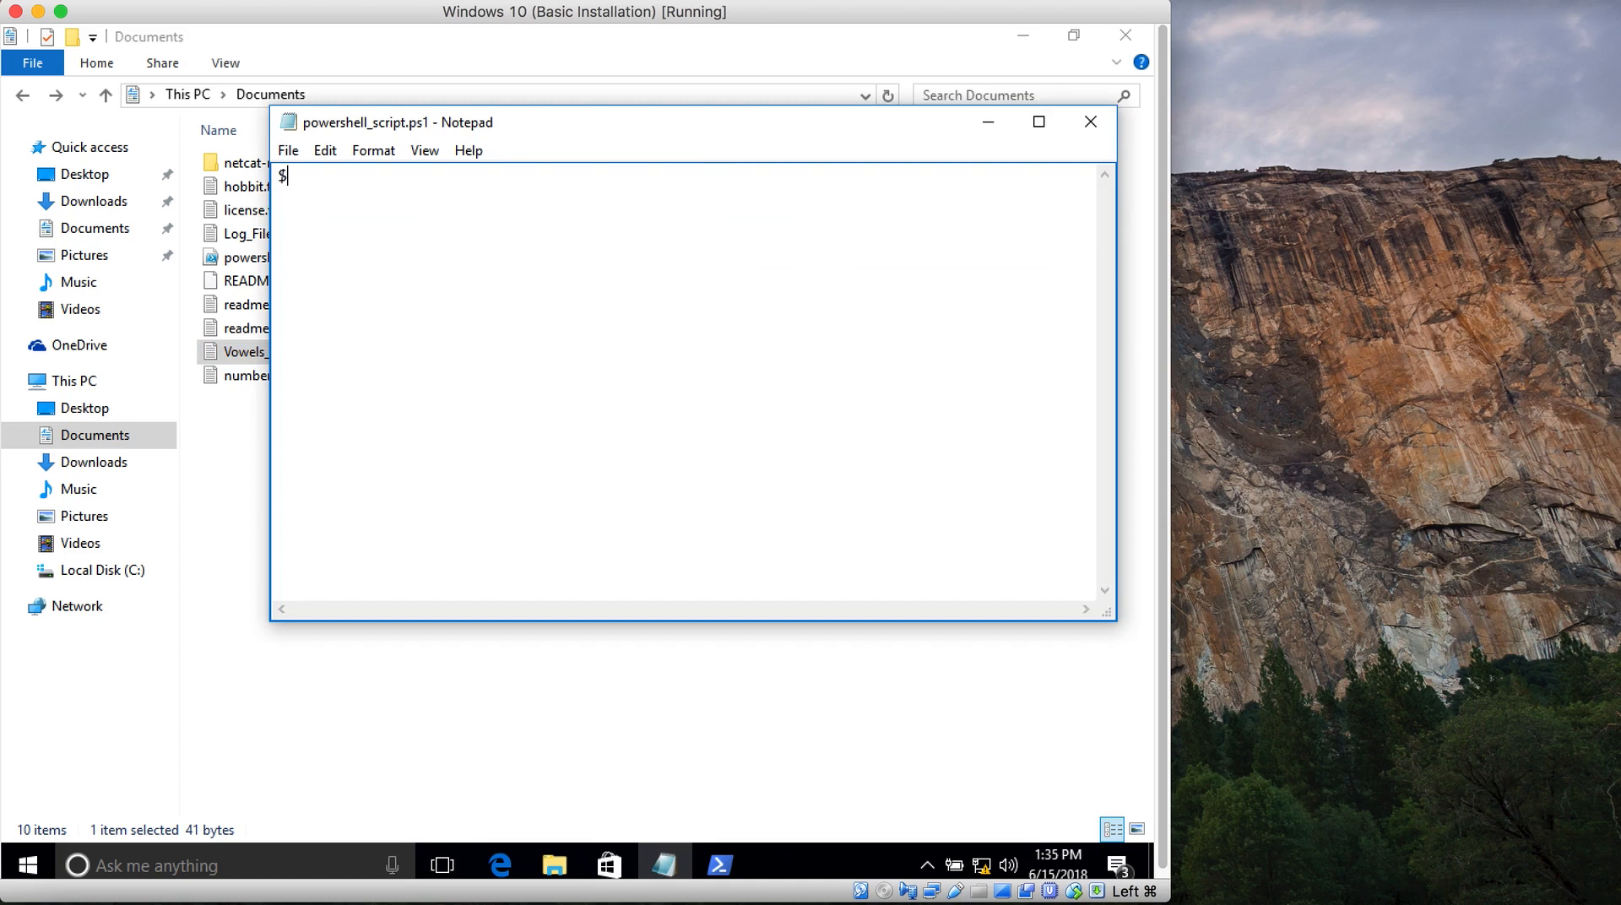
text(d)
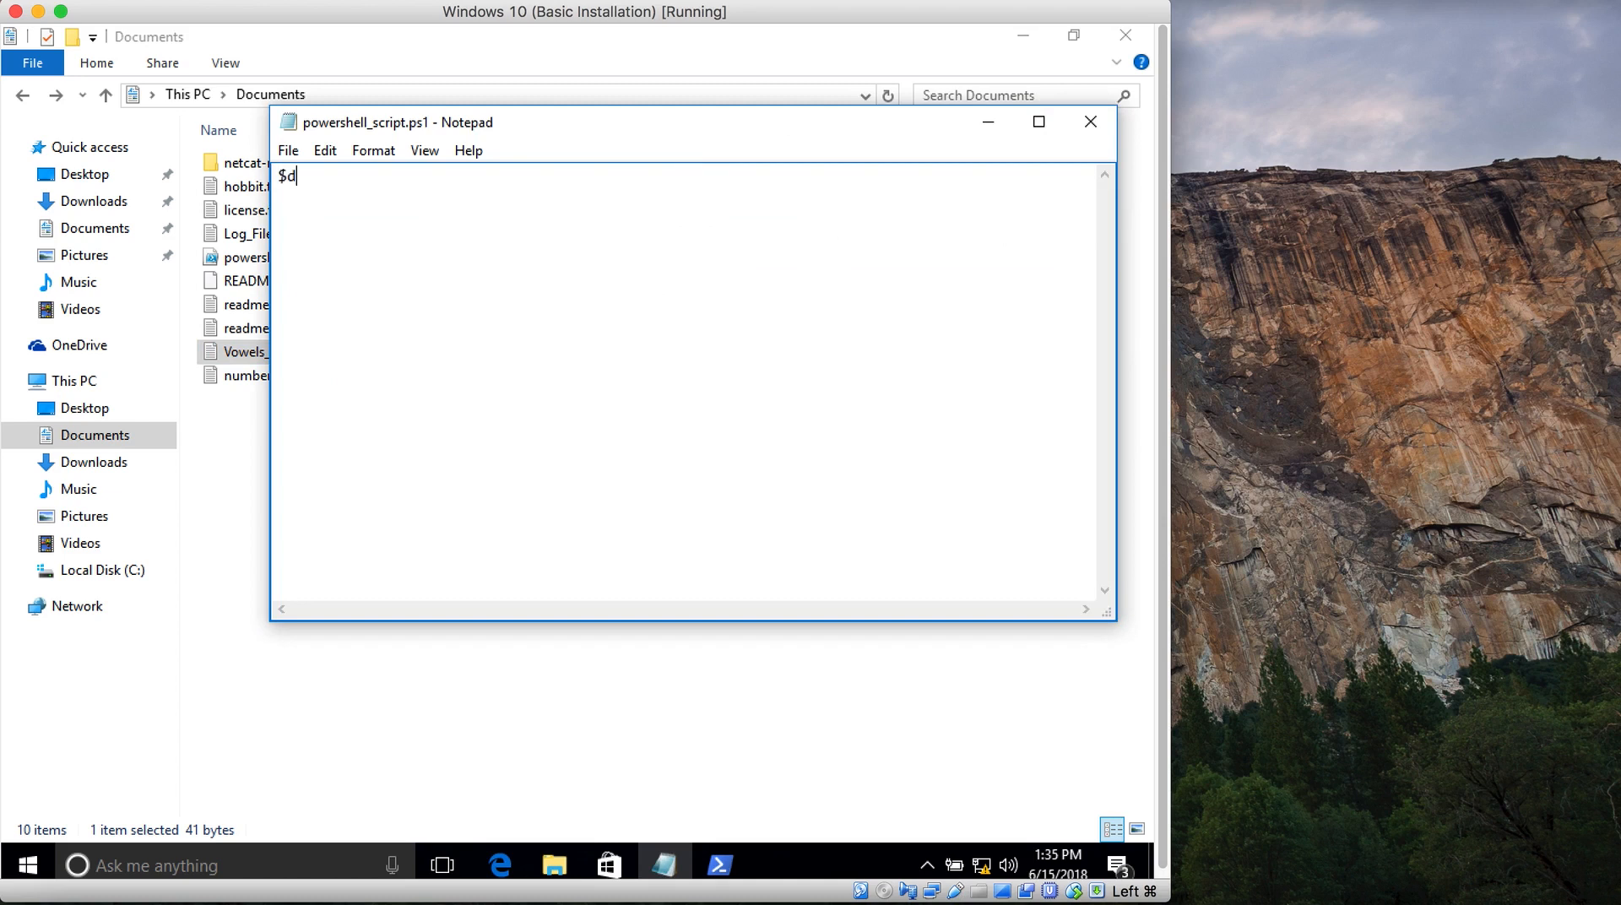
text(ataFi)
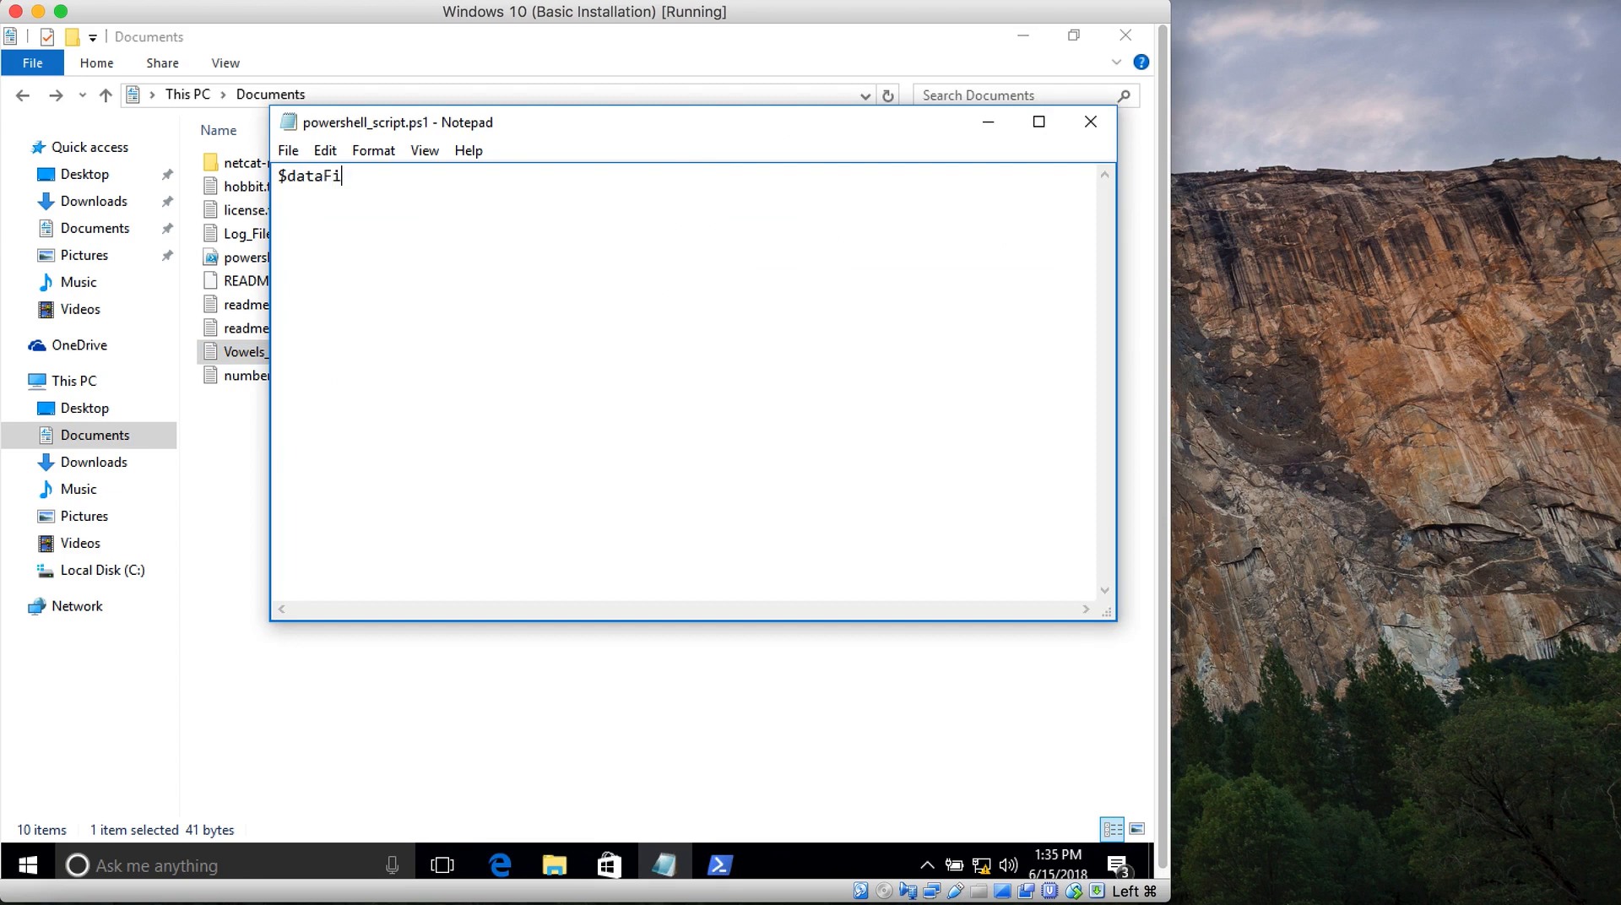
text(le =)
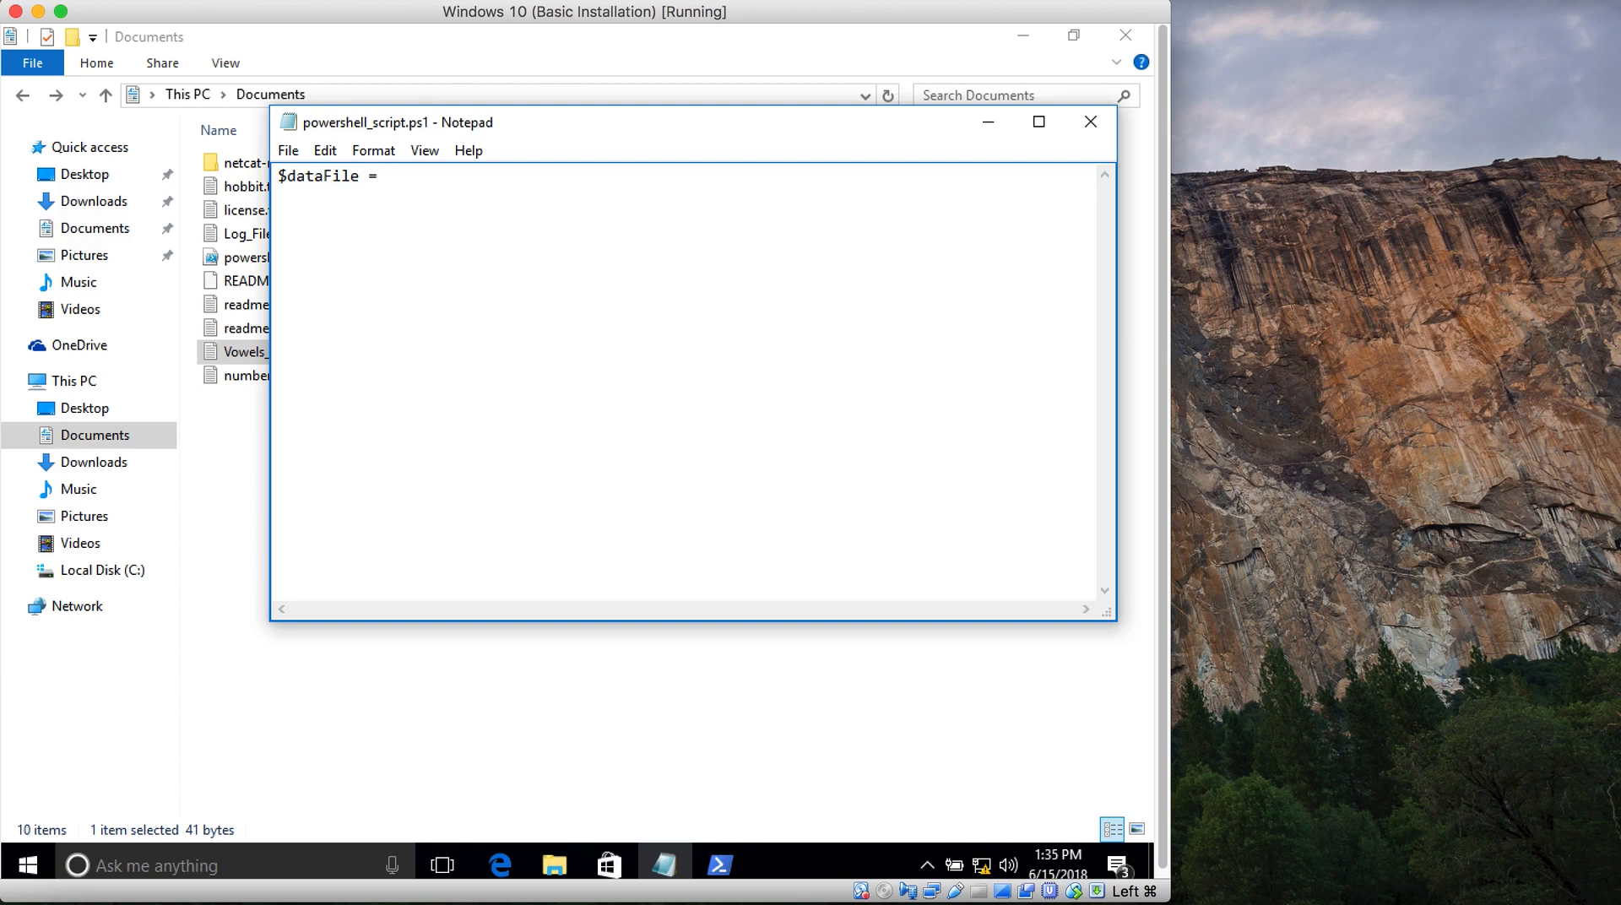
Append Get-Content C:\Users\admin\Documents\, checking Log_File.txt before closing its preview
text(Get-Content)
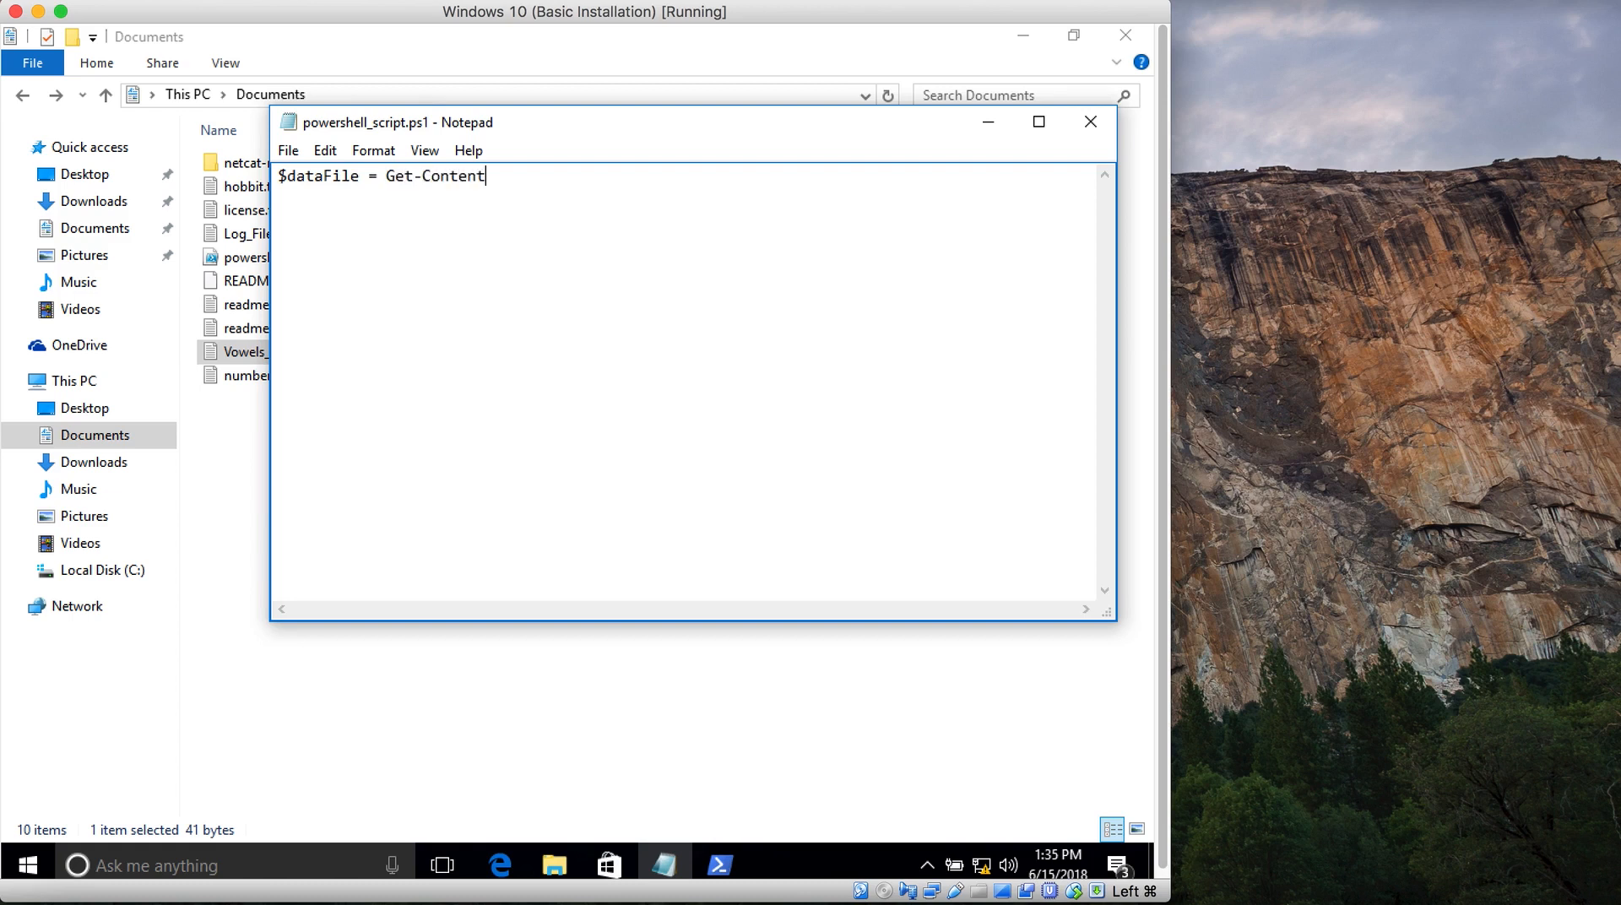
text(C:\Us)
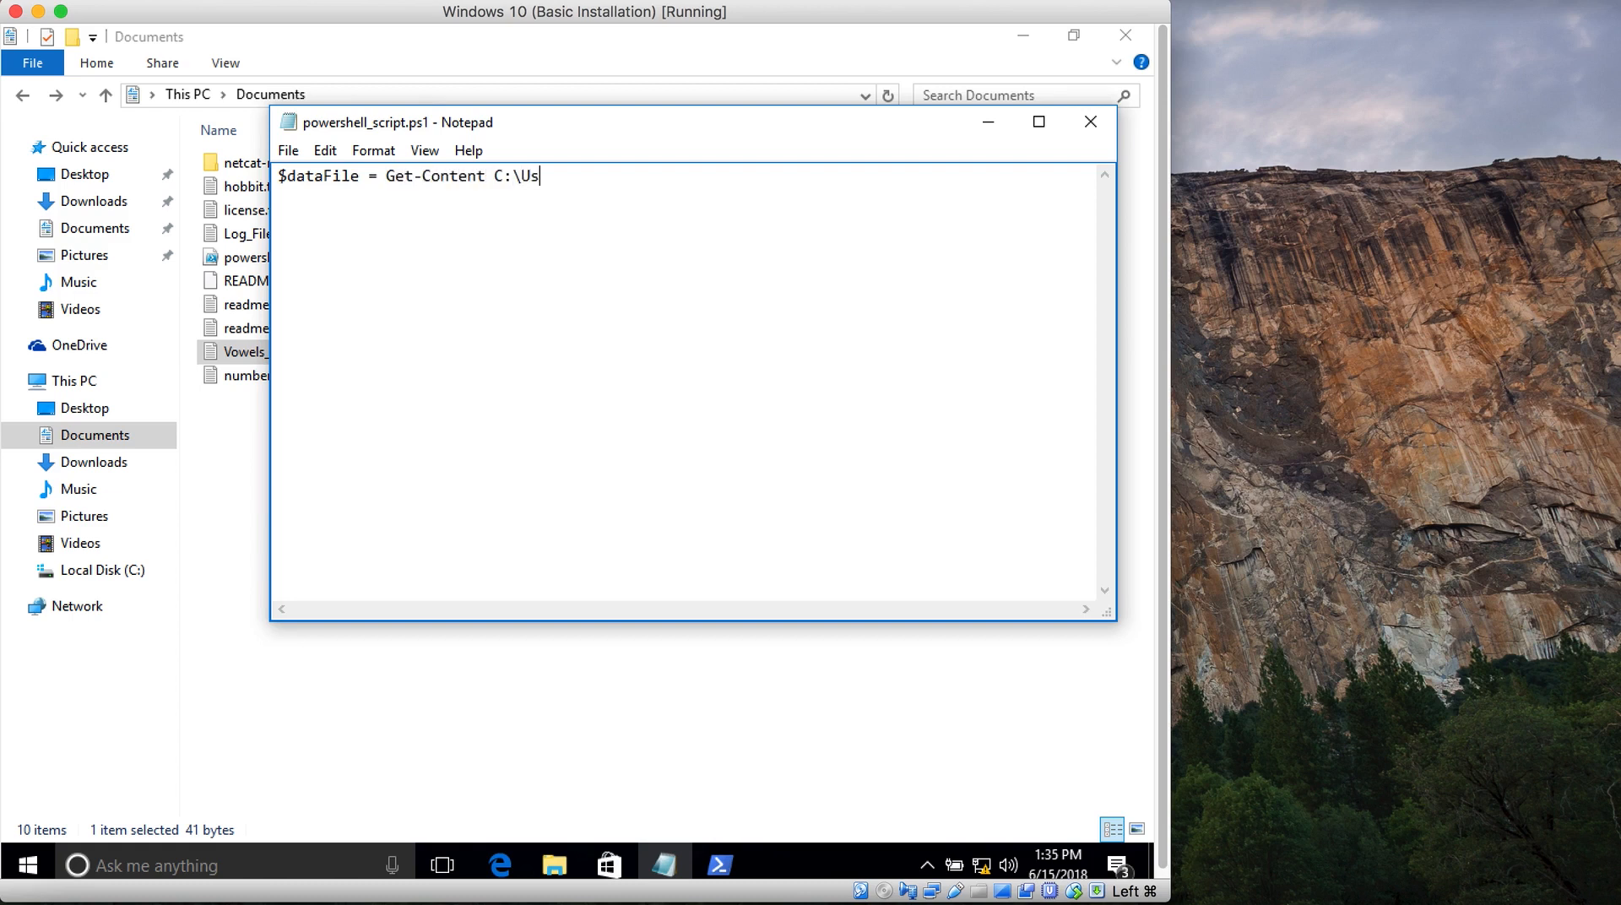
text(ers\admin)
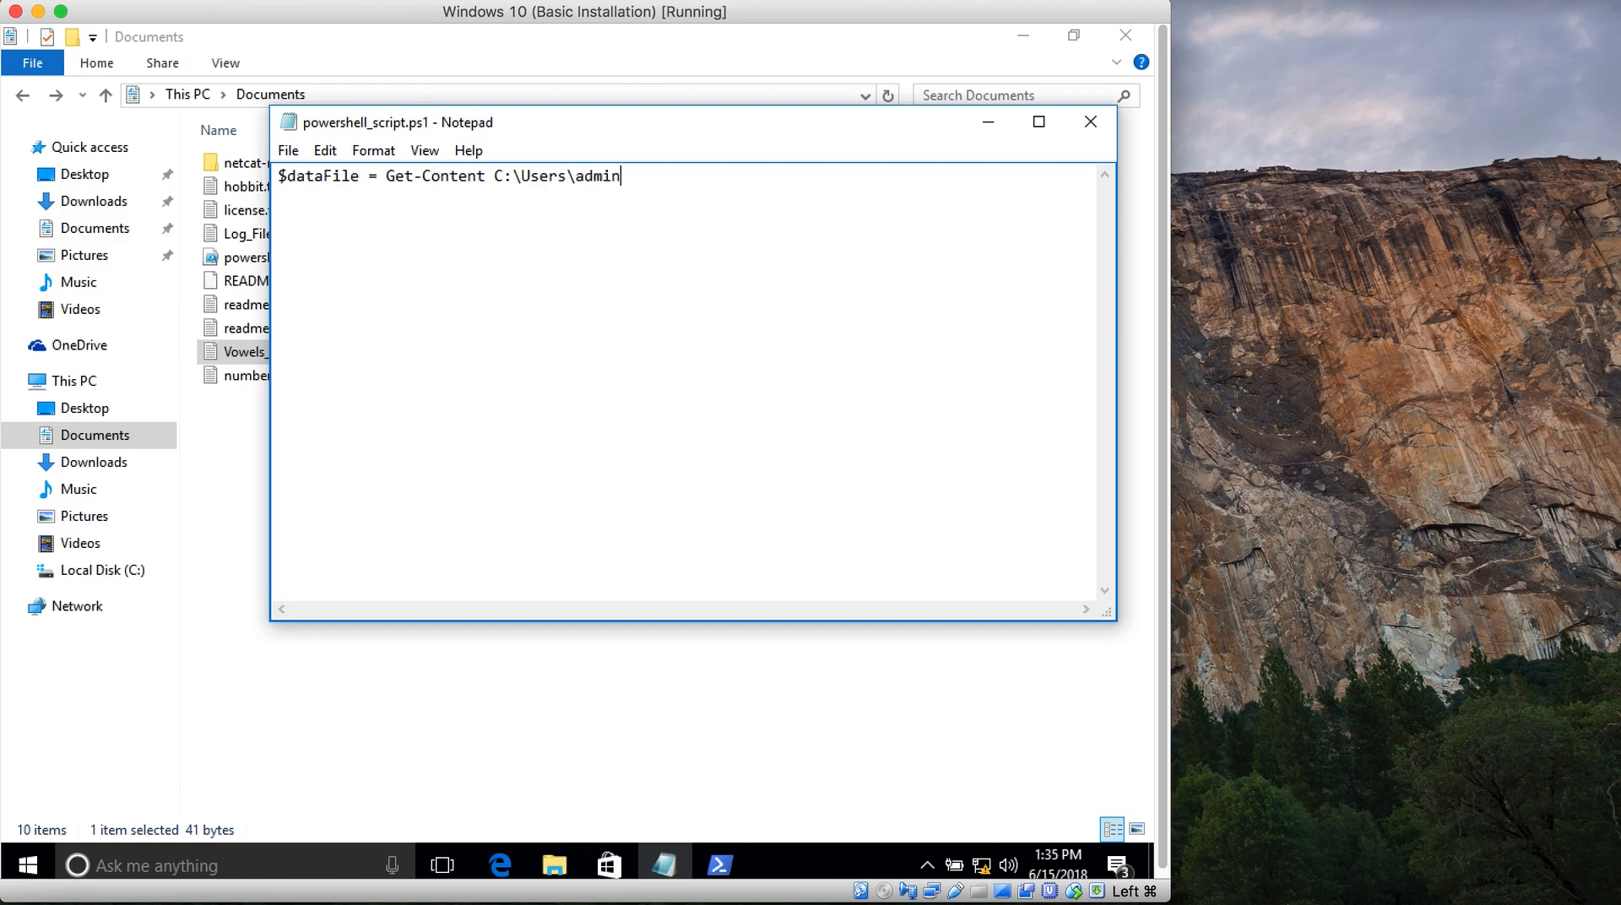
text(\Document)
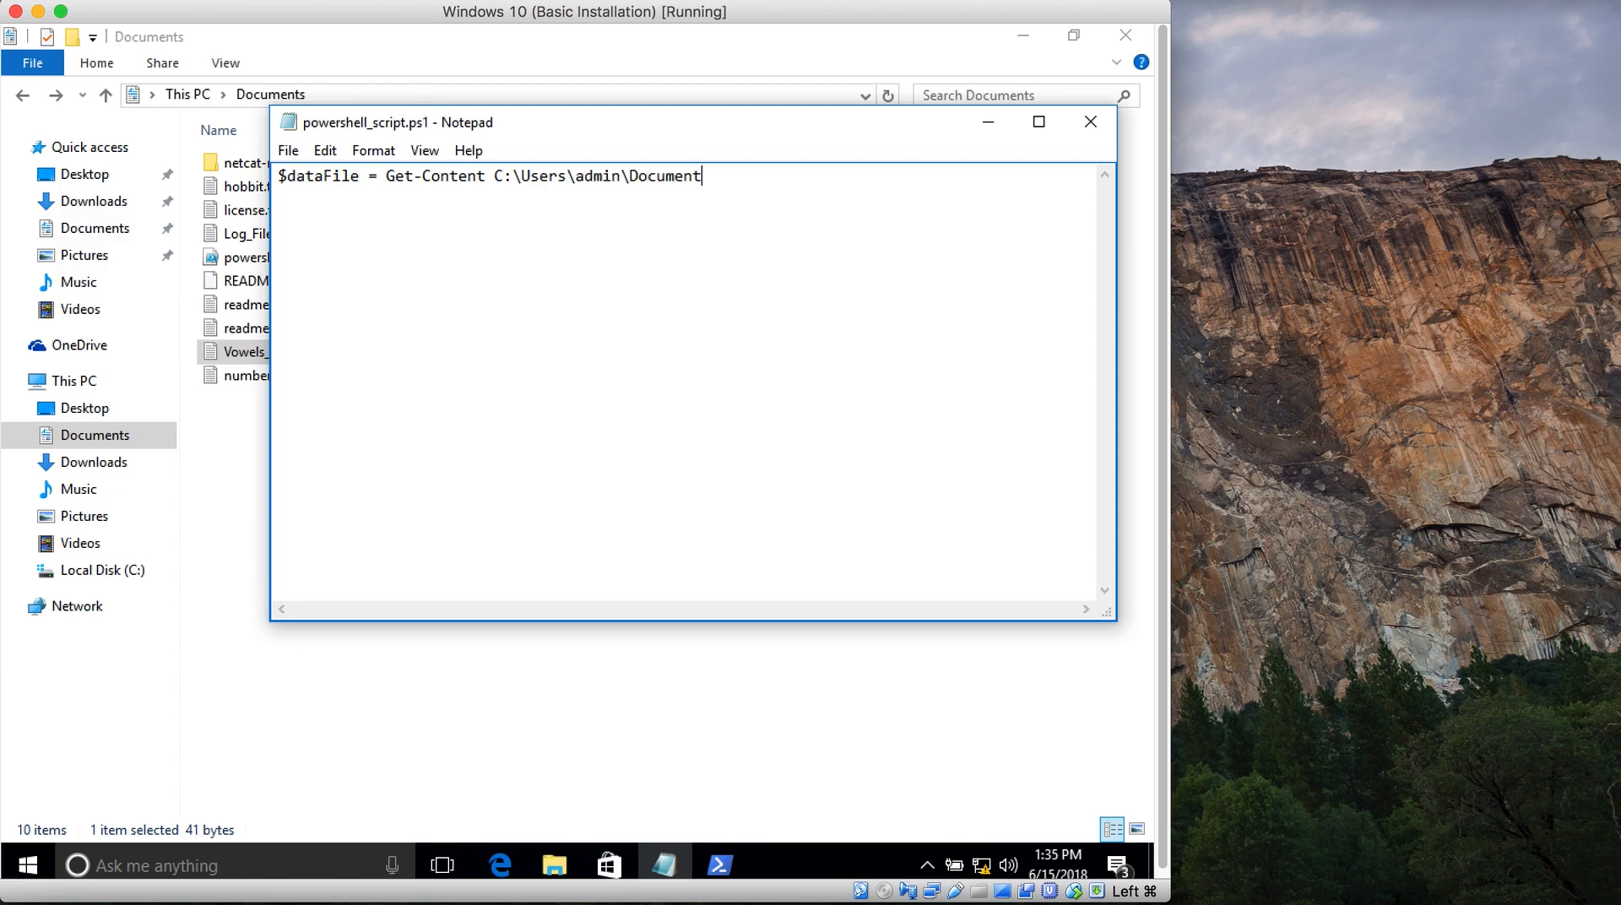
text(s\)
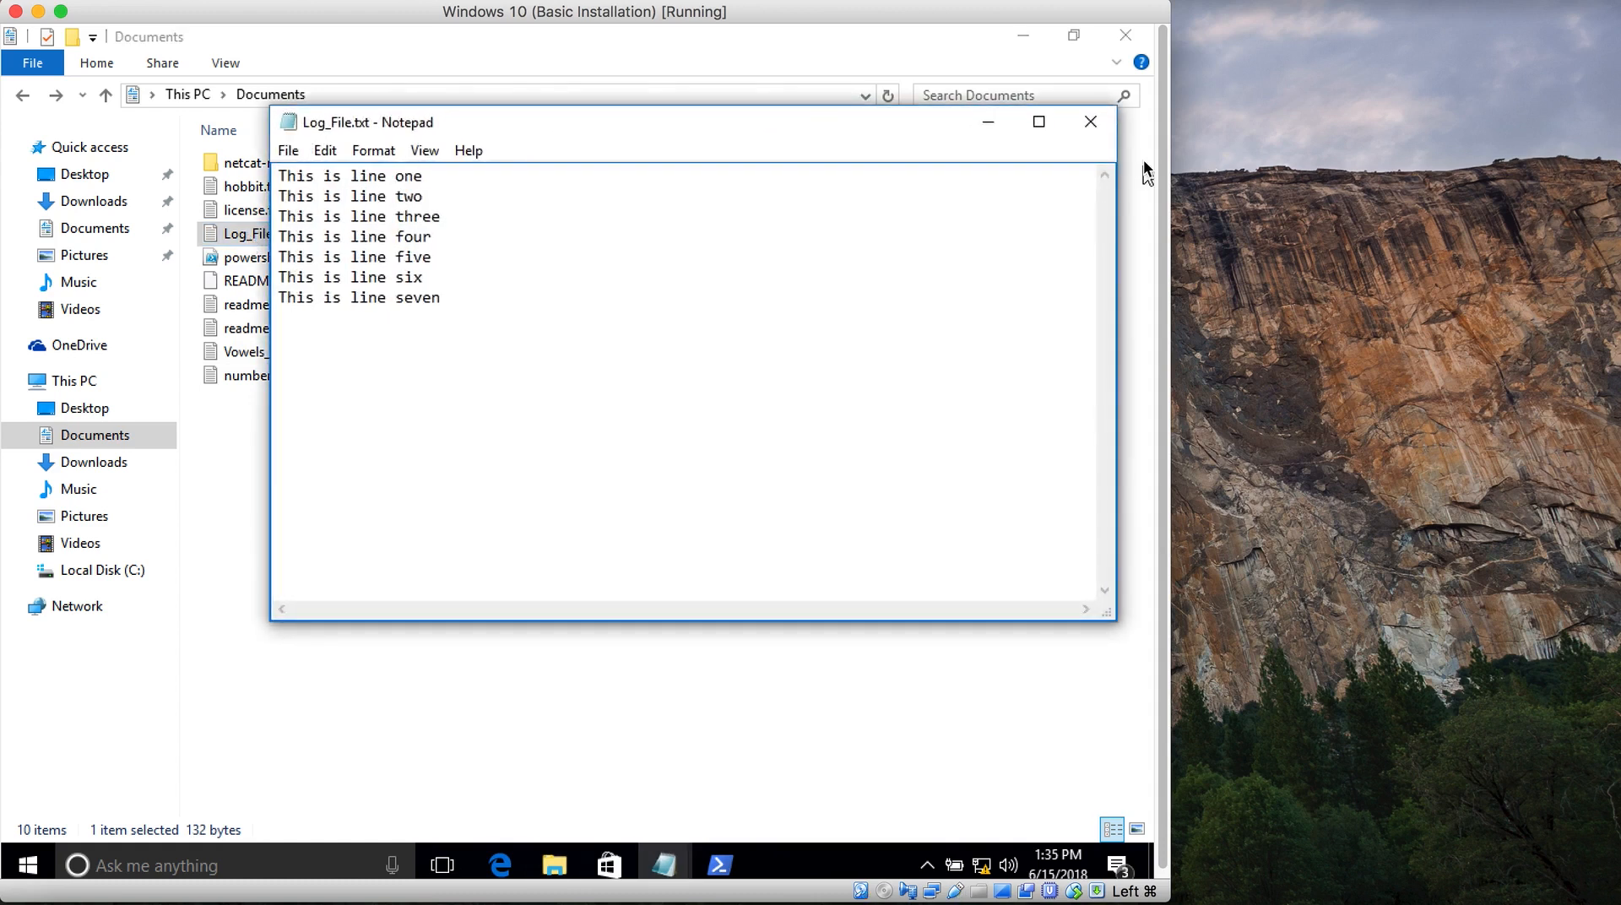
click(1090, 122)
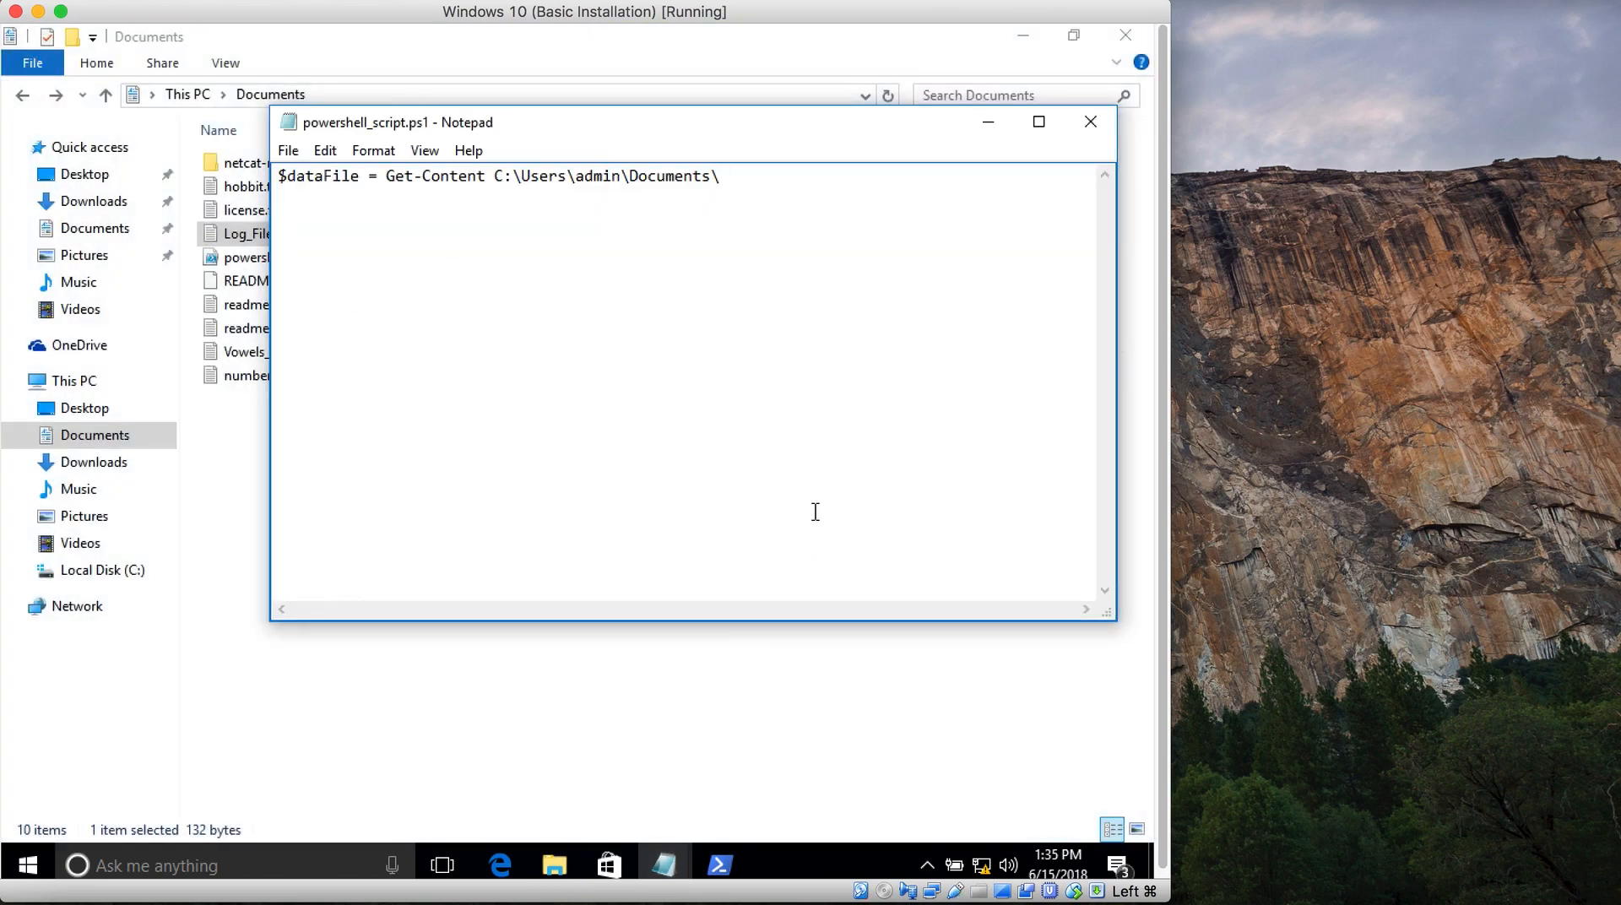
End the path with Log_file.txt, wrap it in double quotes, and begin typing foreach
text(Log_file.)
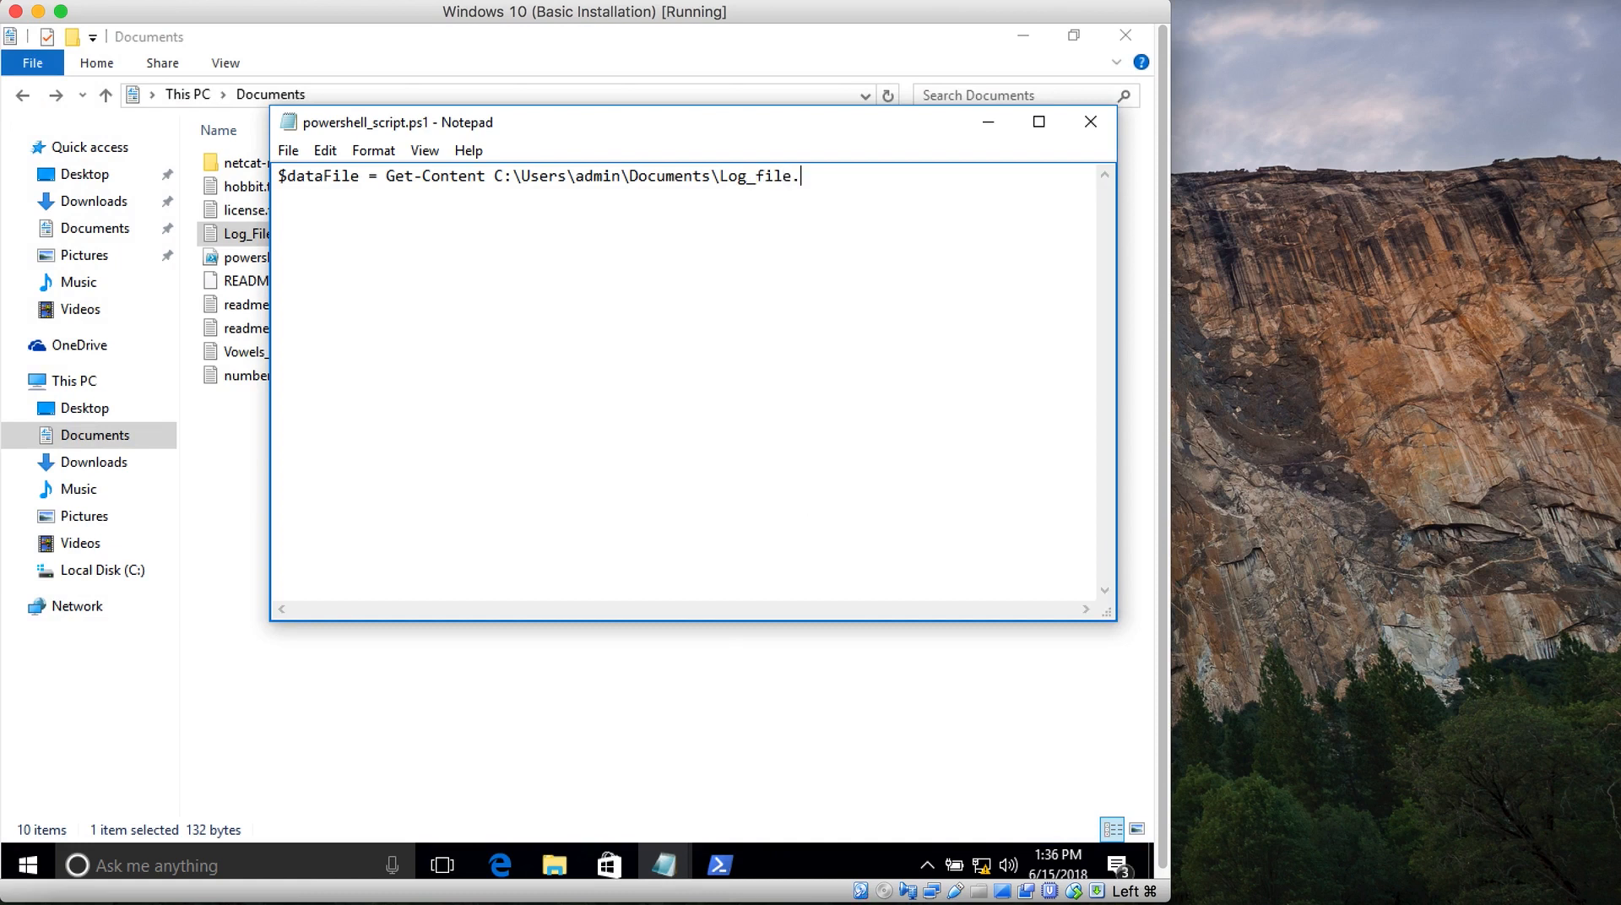
text(txt)
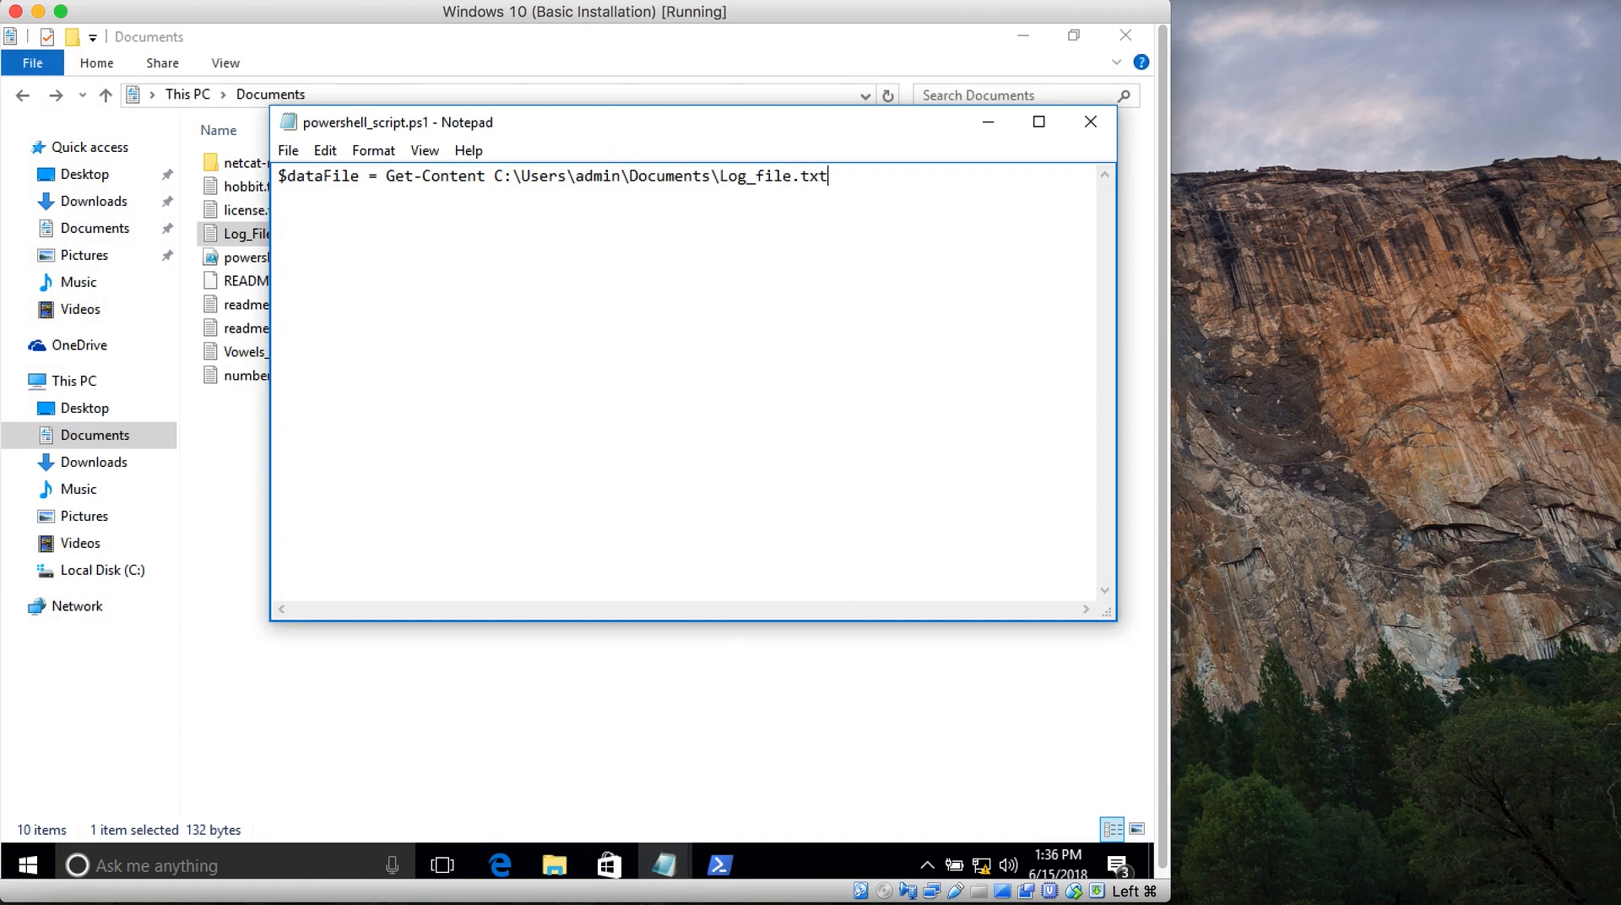
text(")
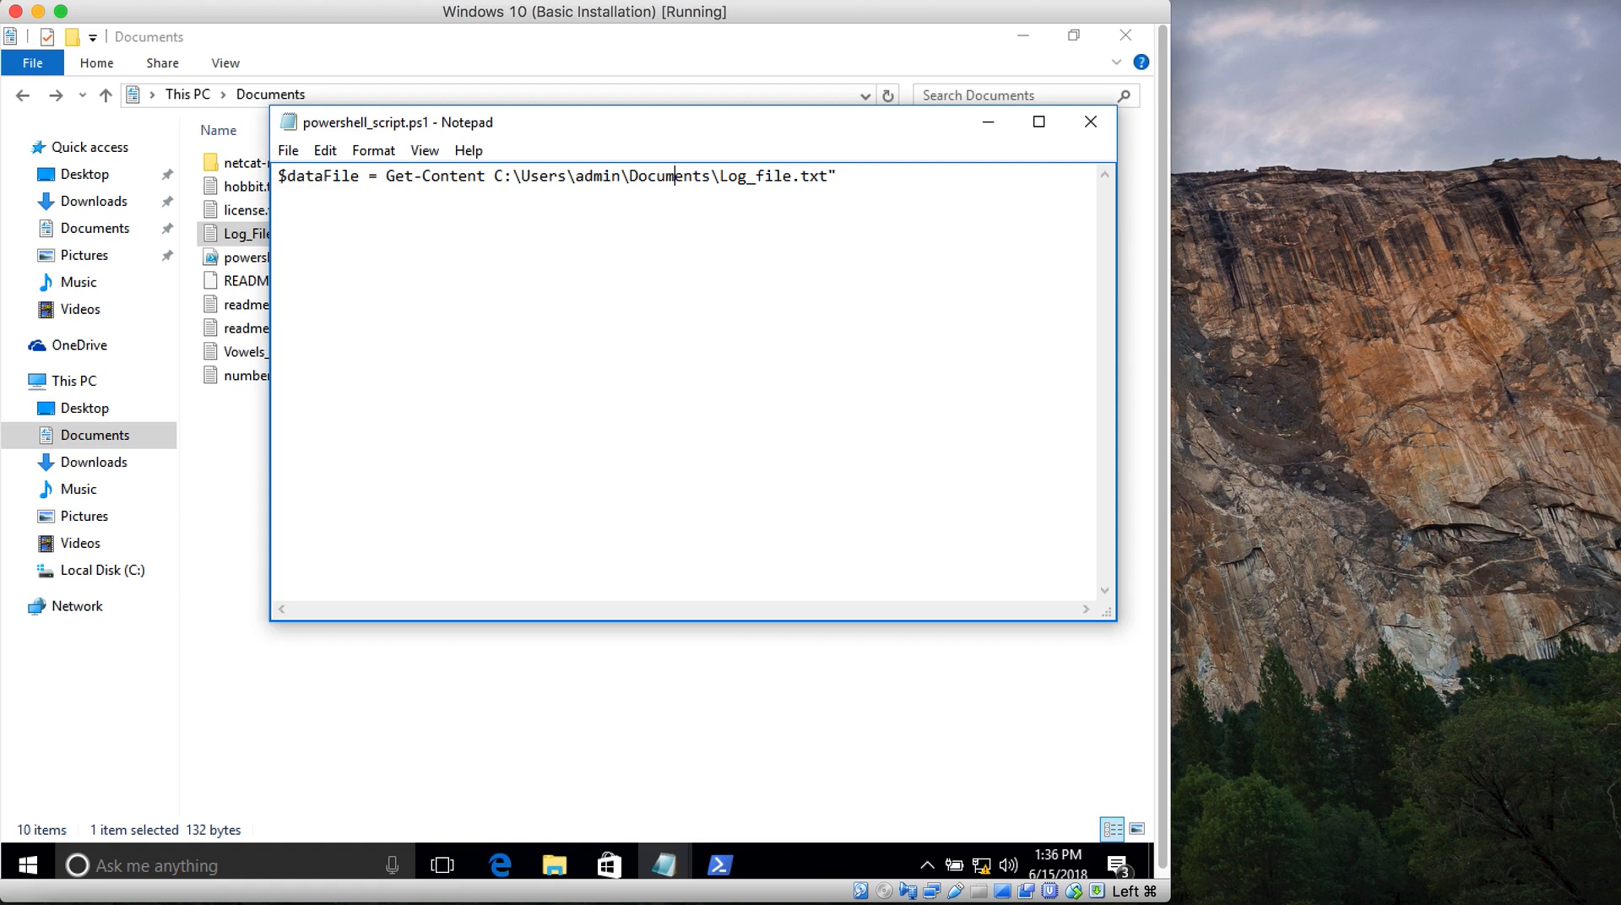
text(")
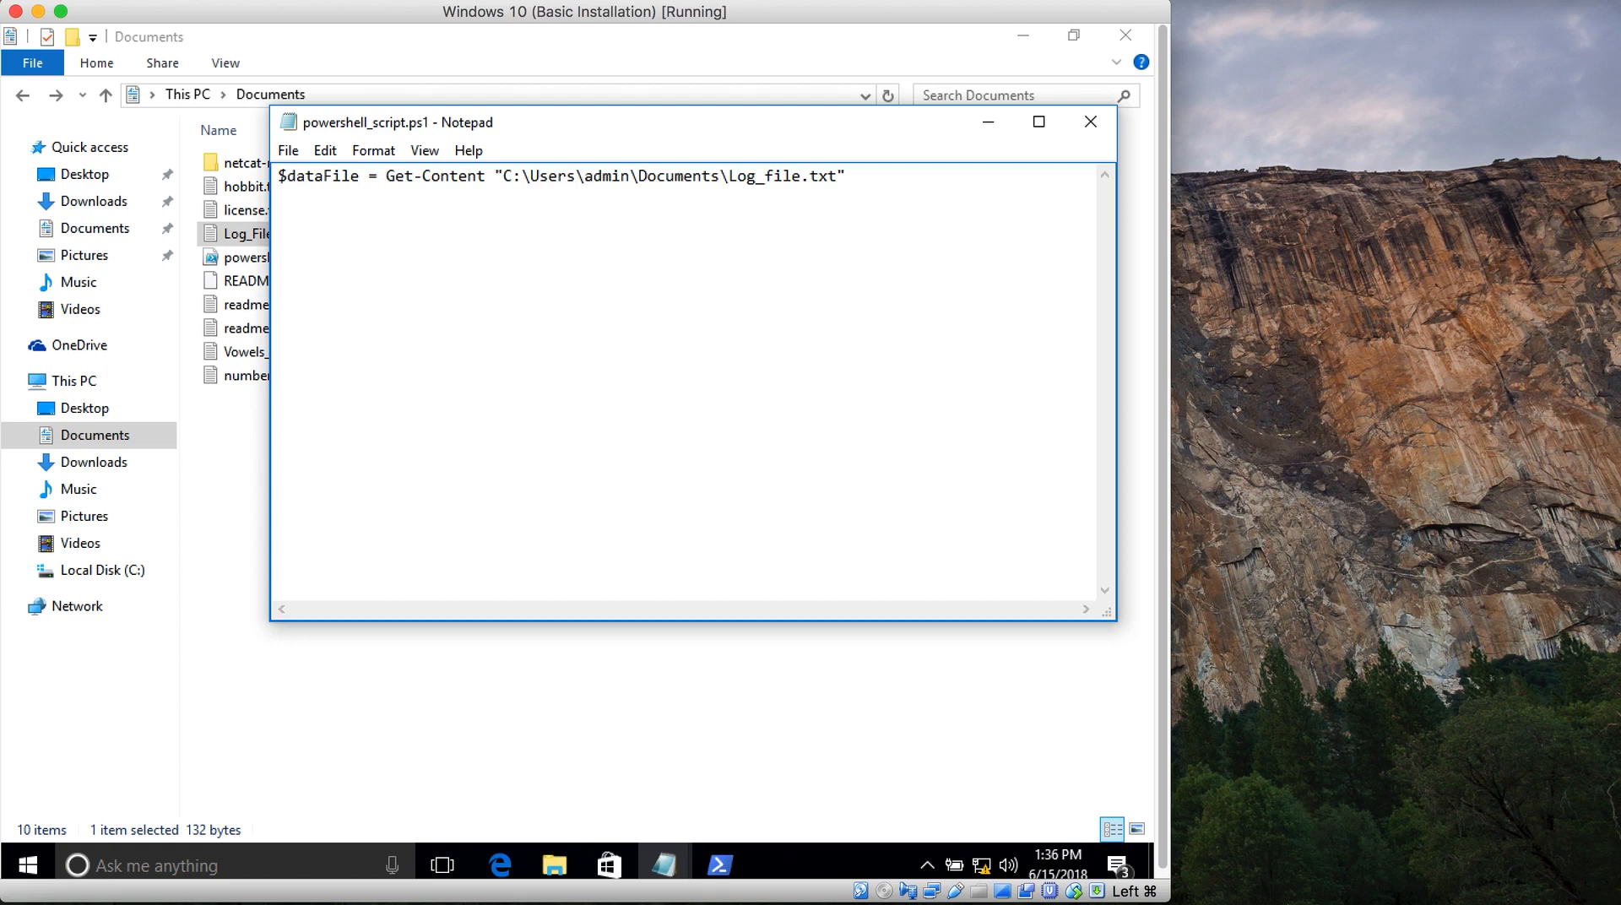
text(foreach ()
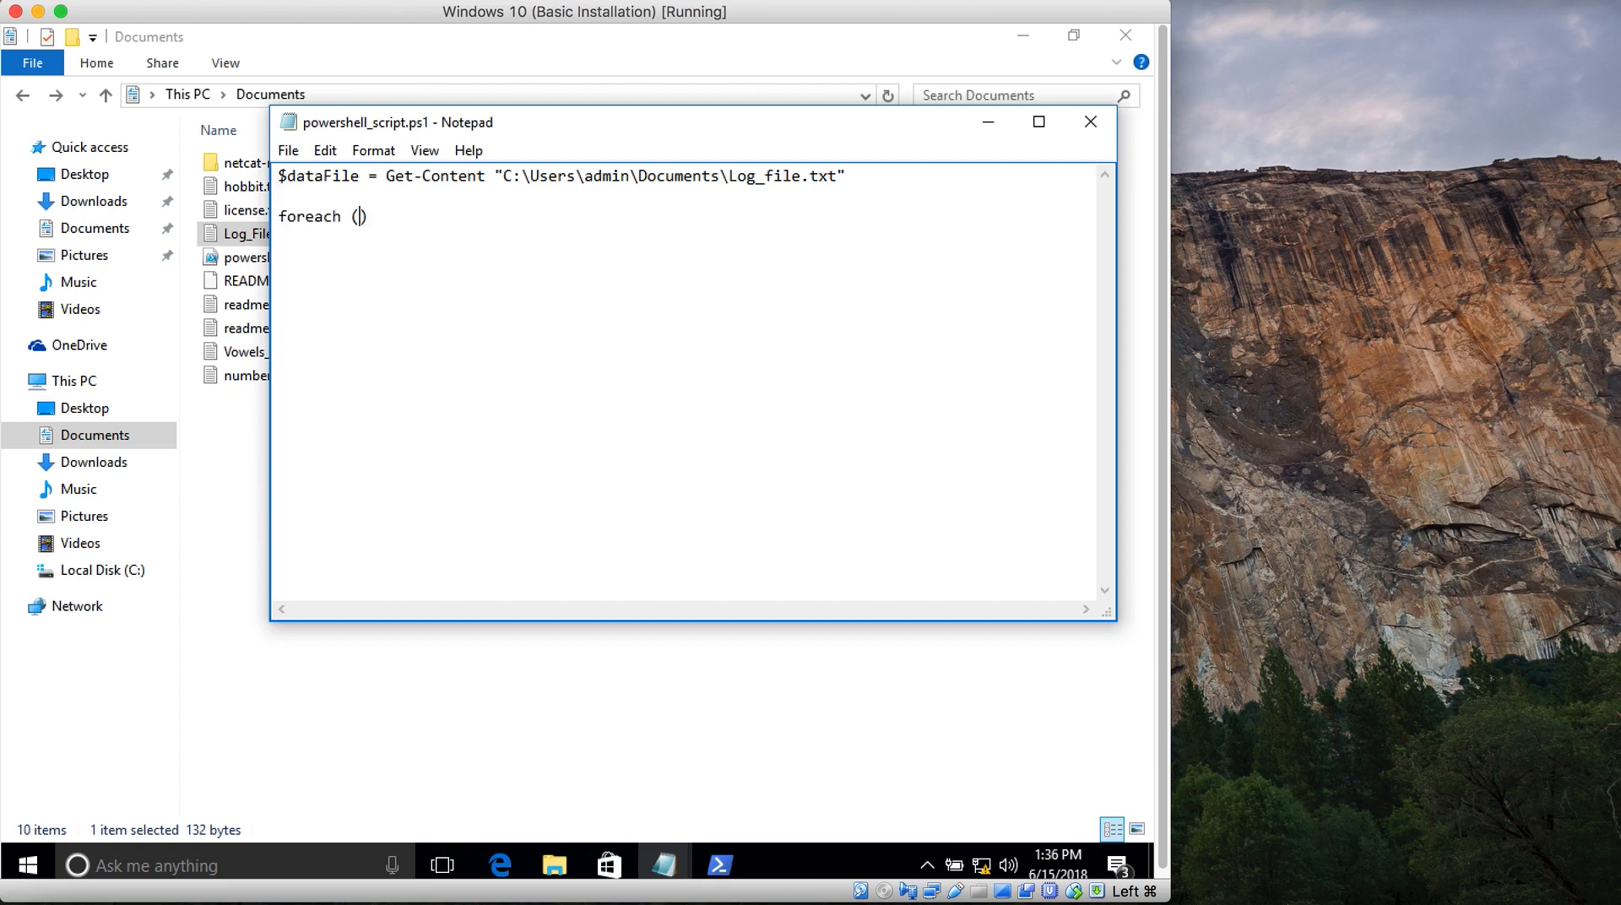
Write the loop foreach ($line in $dataFile) { Write-Host $line; }
text($line in)
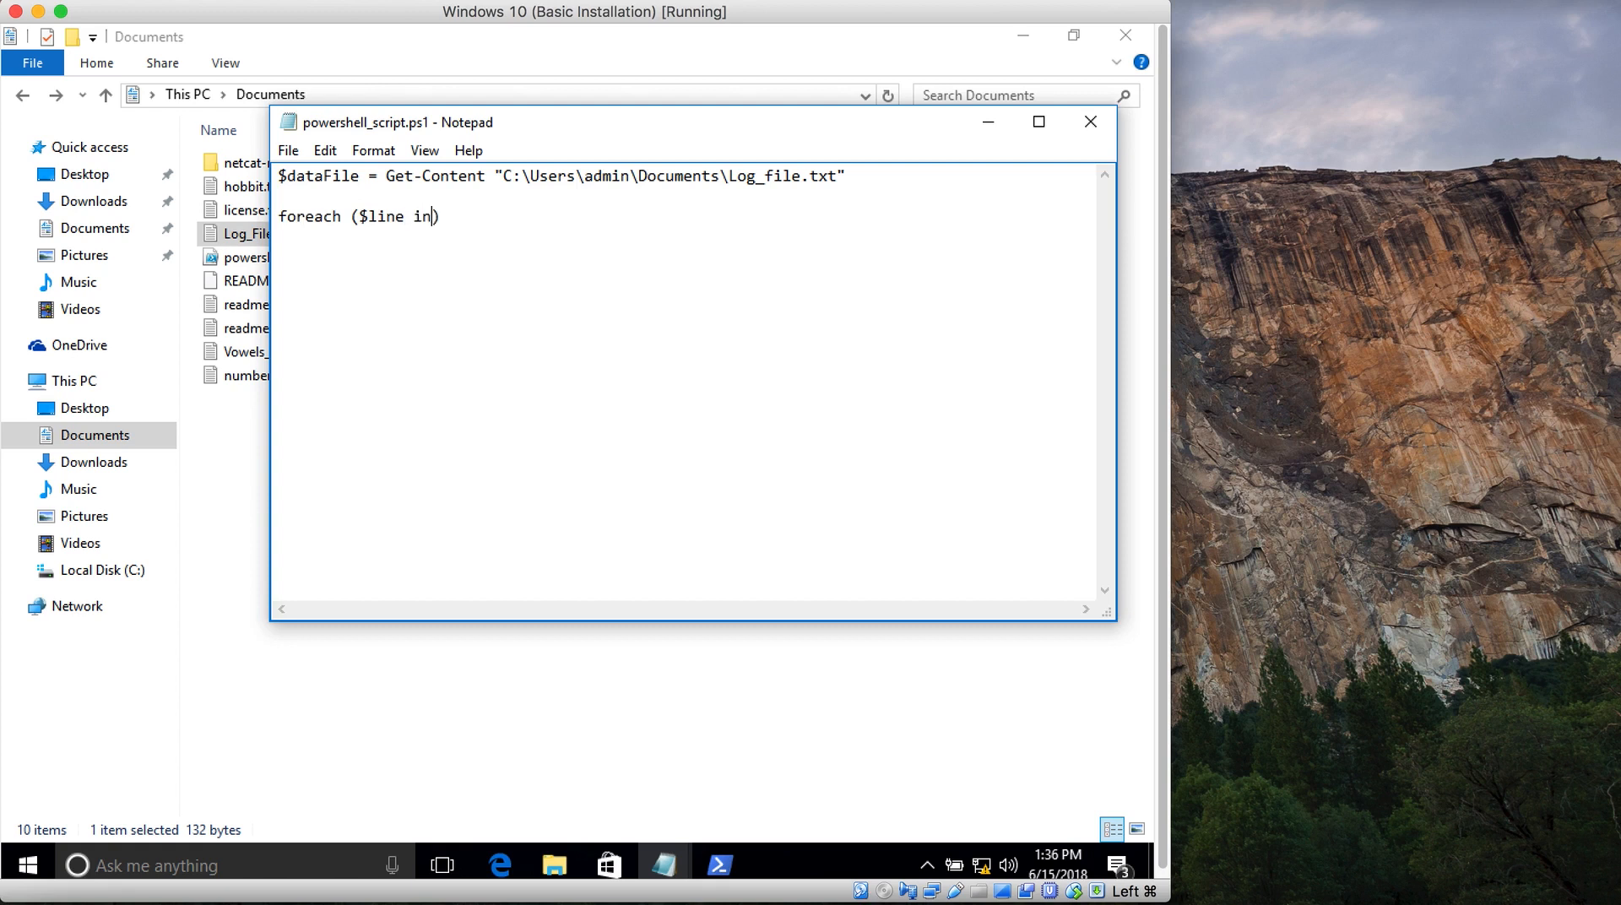
text(" ")
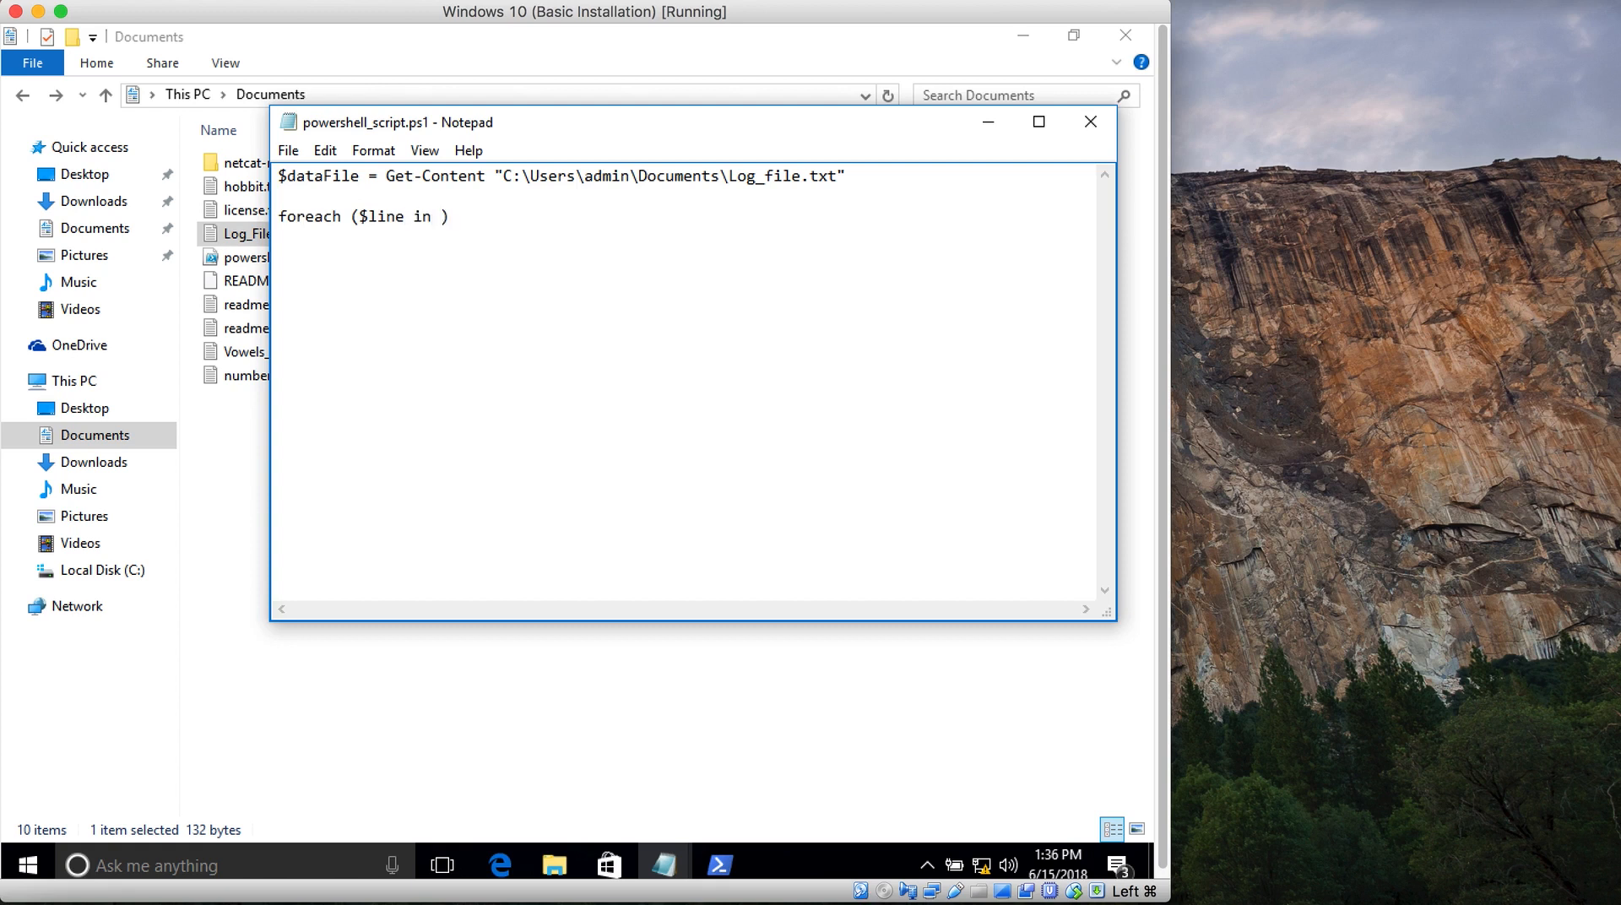
text($data)
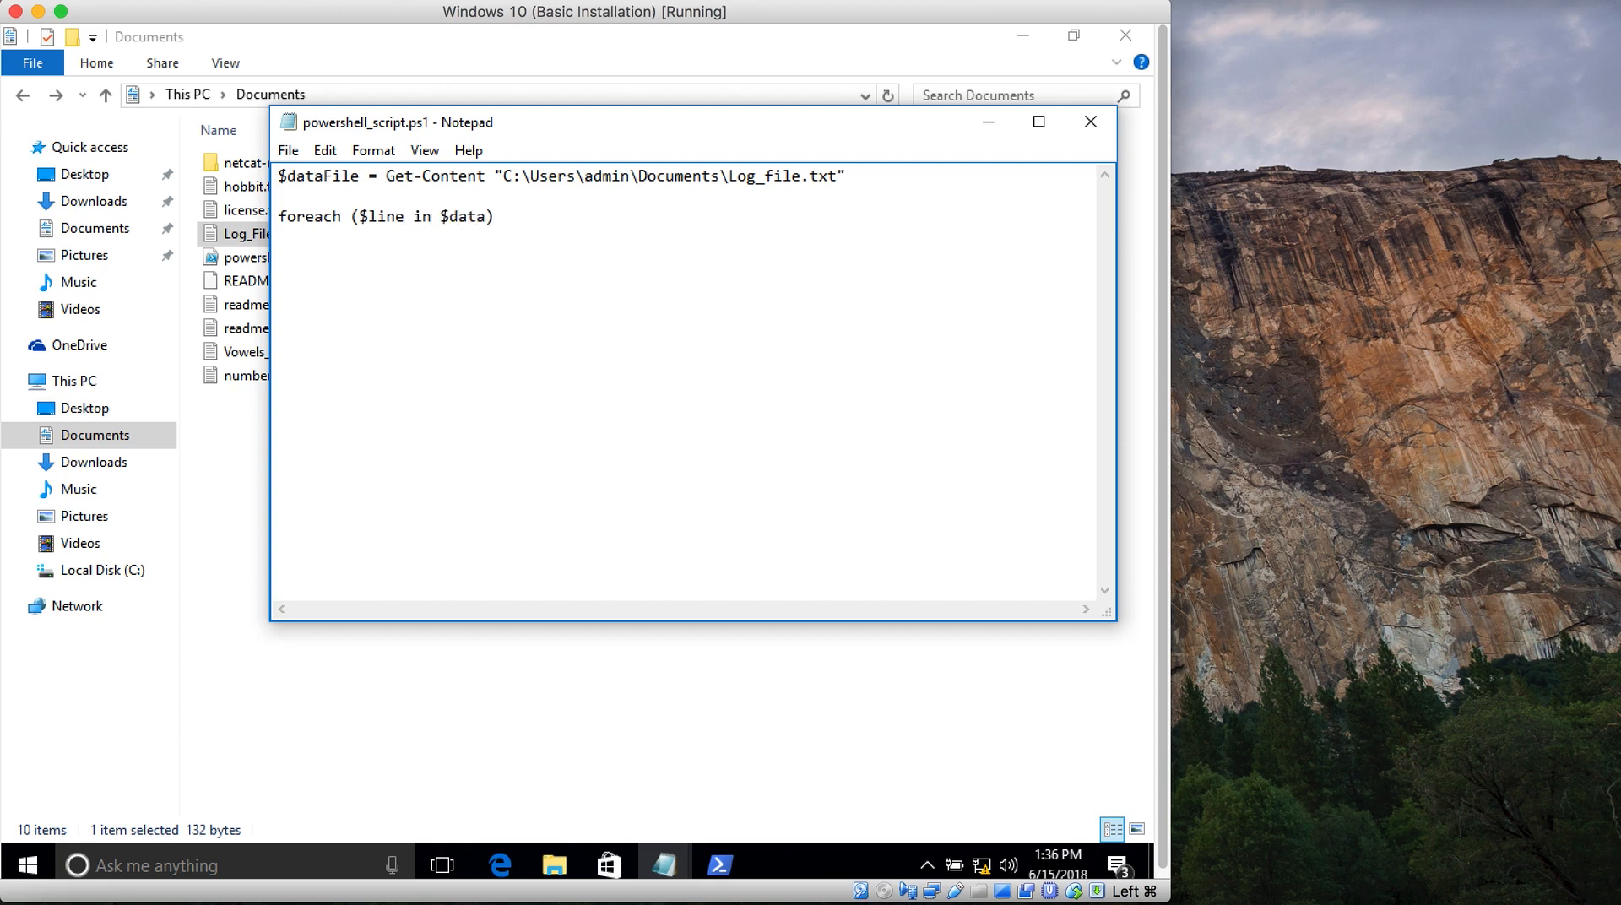
text(File)
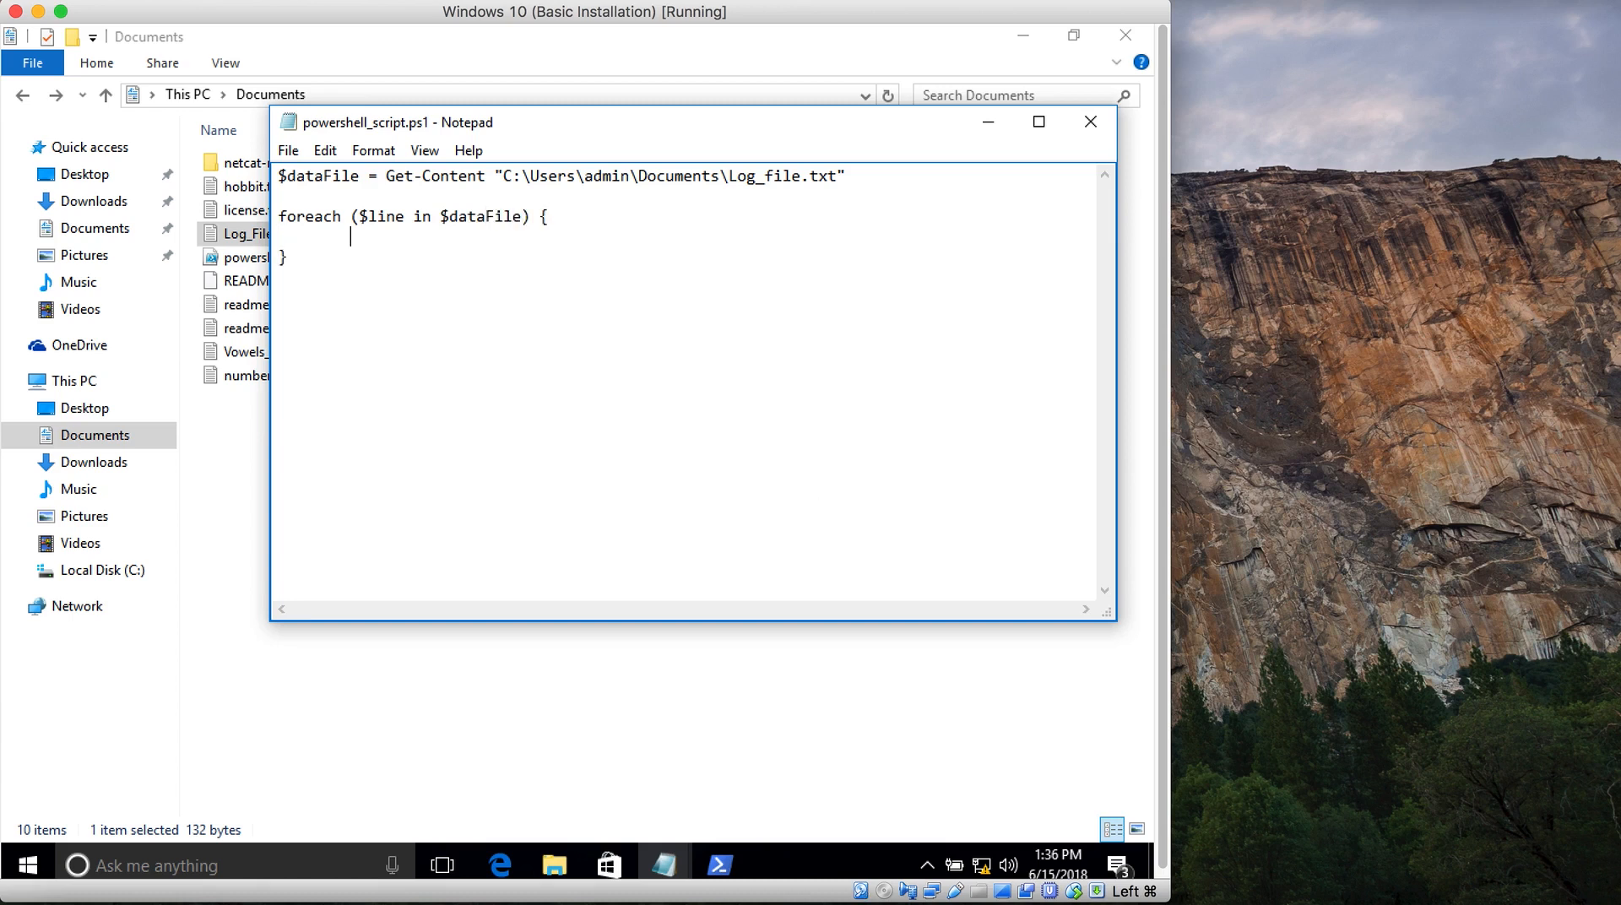
text(Write-)
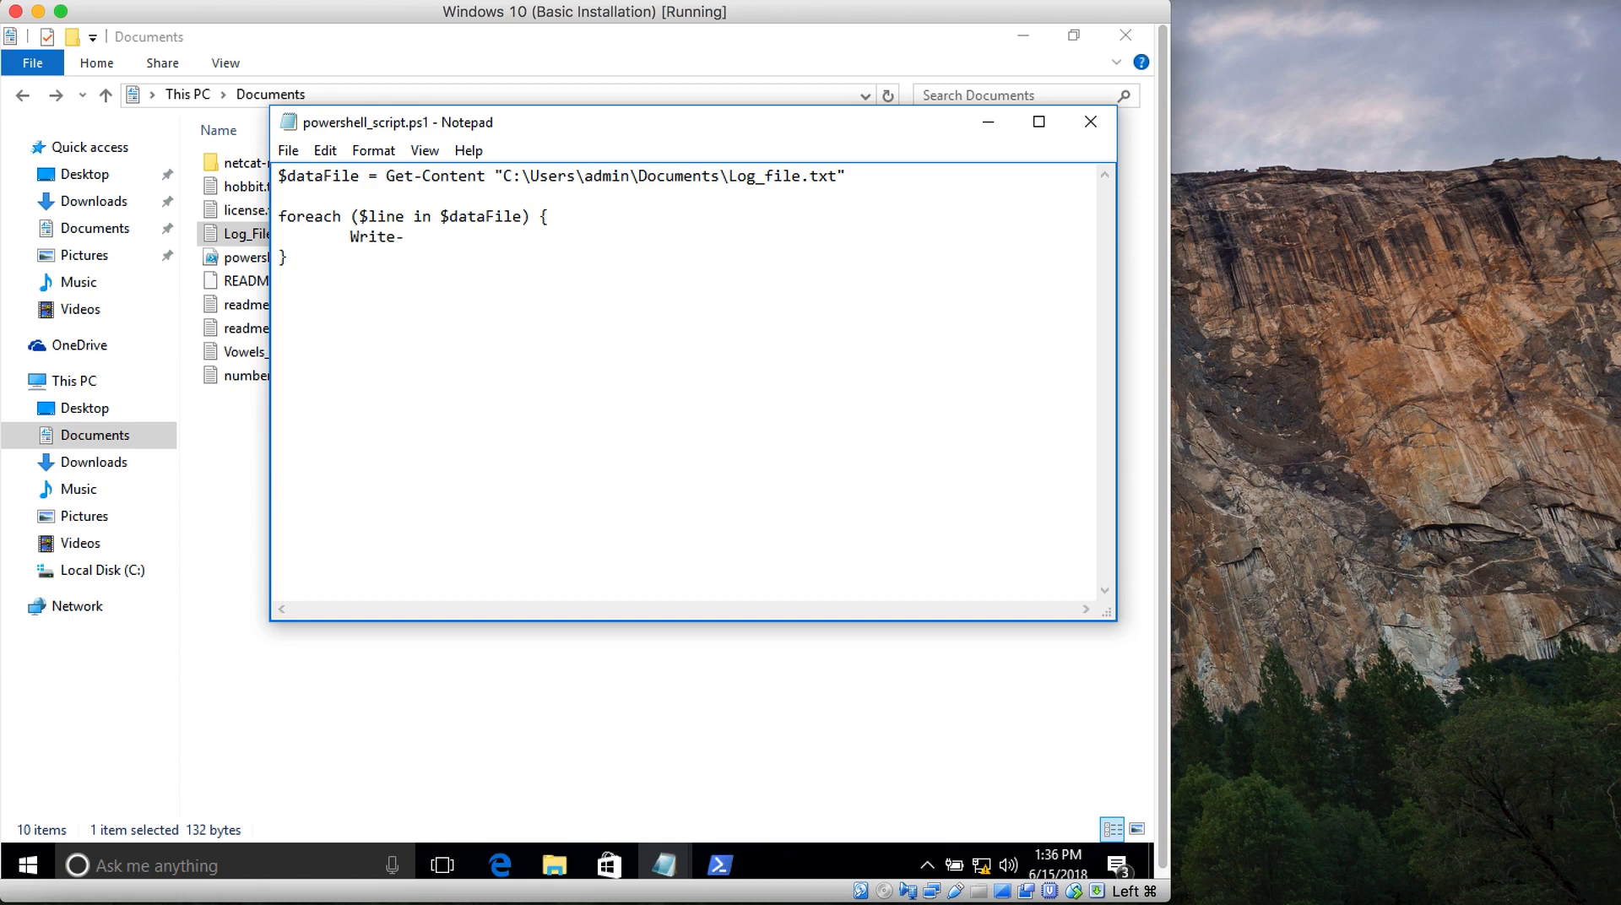
text(Host $line)
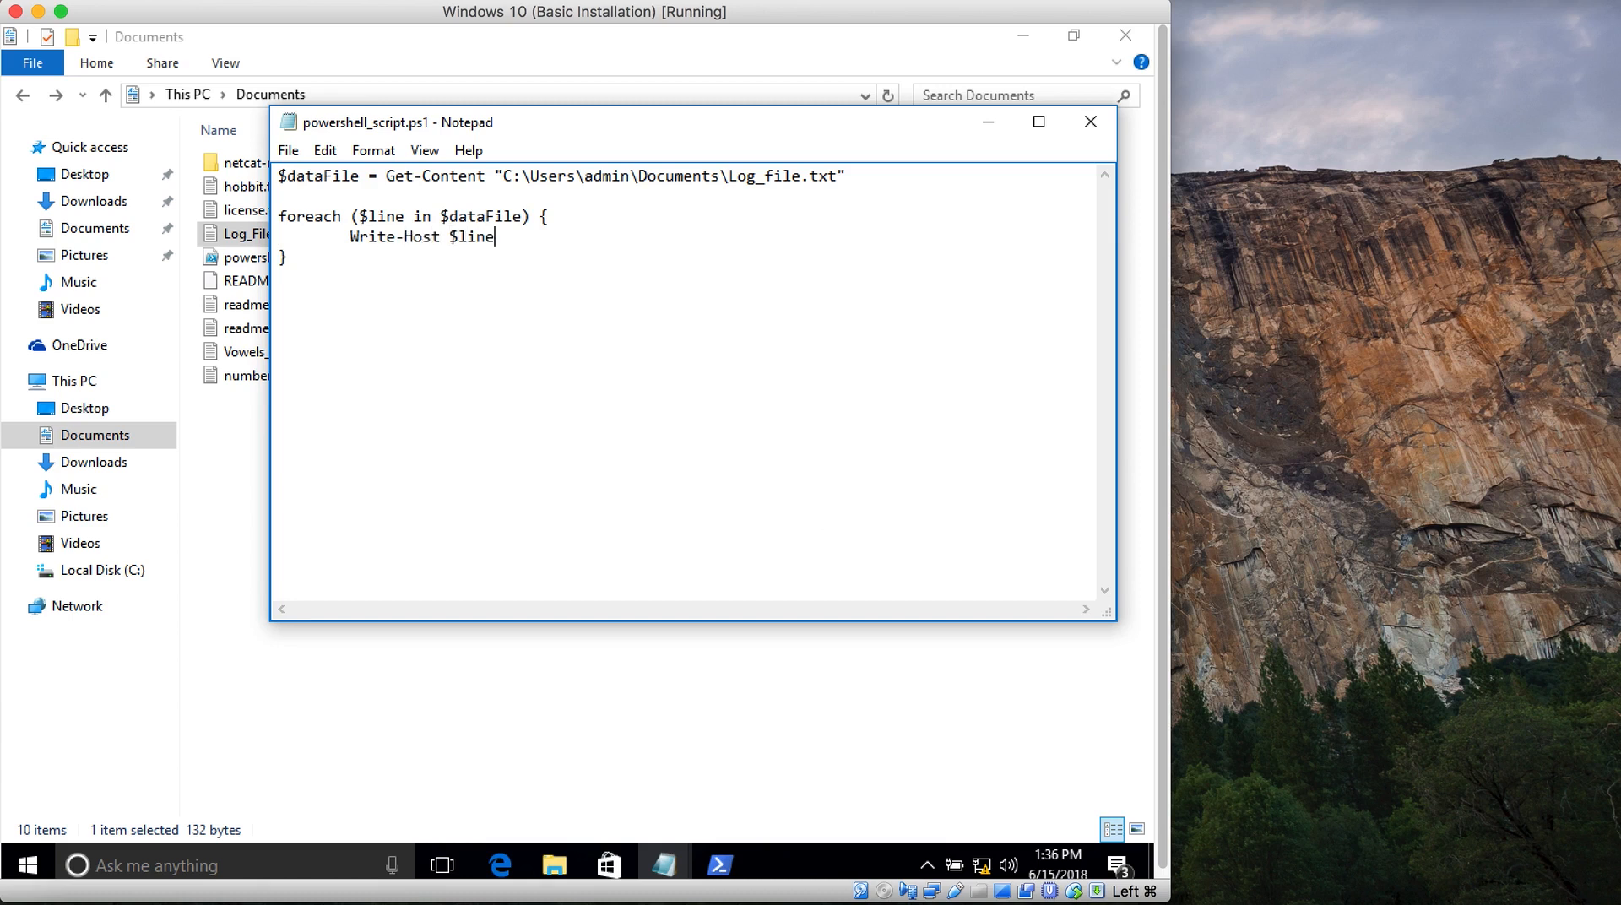
text(;)
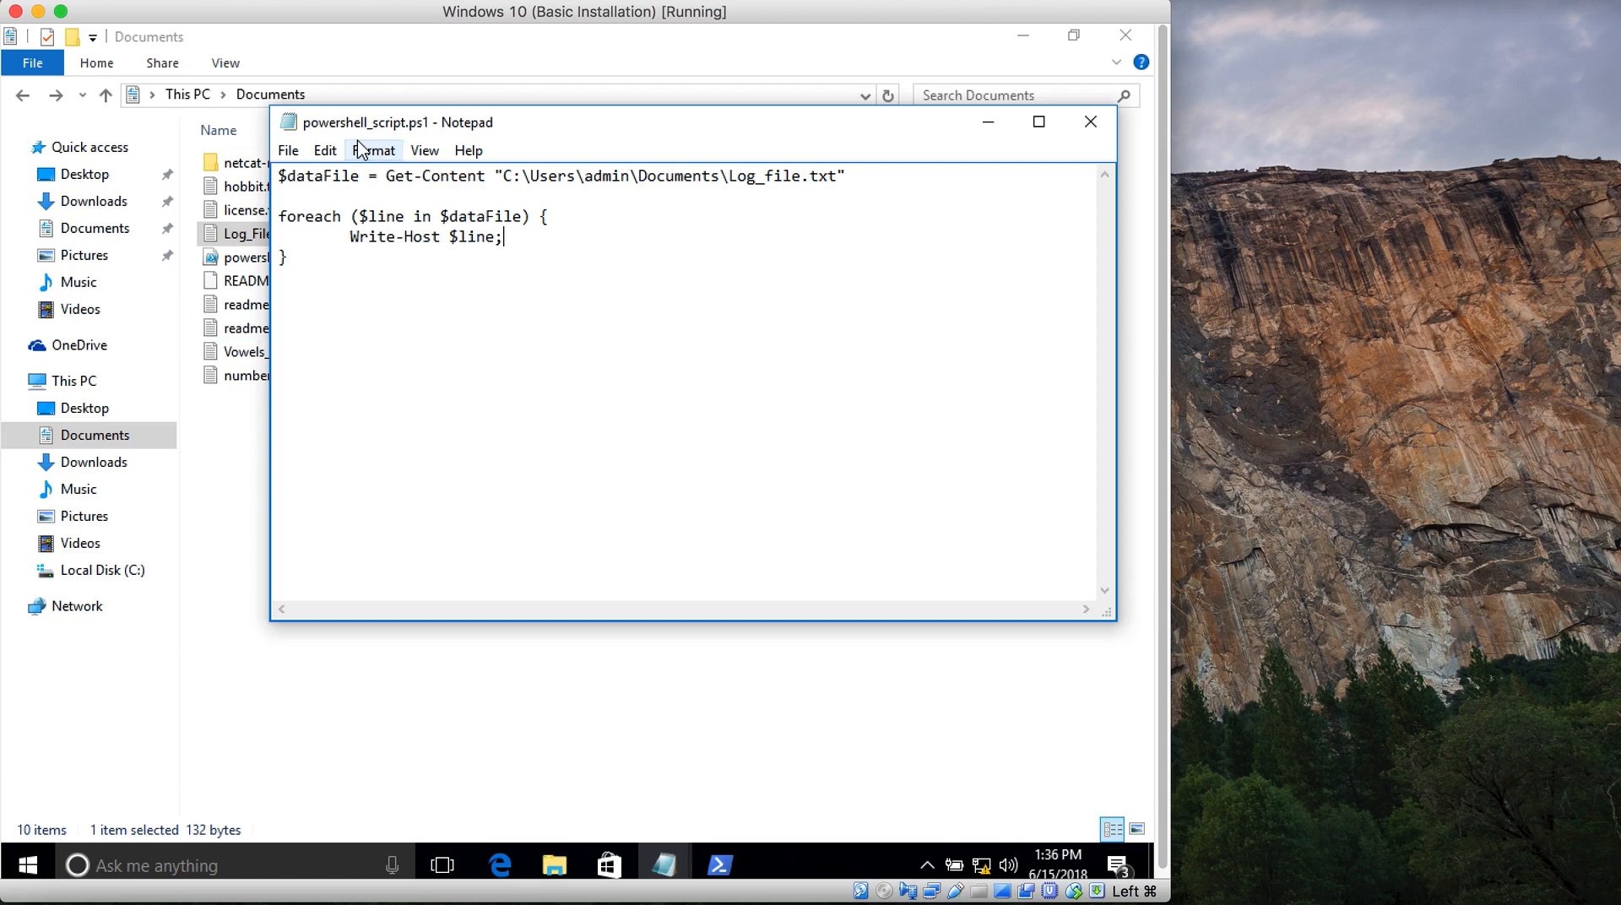
double_click(384, 216)
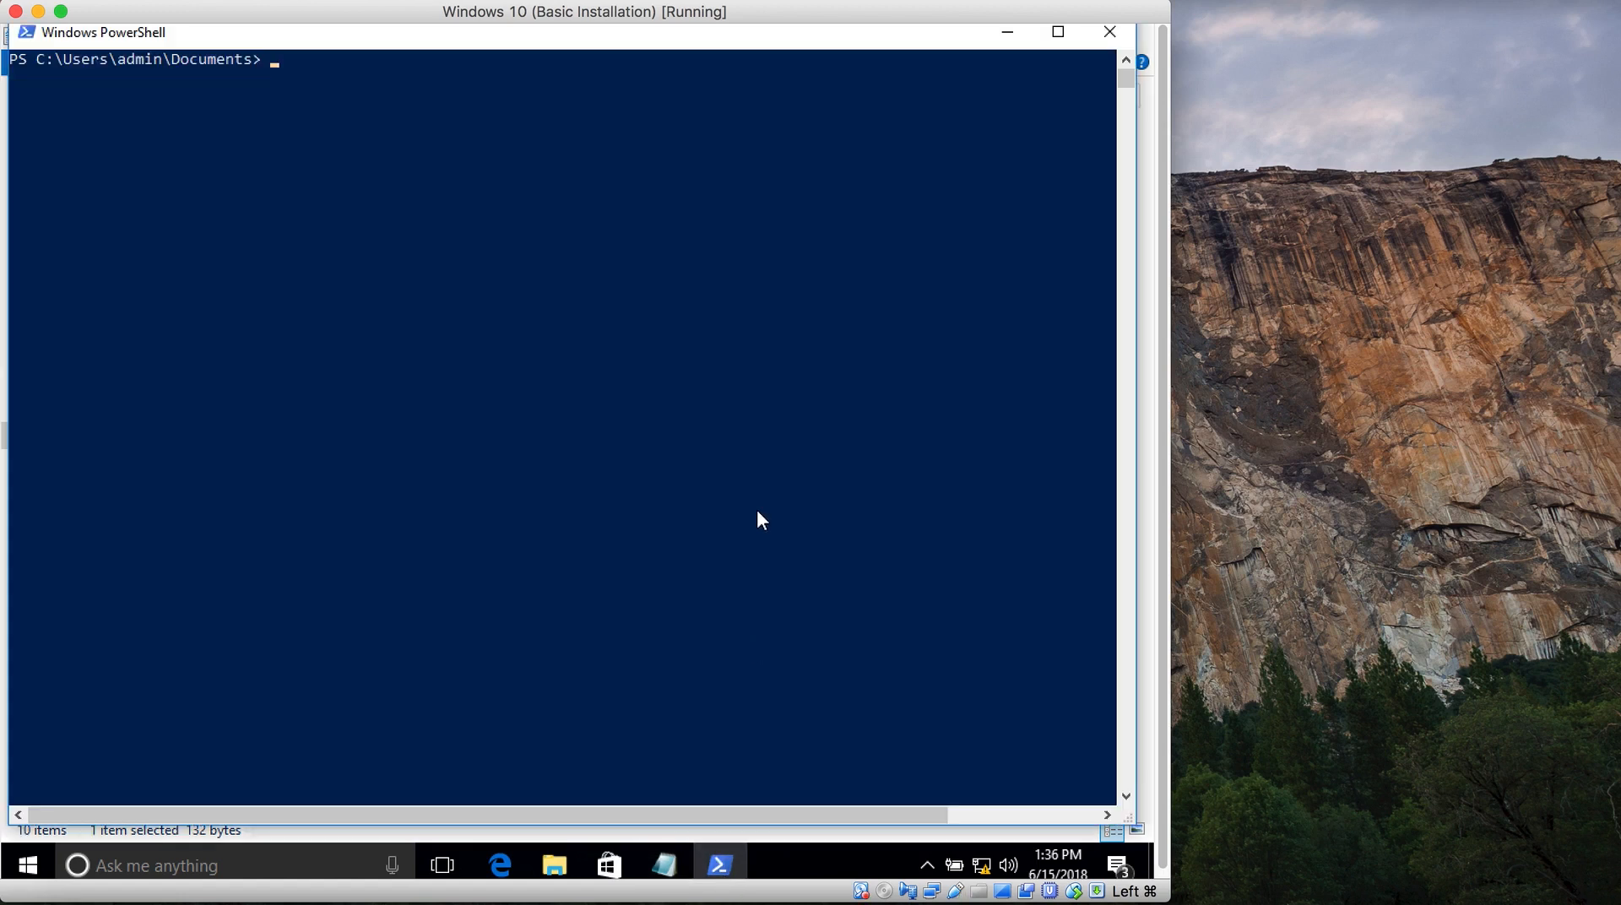
Run .\powershell_script.ps1 and compare its seven output lines against Log_File.txt
text(.)
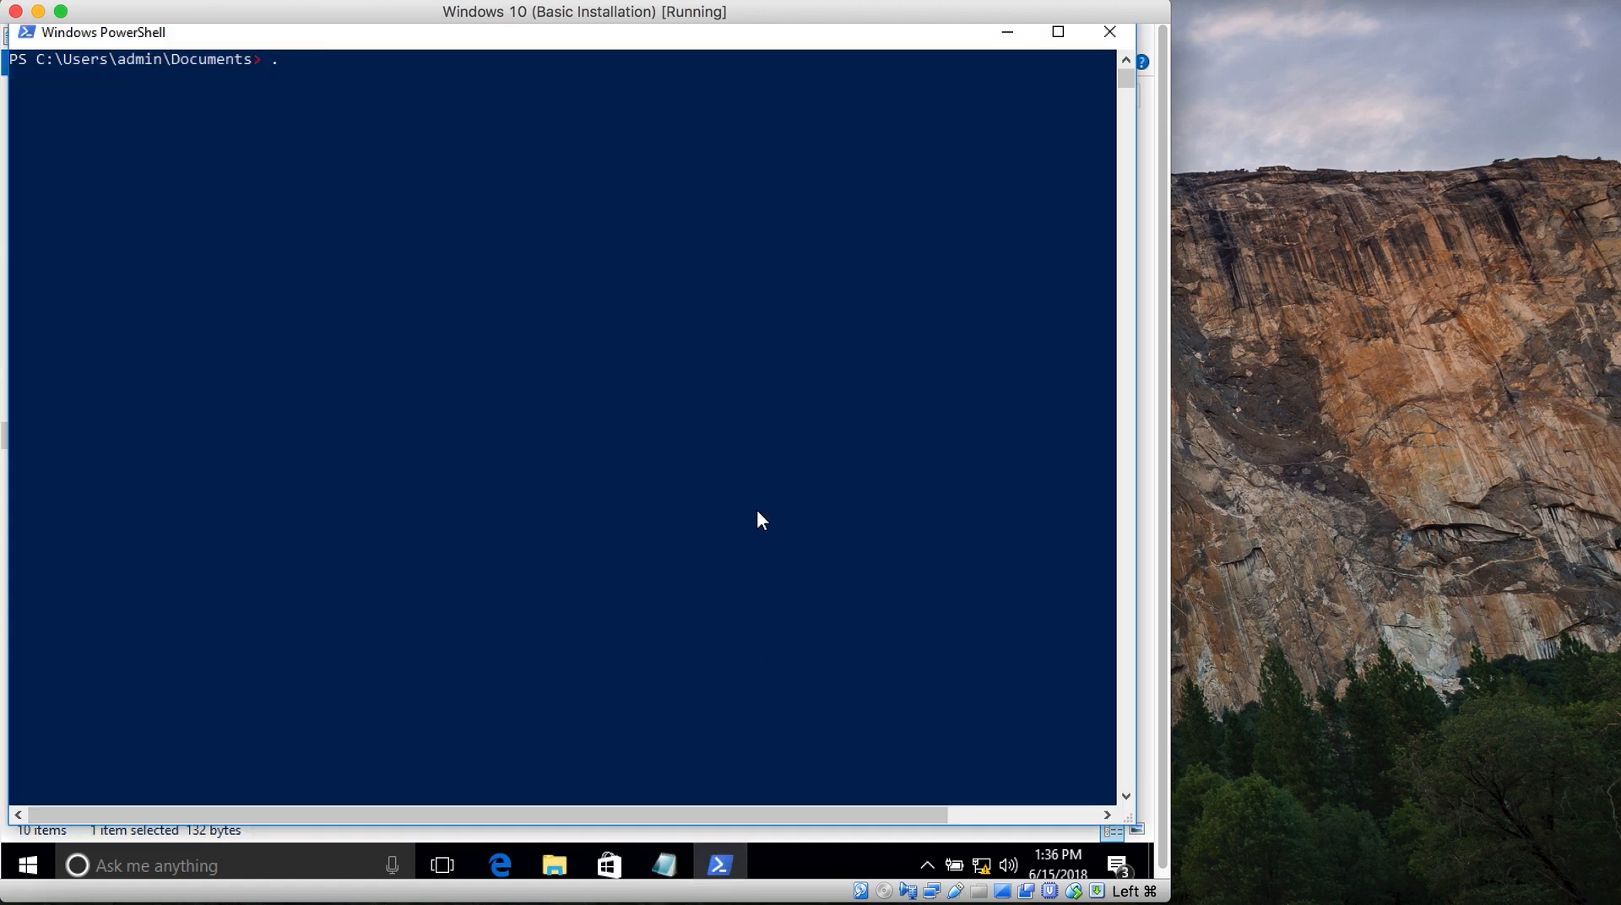
text(\powershell_script.ps1)
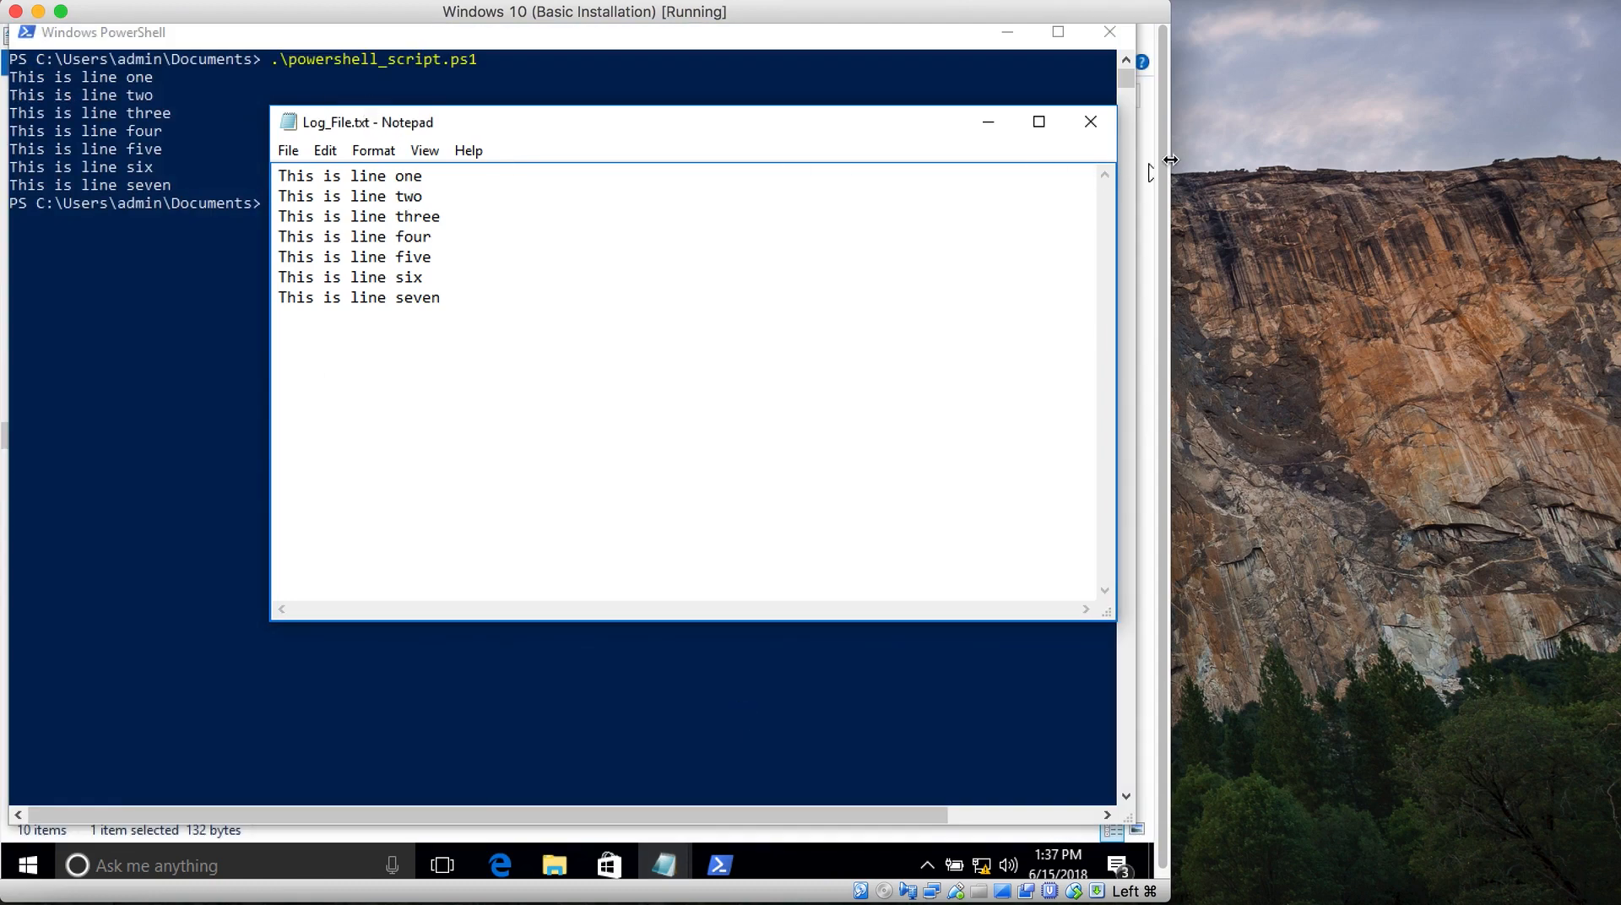
click(1091, 121)
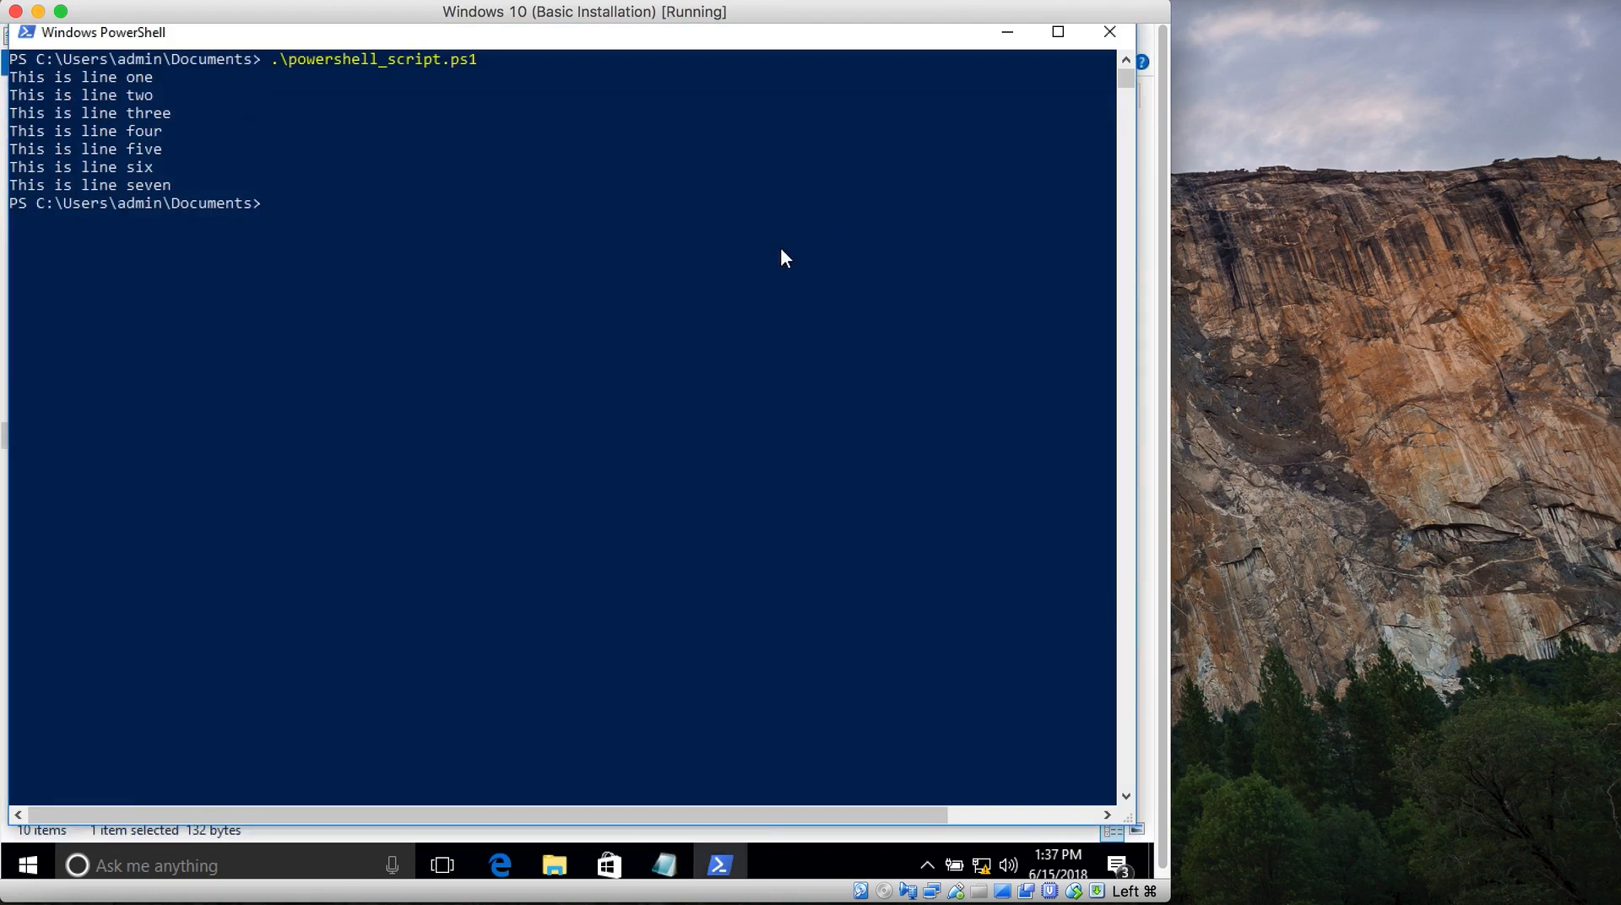
mouse_move(663, 850)
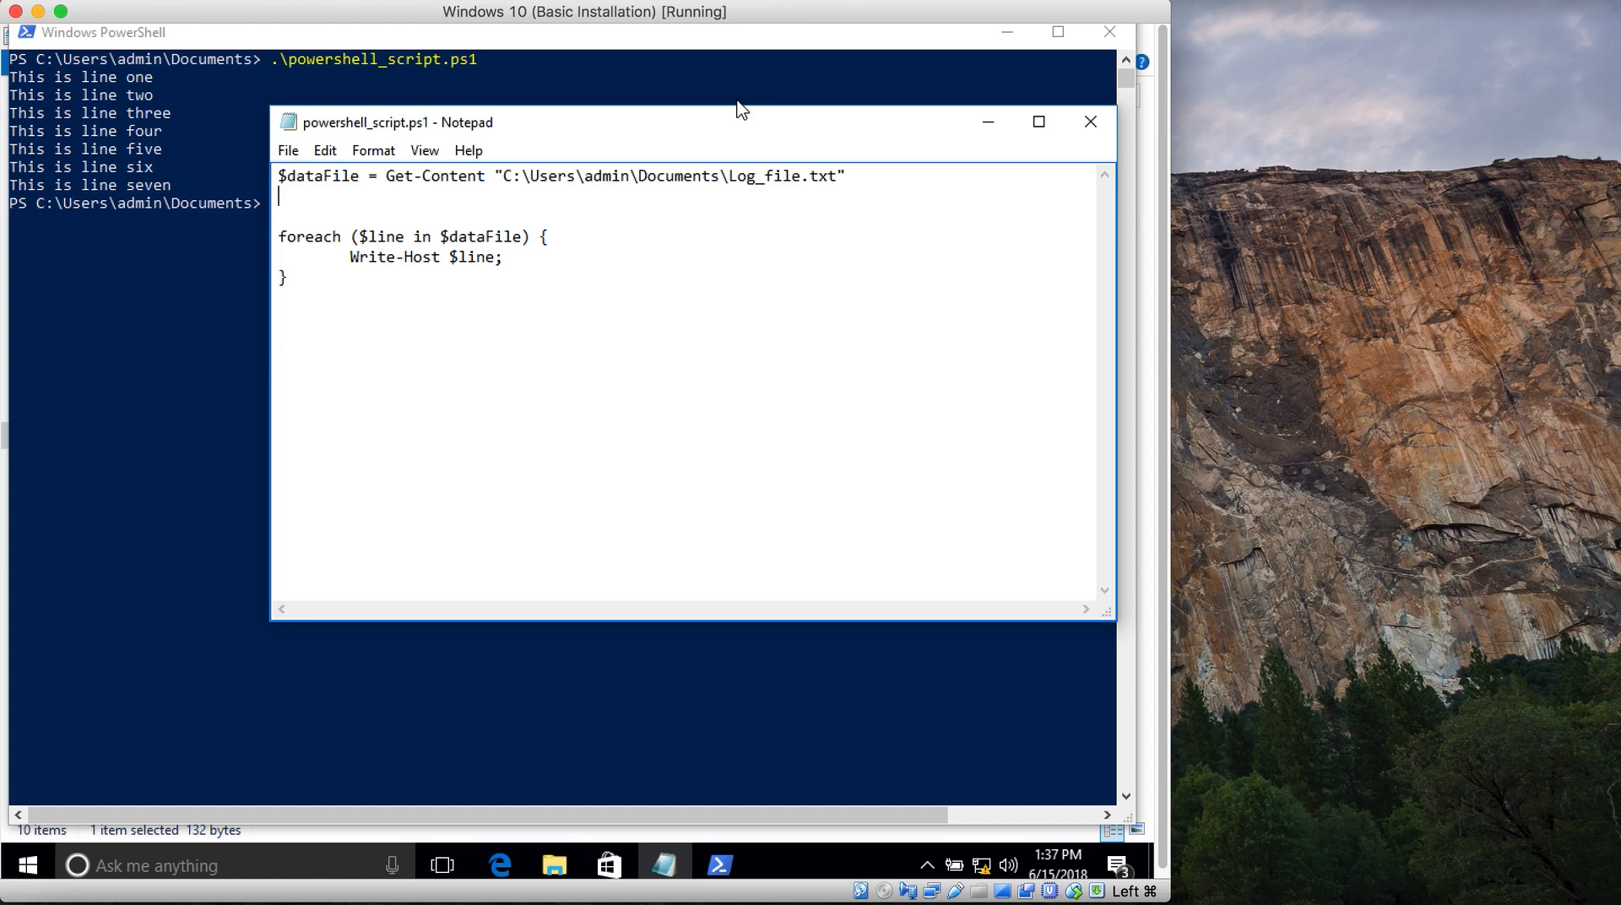
Add the line: Write-Host $dataFile.Count total lines present in the file!
text(Write-)
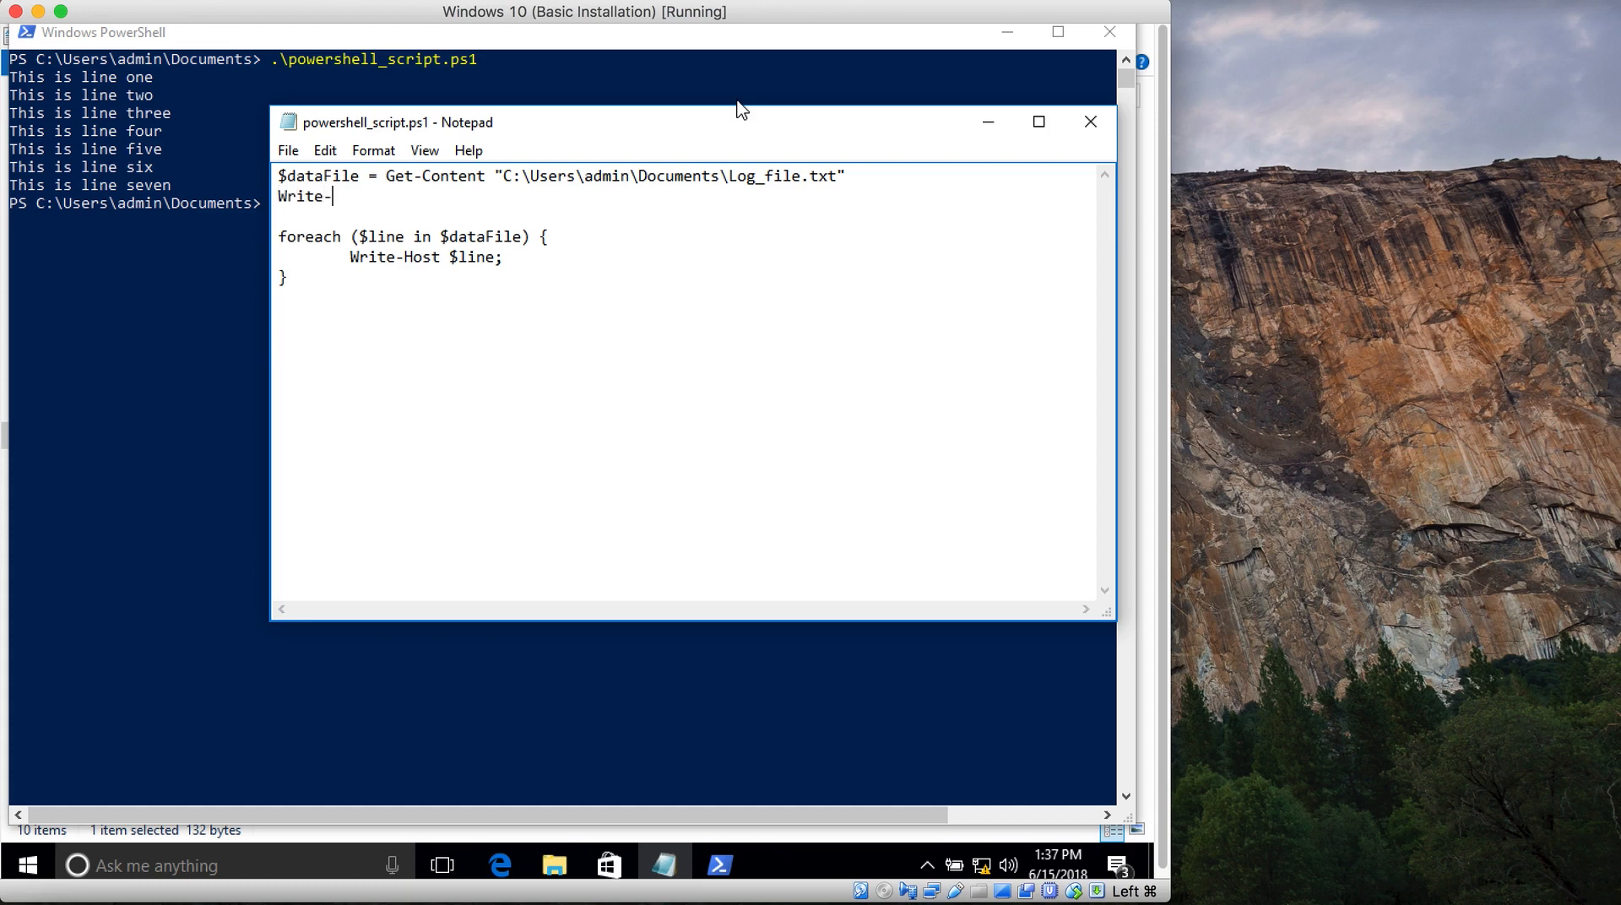
text(Host)
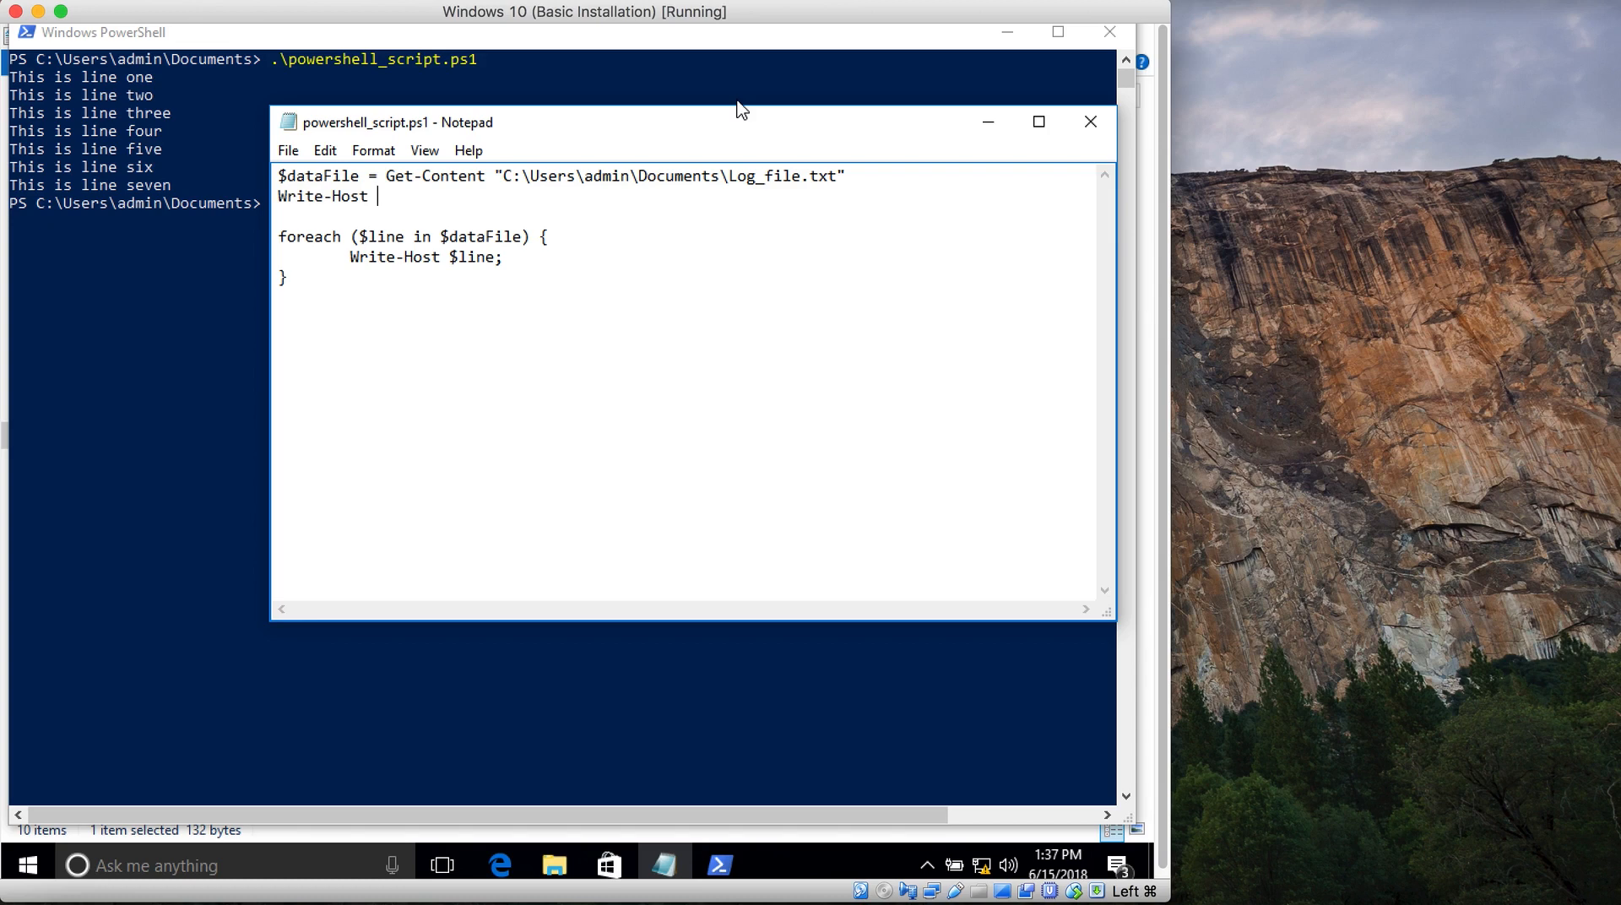
text($data)
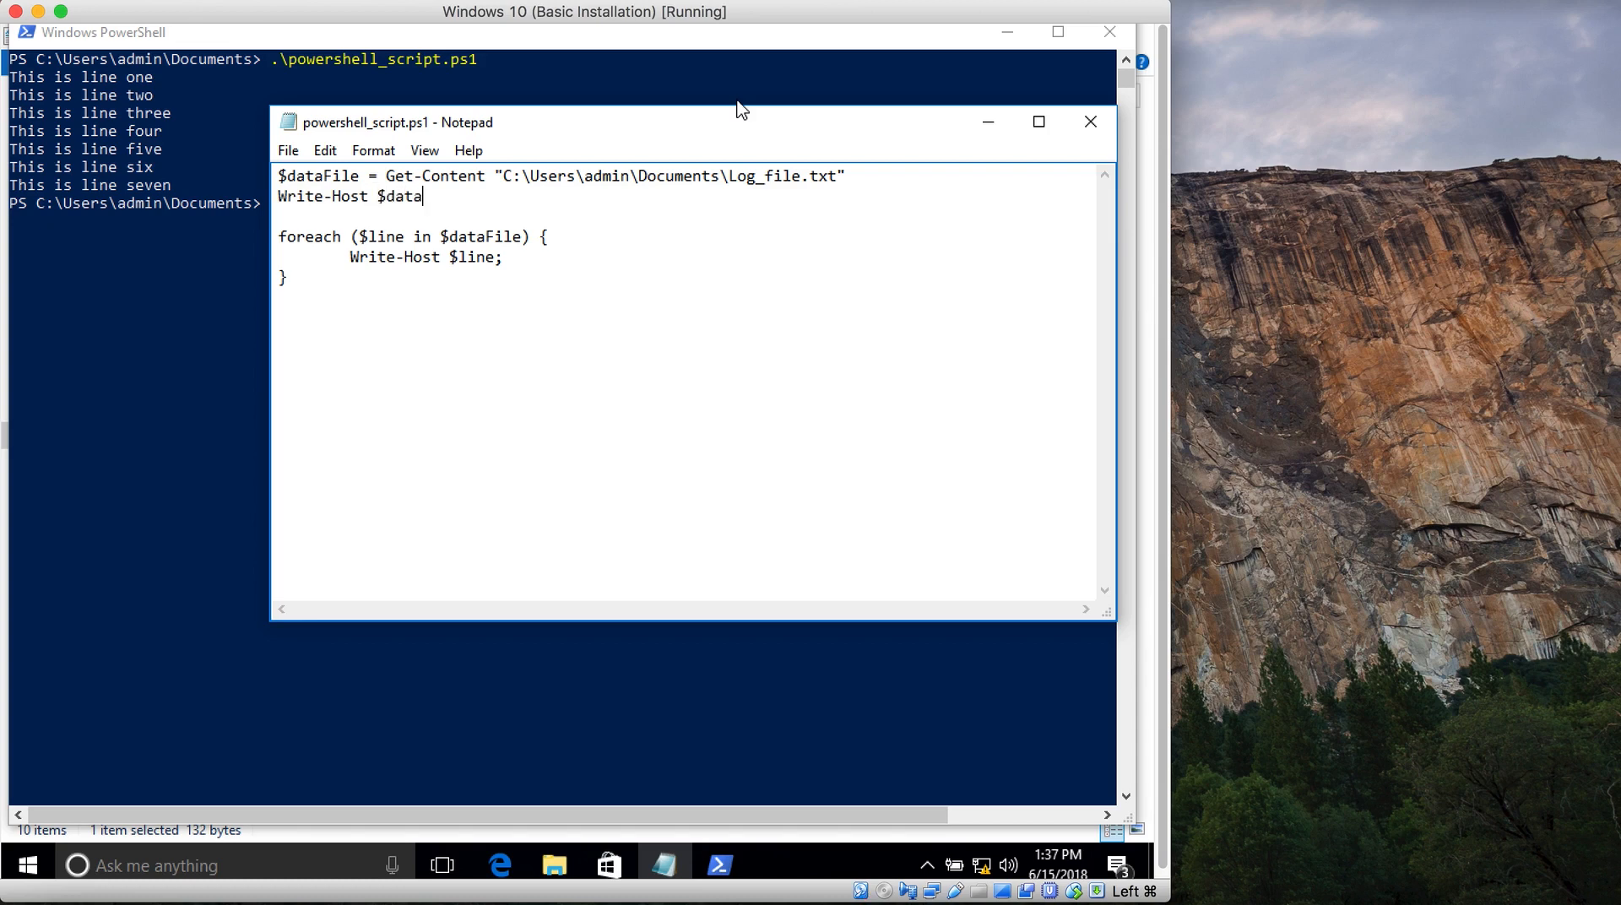
text(File.)
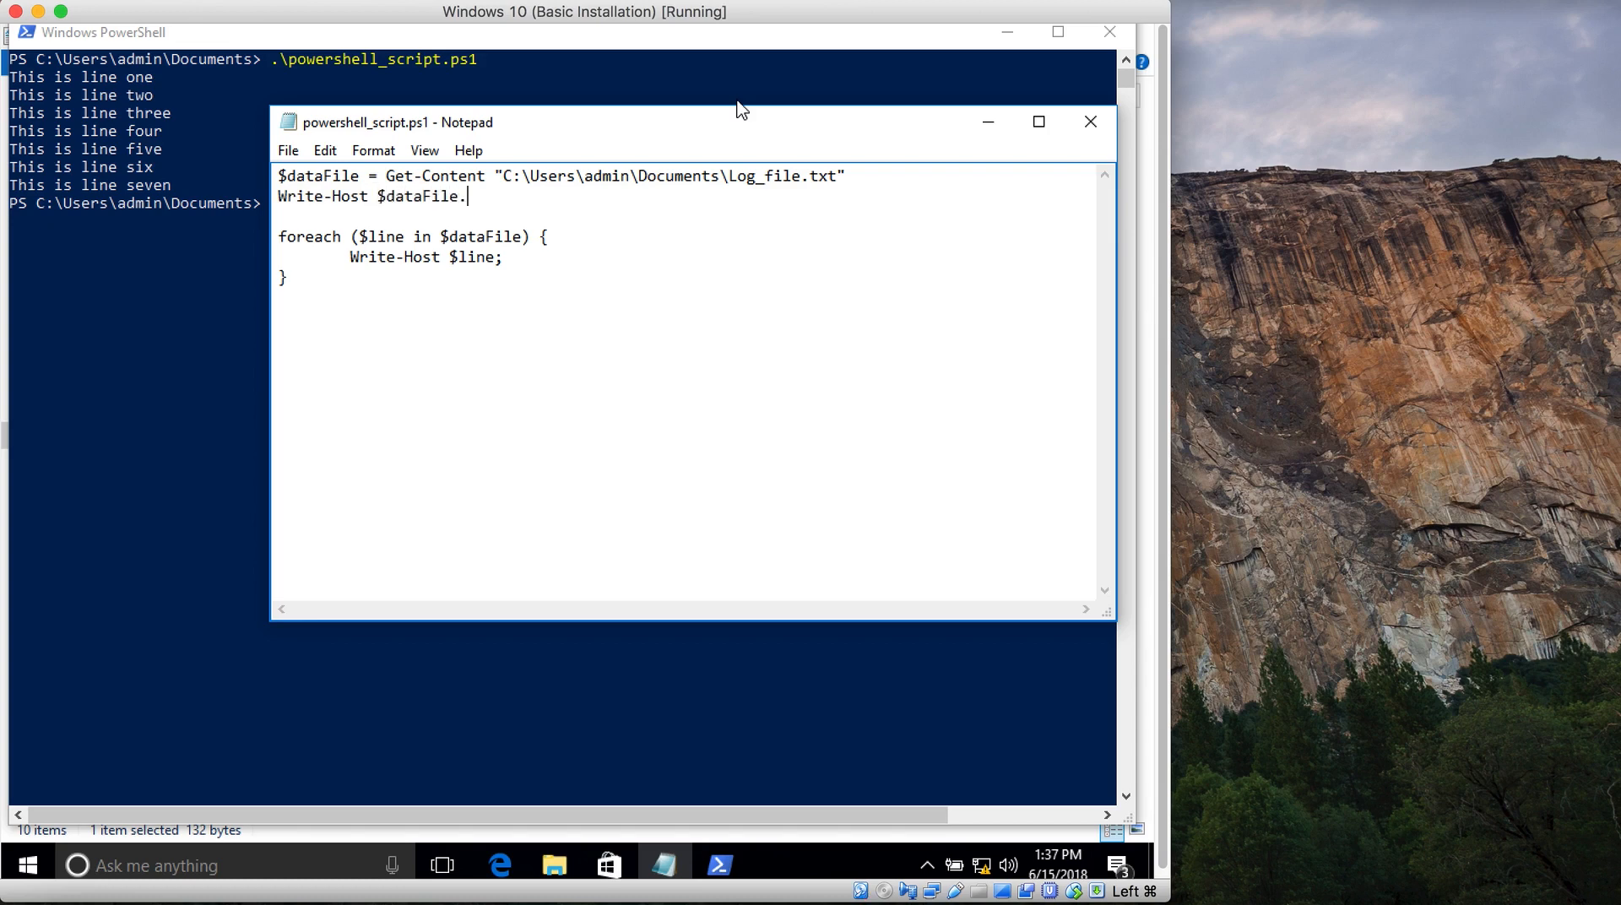
text(Count)
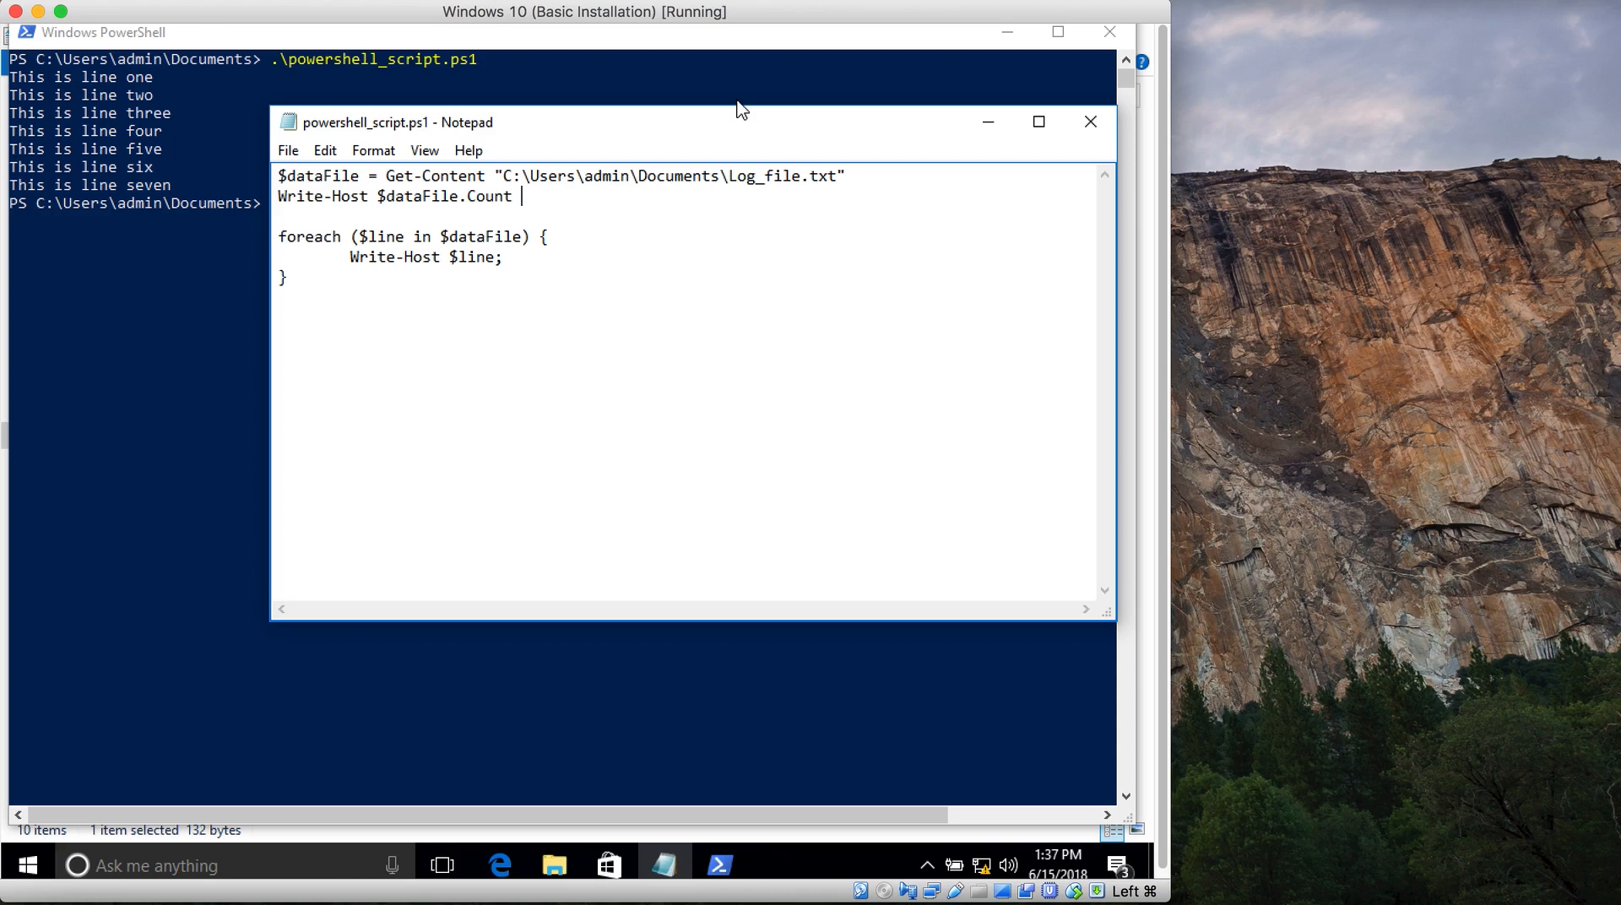
text(tota)
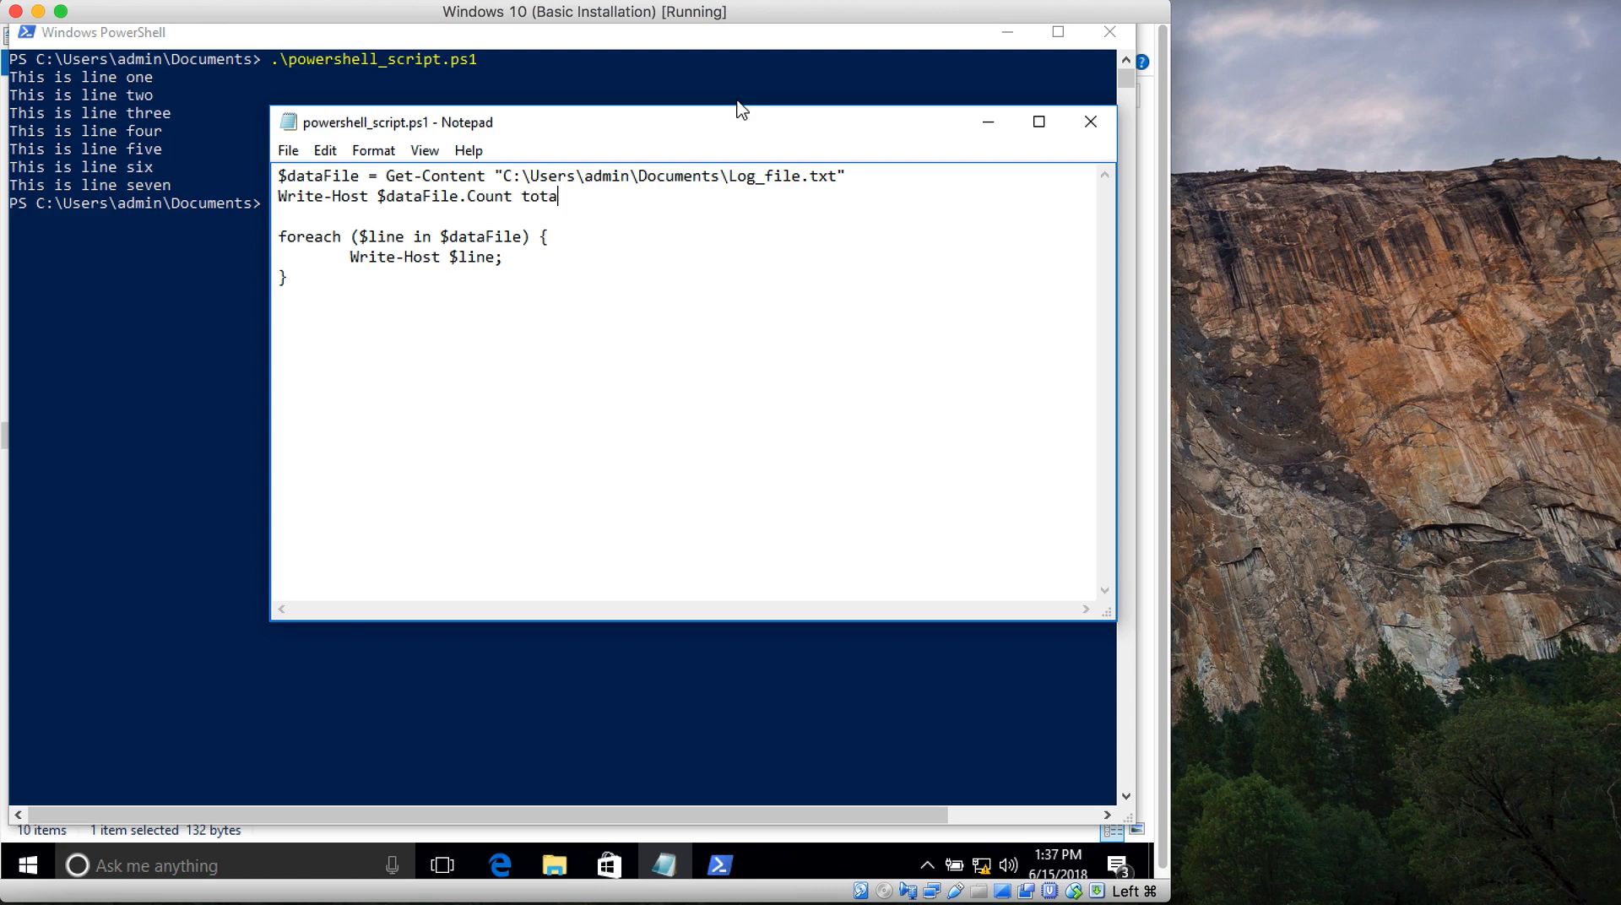
text(l)
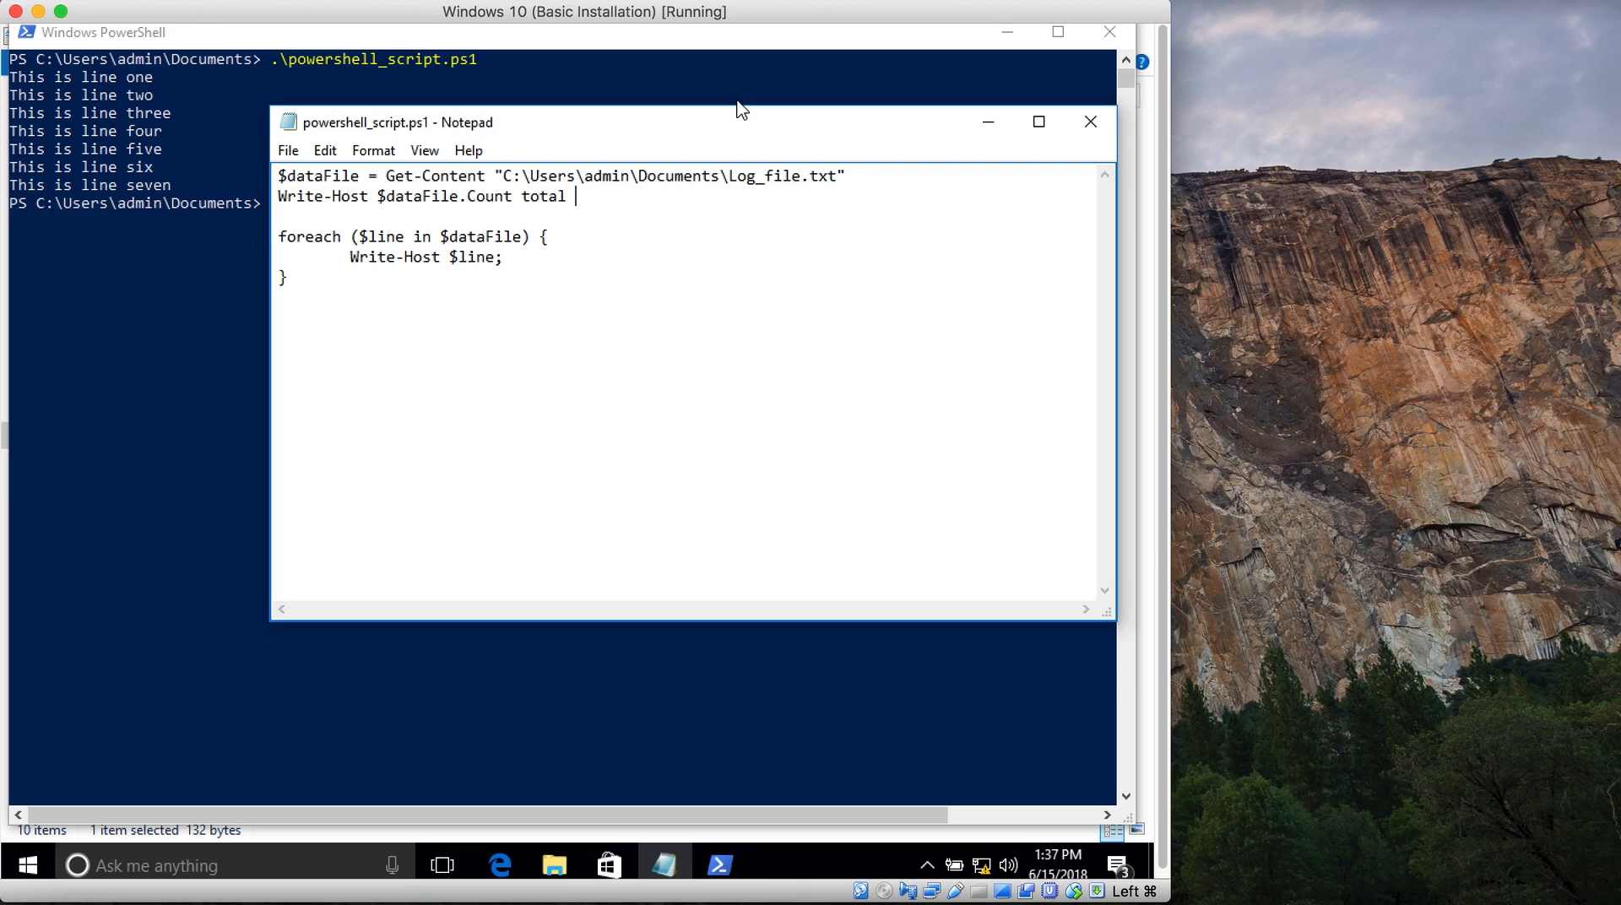
text(lines)
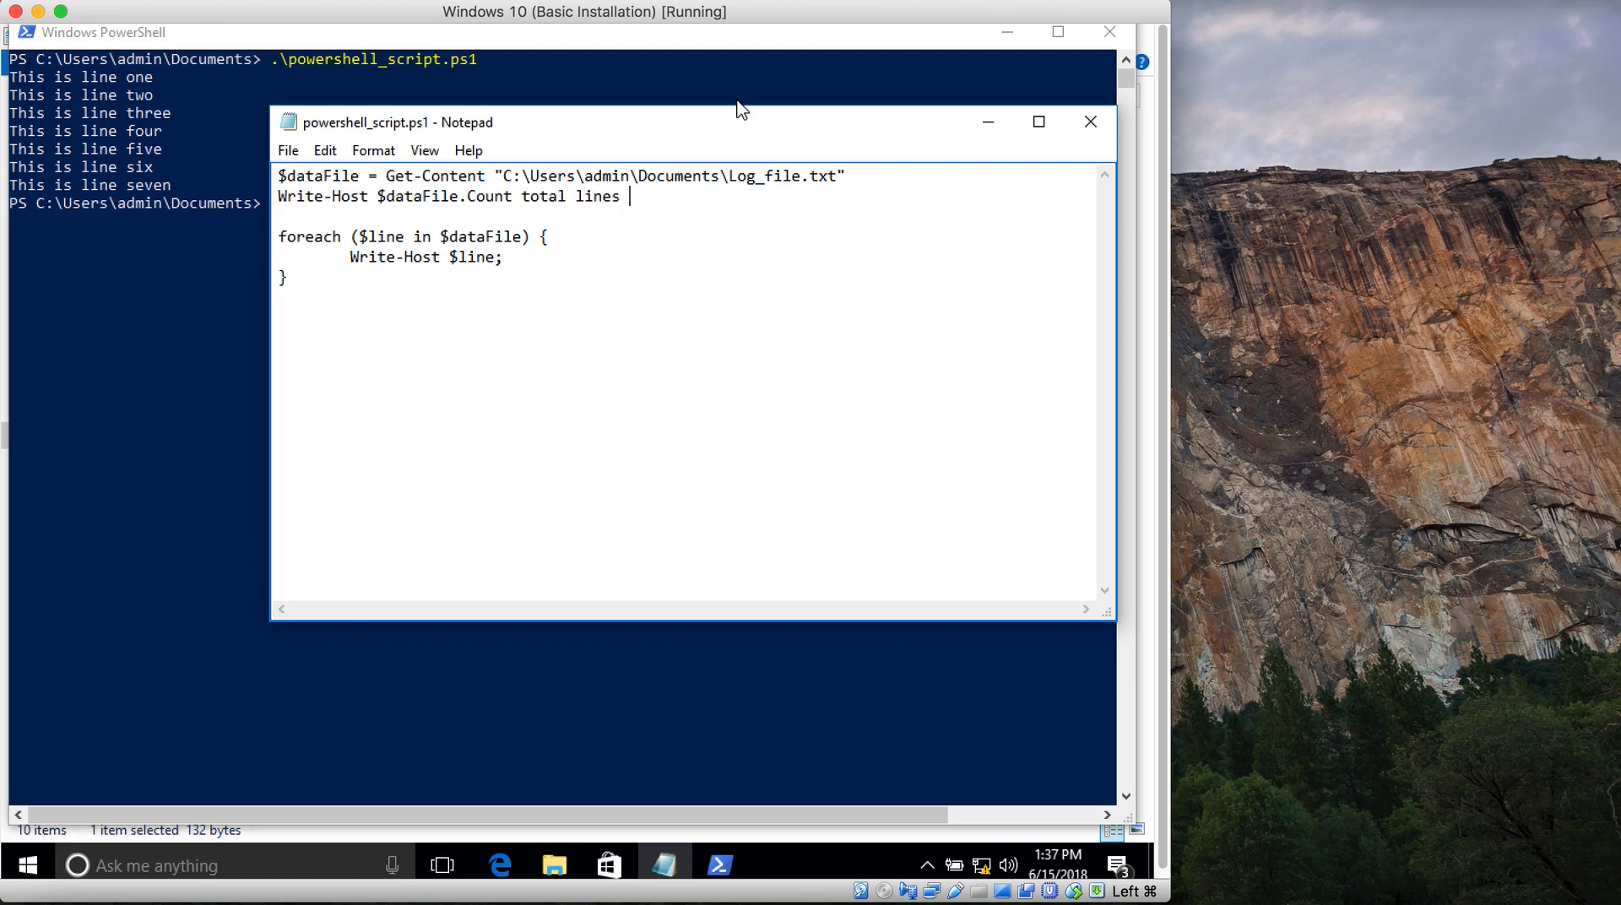
text(present in the fi)
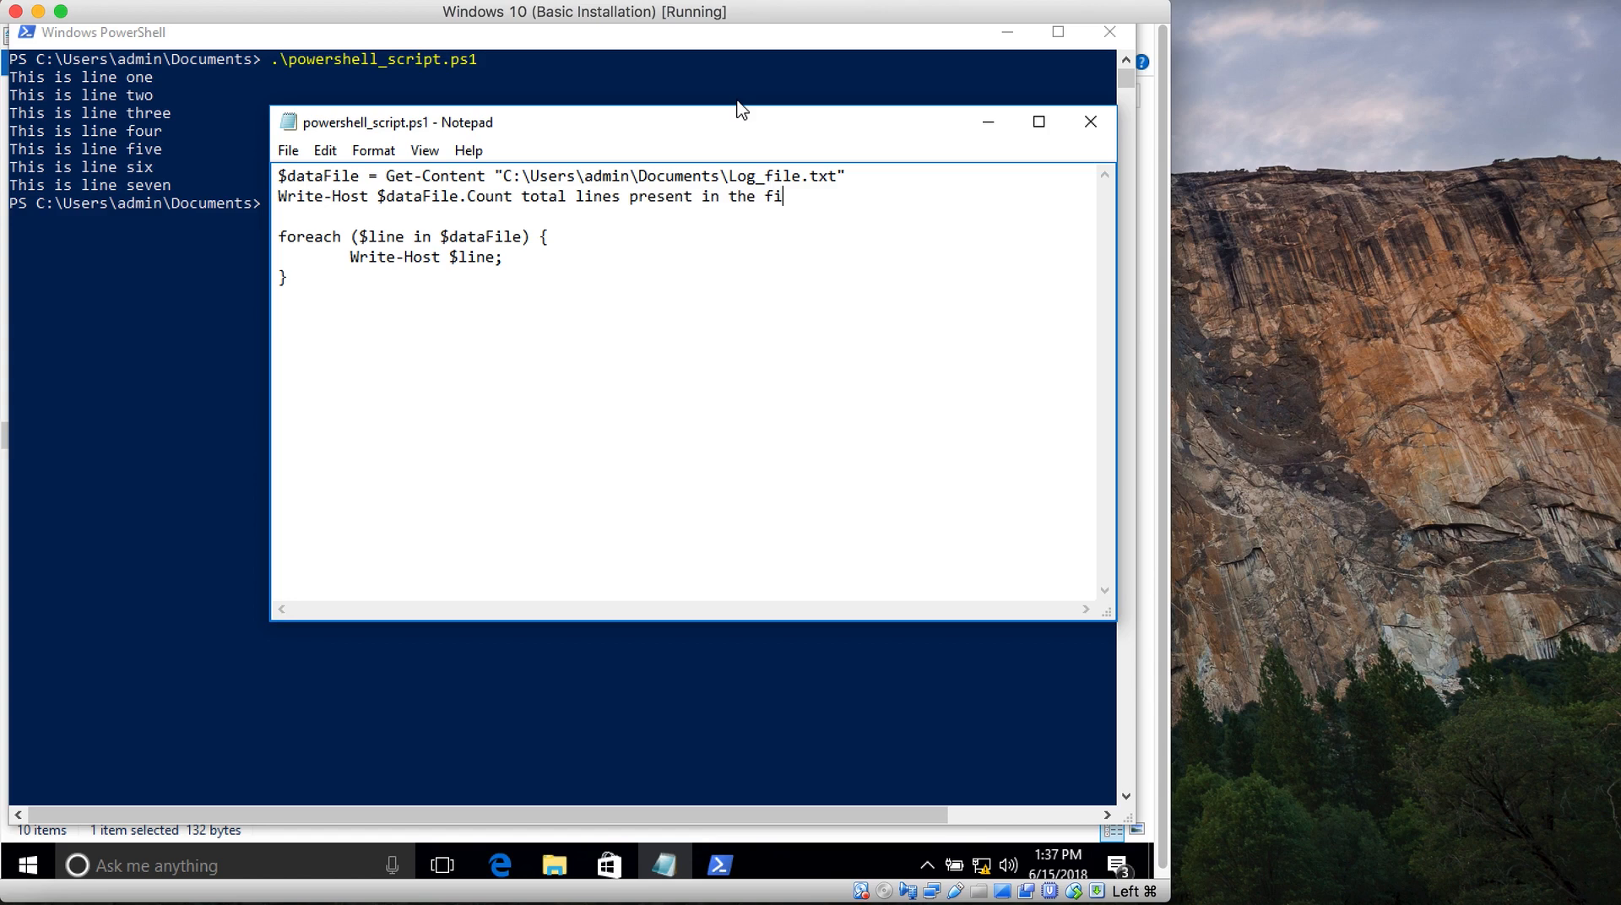
text(le)
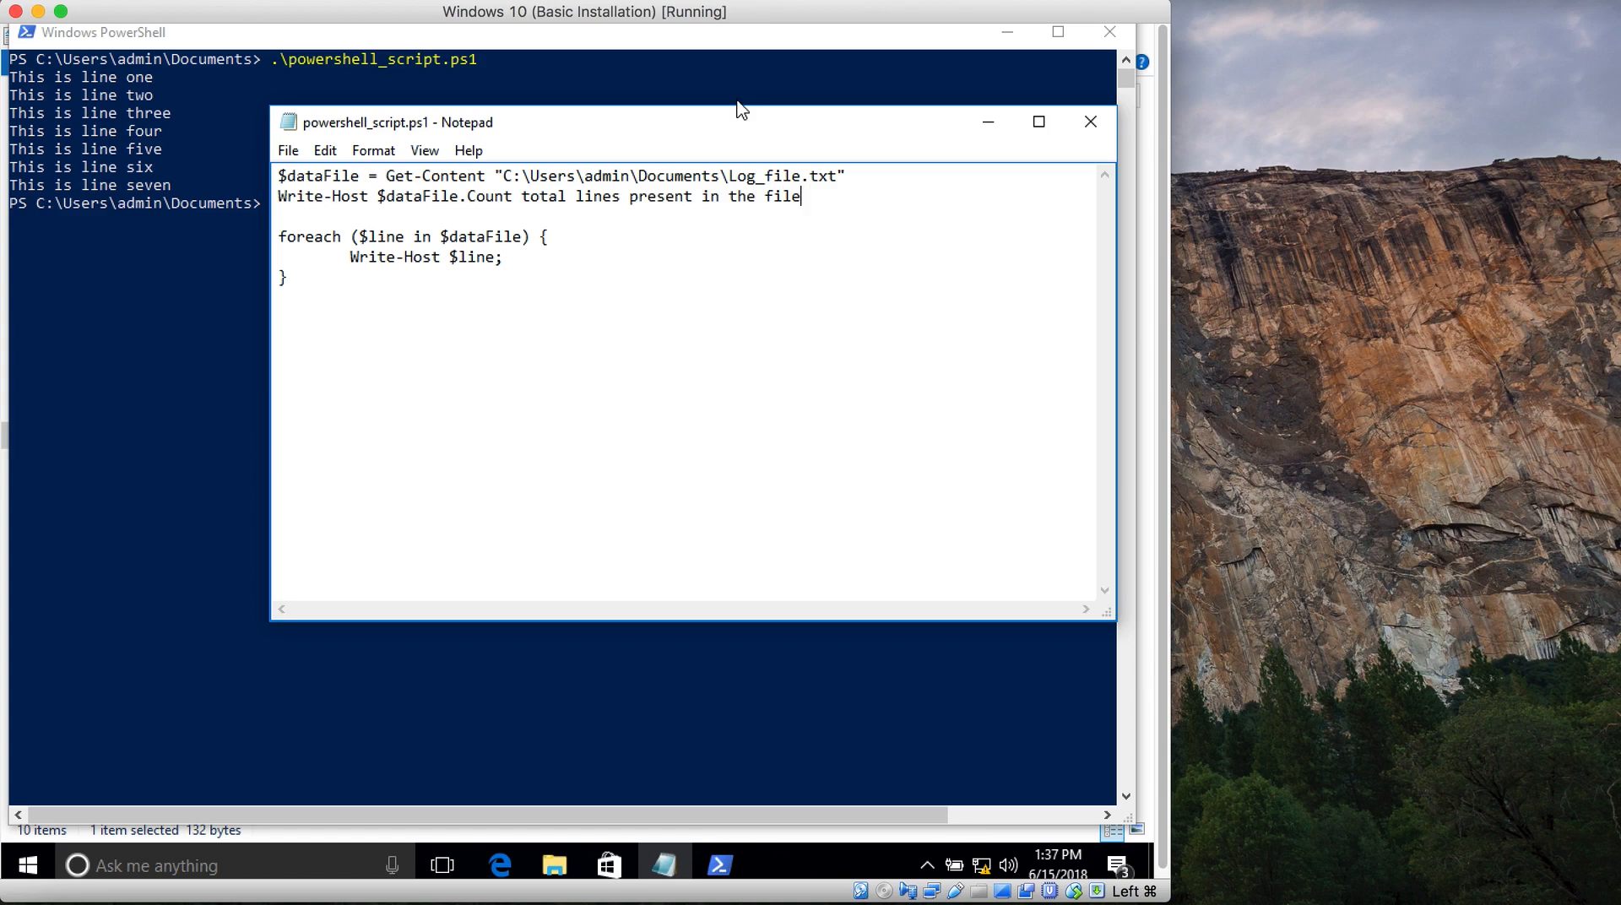
text(!)
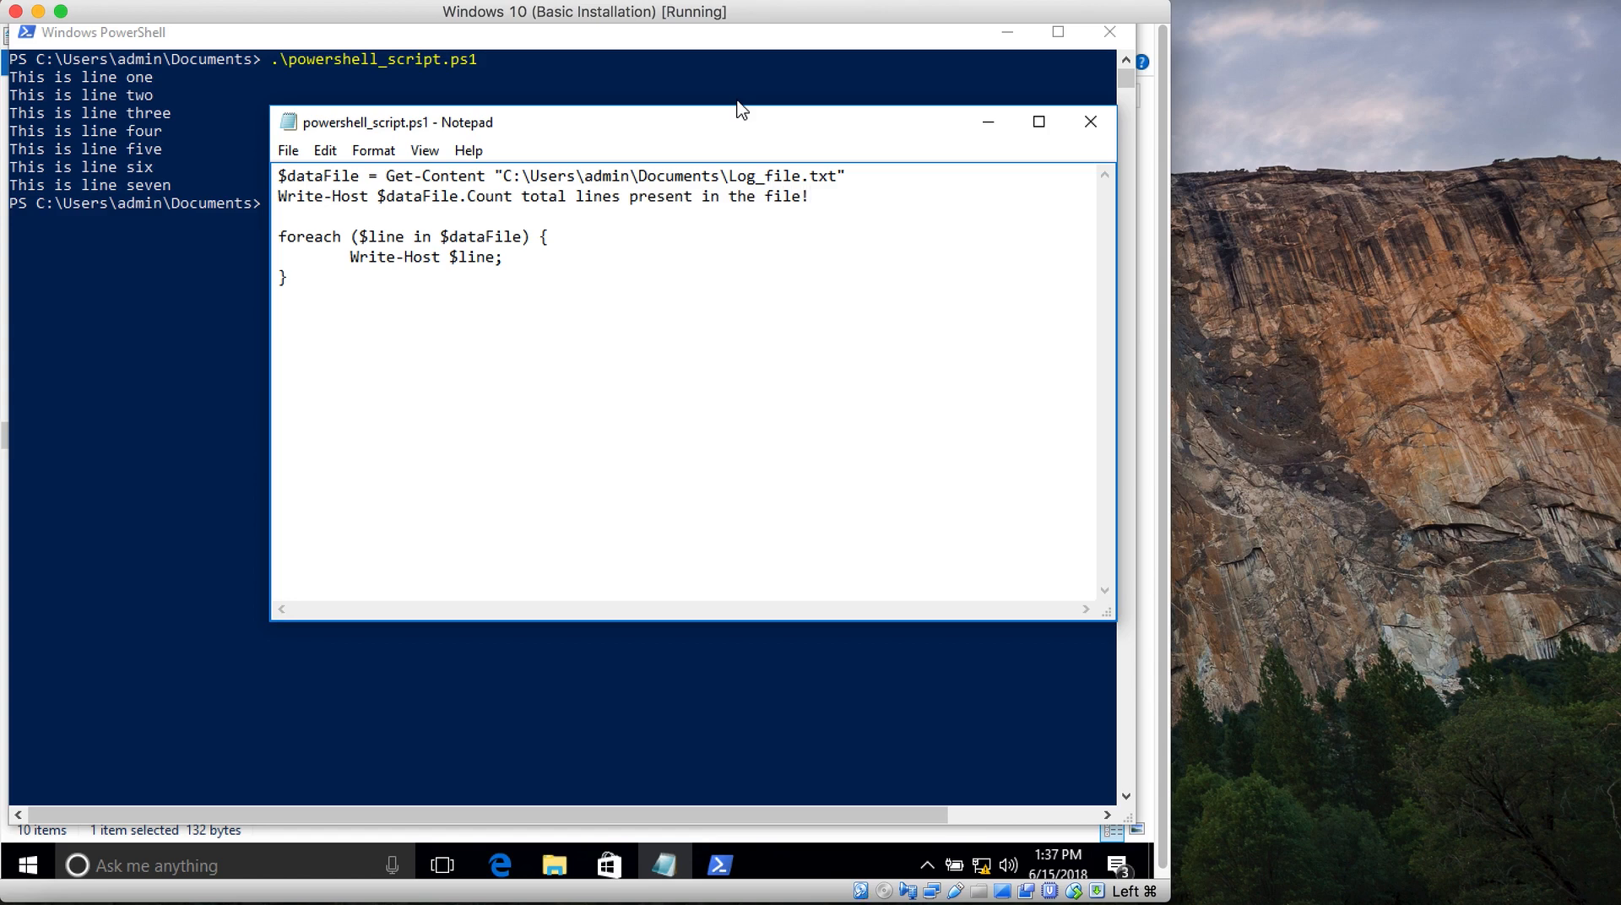
click(288, 150)
text(.\powershell_script.ps1)
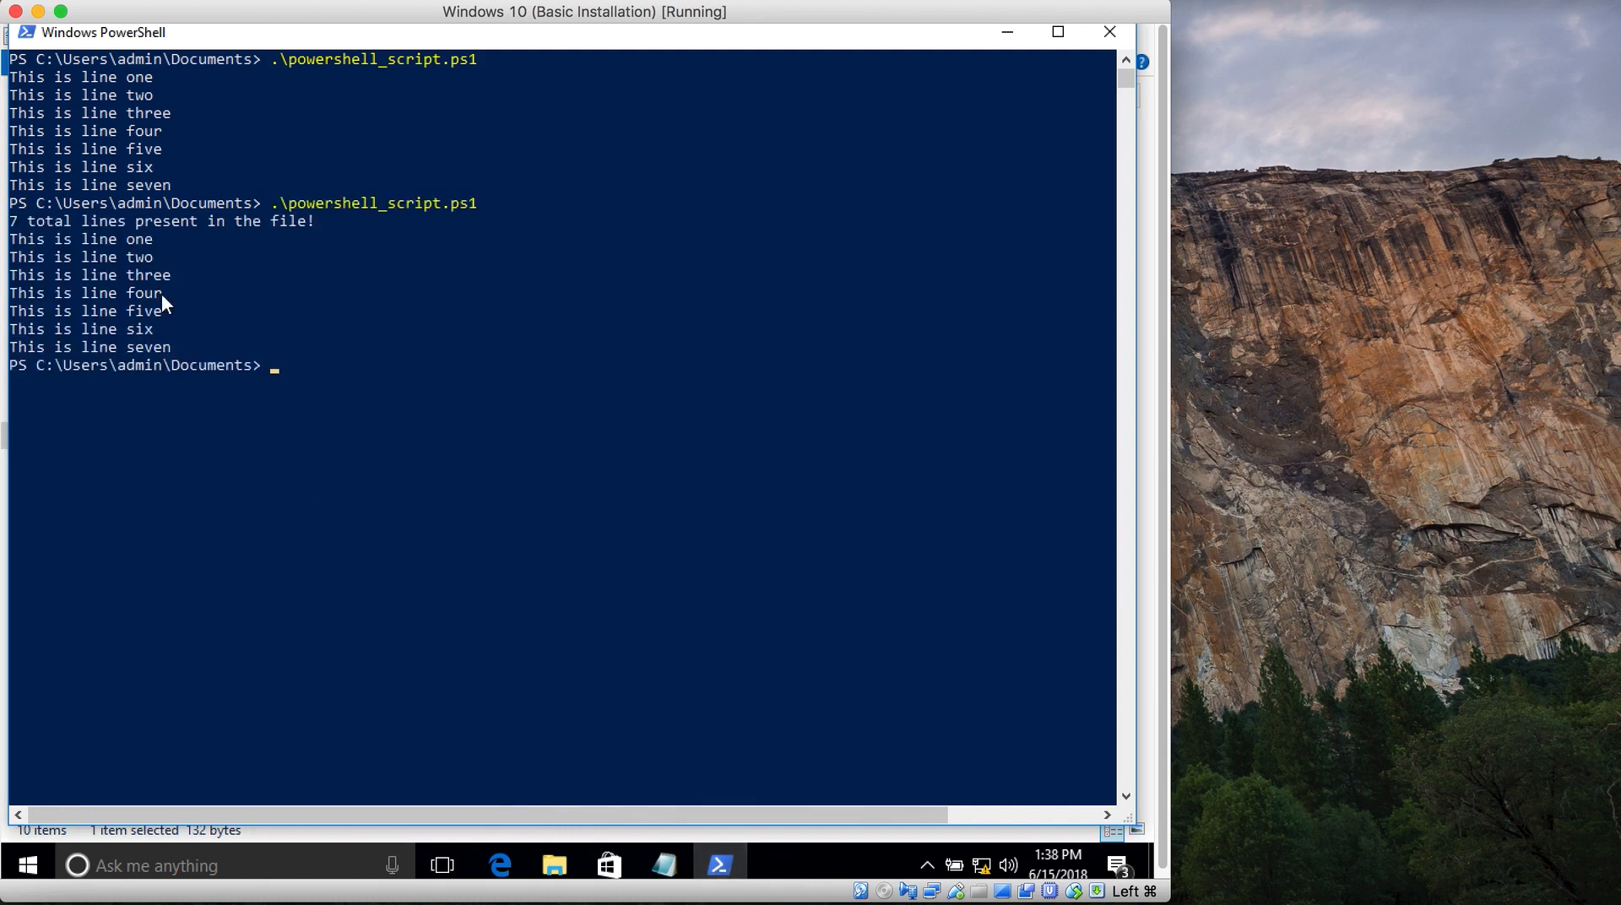
Select the 7 in the '7 total lines present in the file!' output line
click(10, 221)
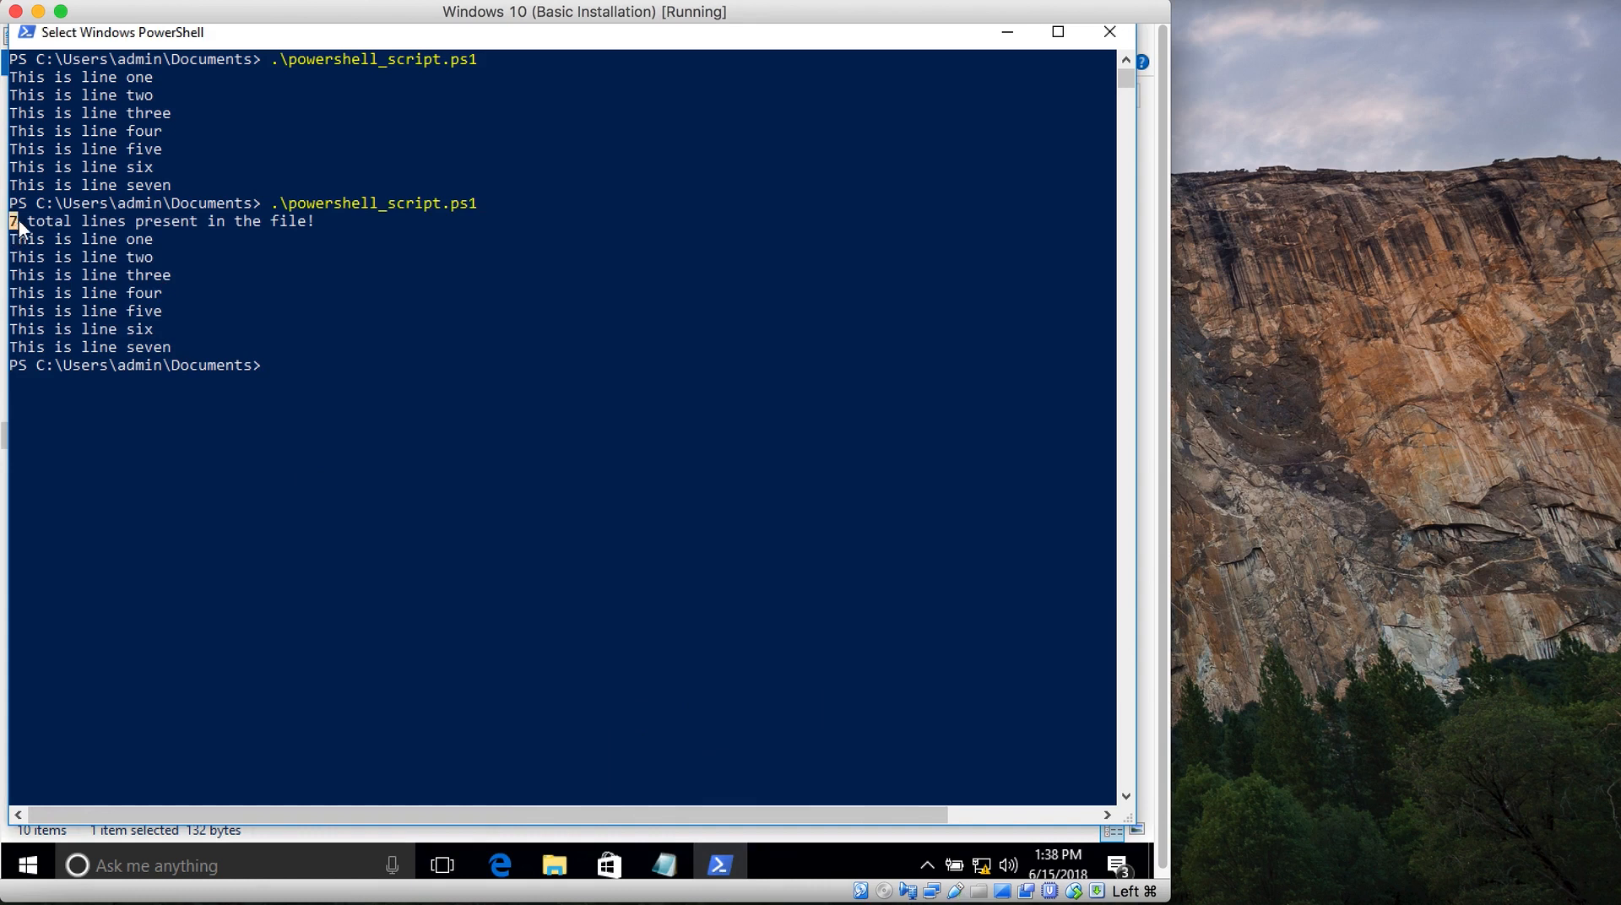
mouse_move(145, 257)
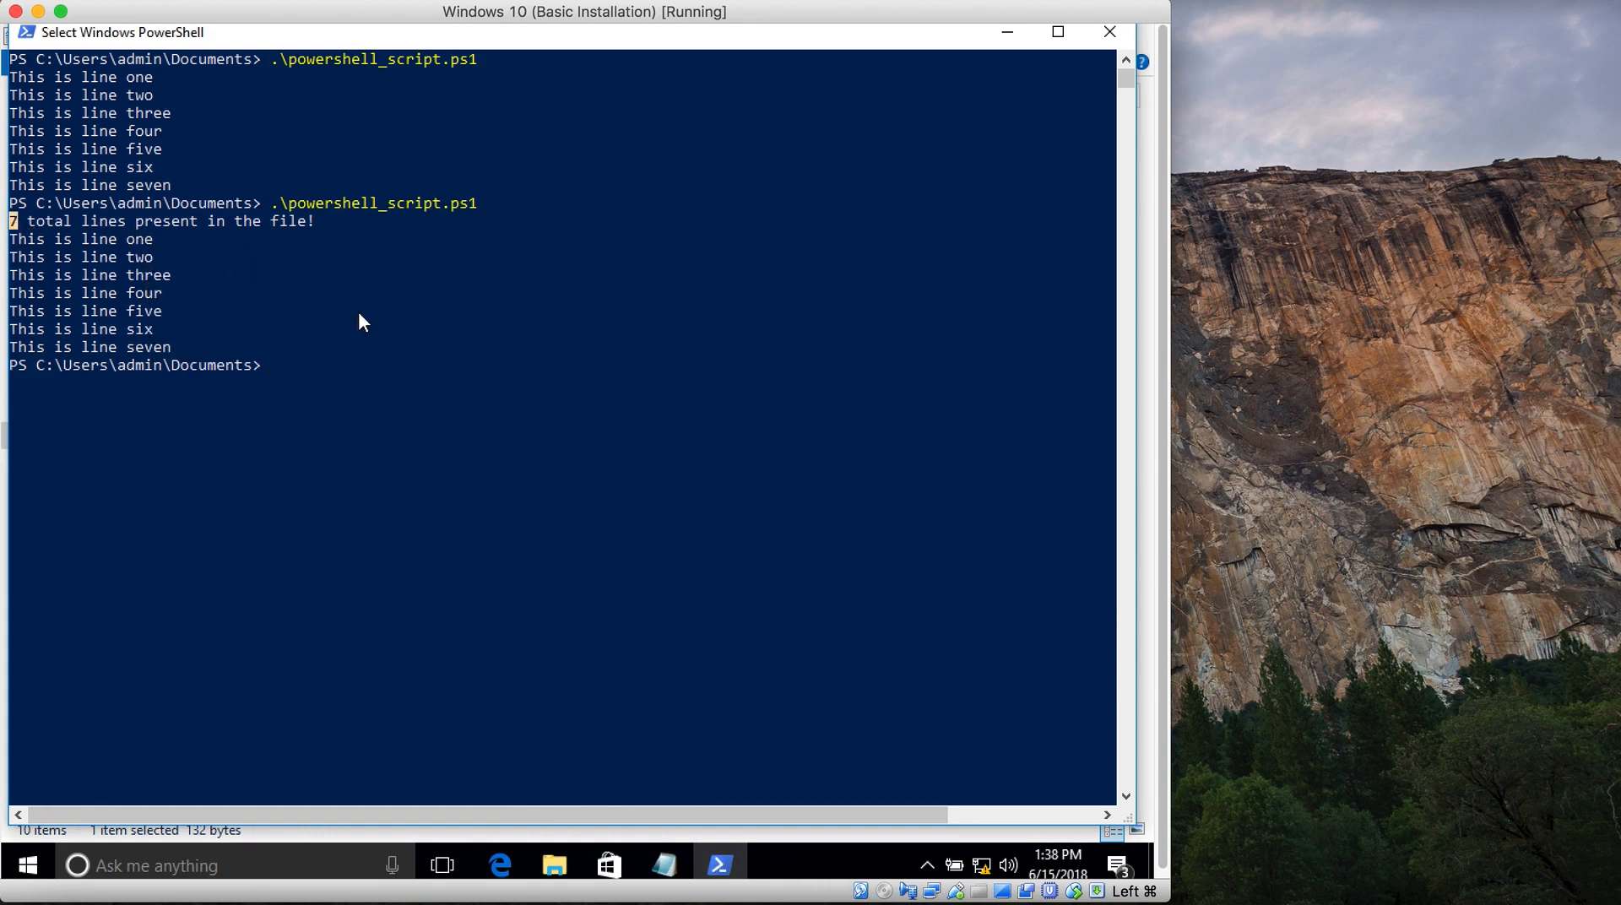
mouse_move(676, 855)
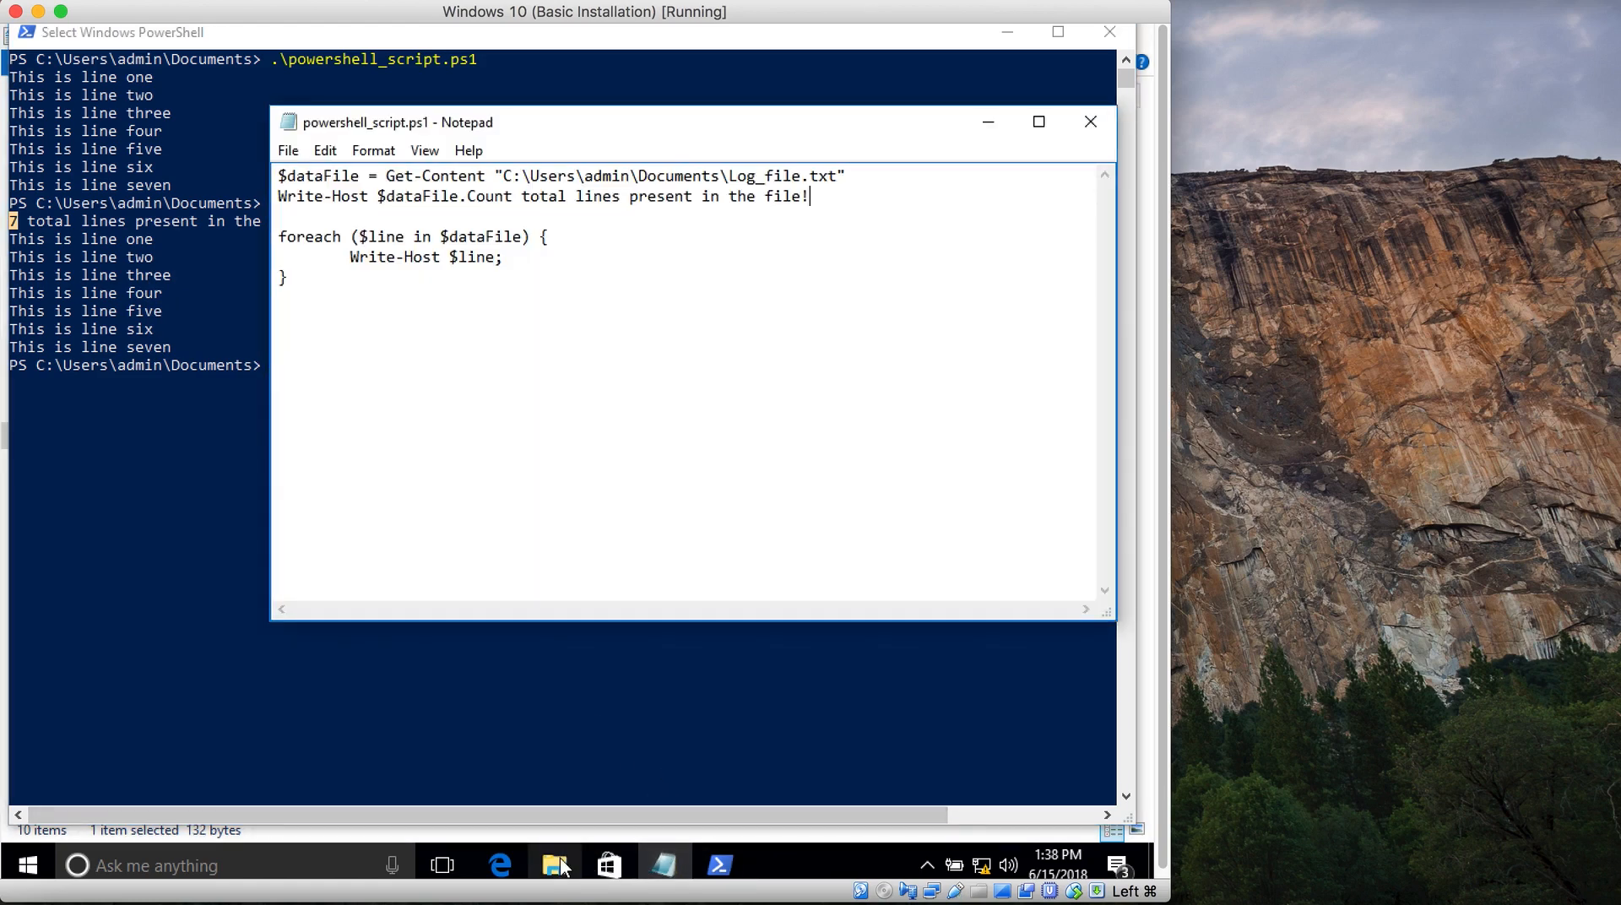
Open Vowels_File.txt from Documents to view Orange, Apple, Umbrella, Ice Cream, Egg, then close it
click(554, 865)
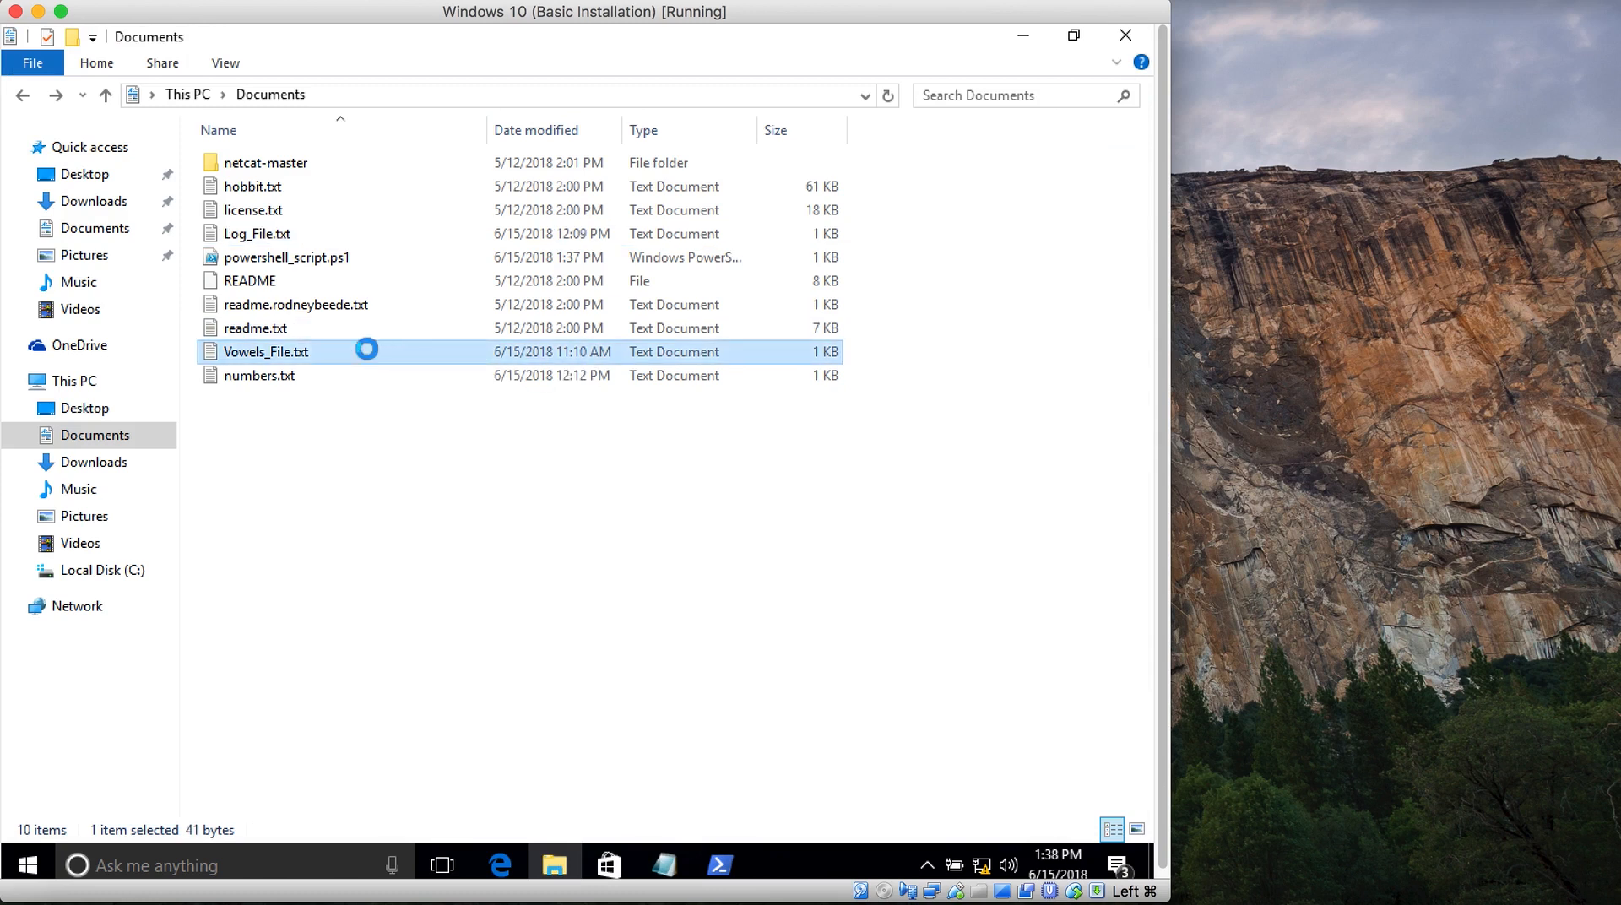
double_click(267, 352)
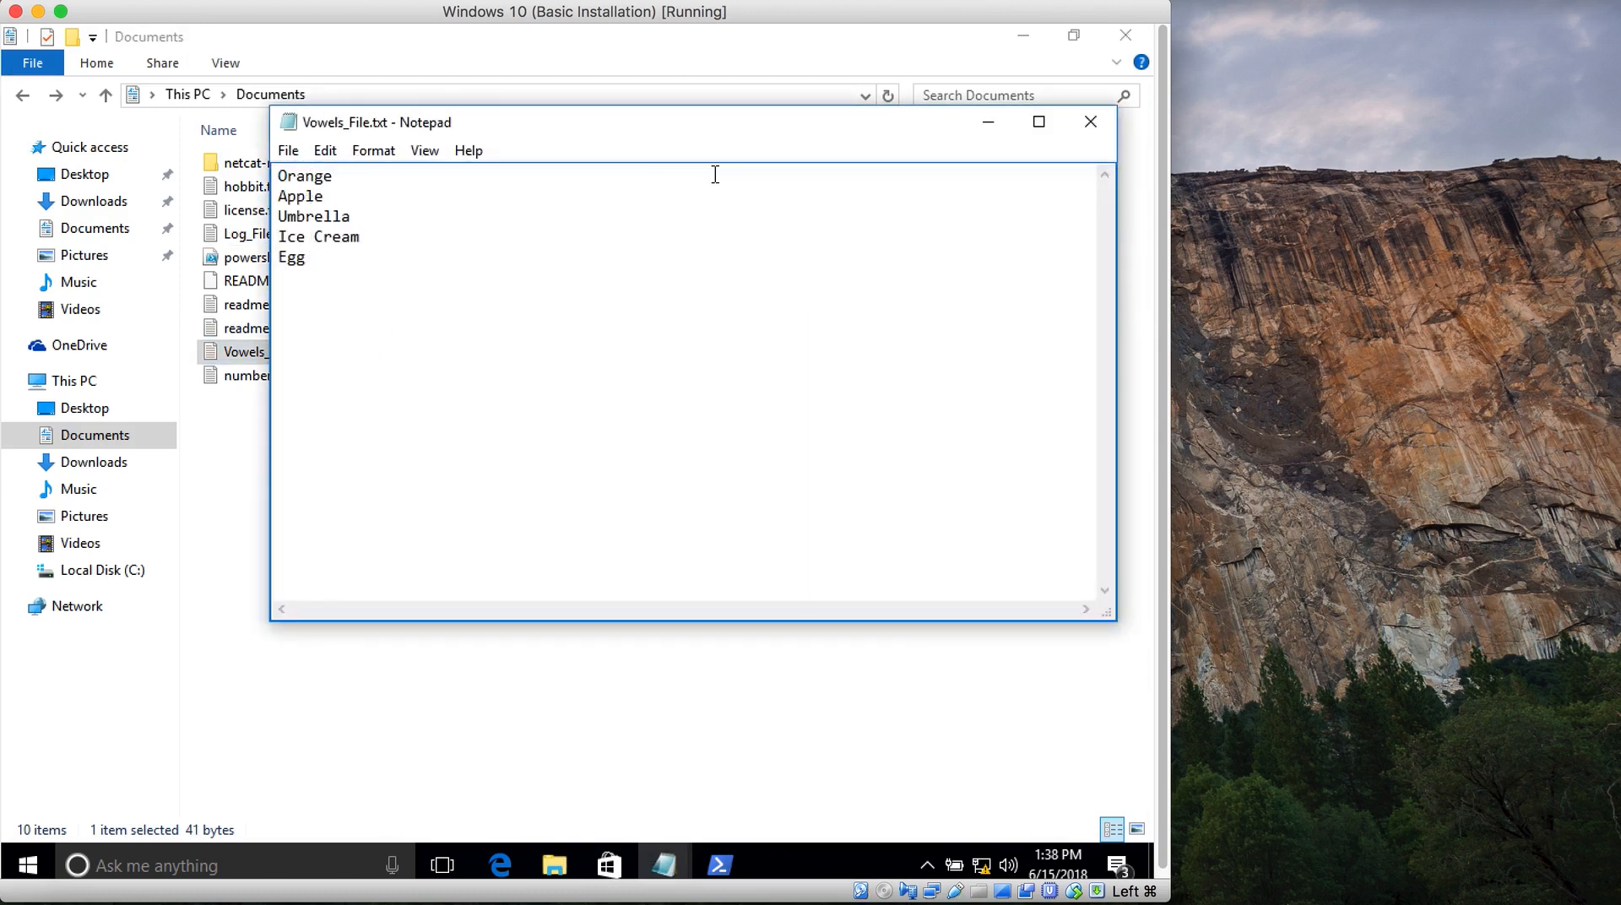
mouse_move(725, 183)
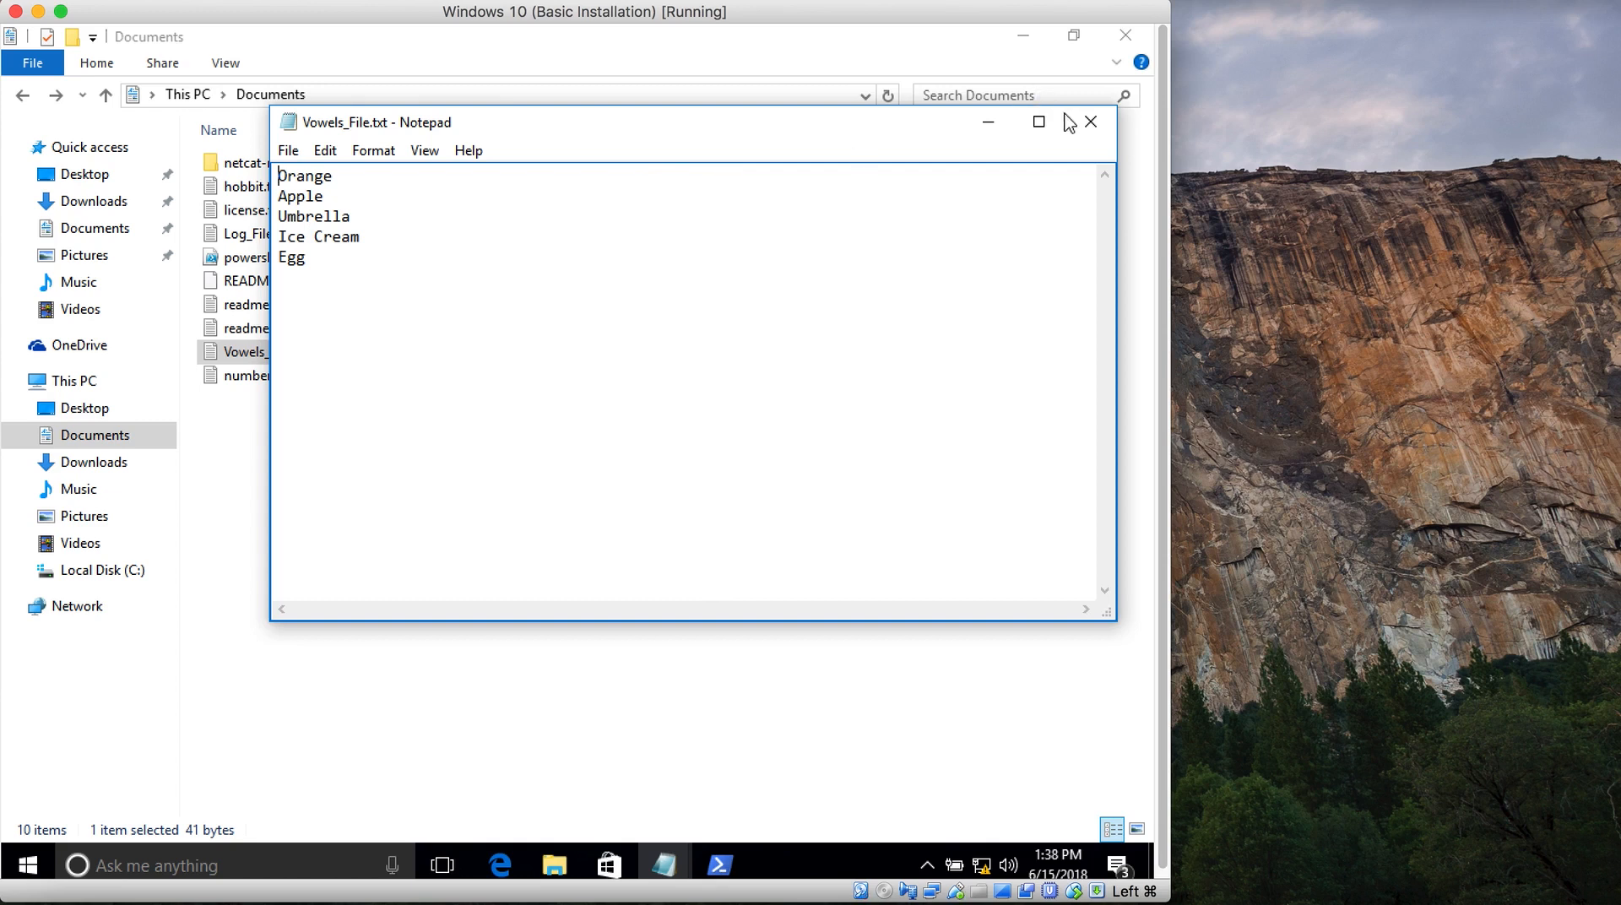
mouse_move(1078, 130)
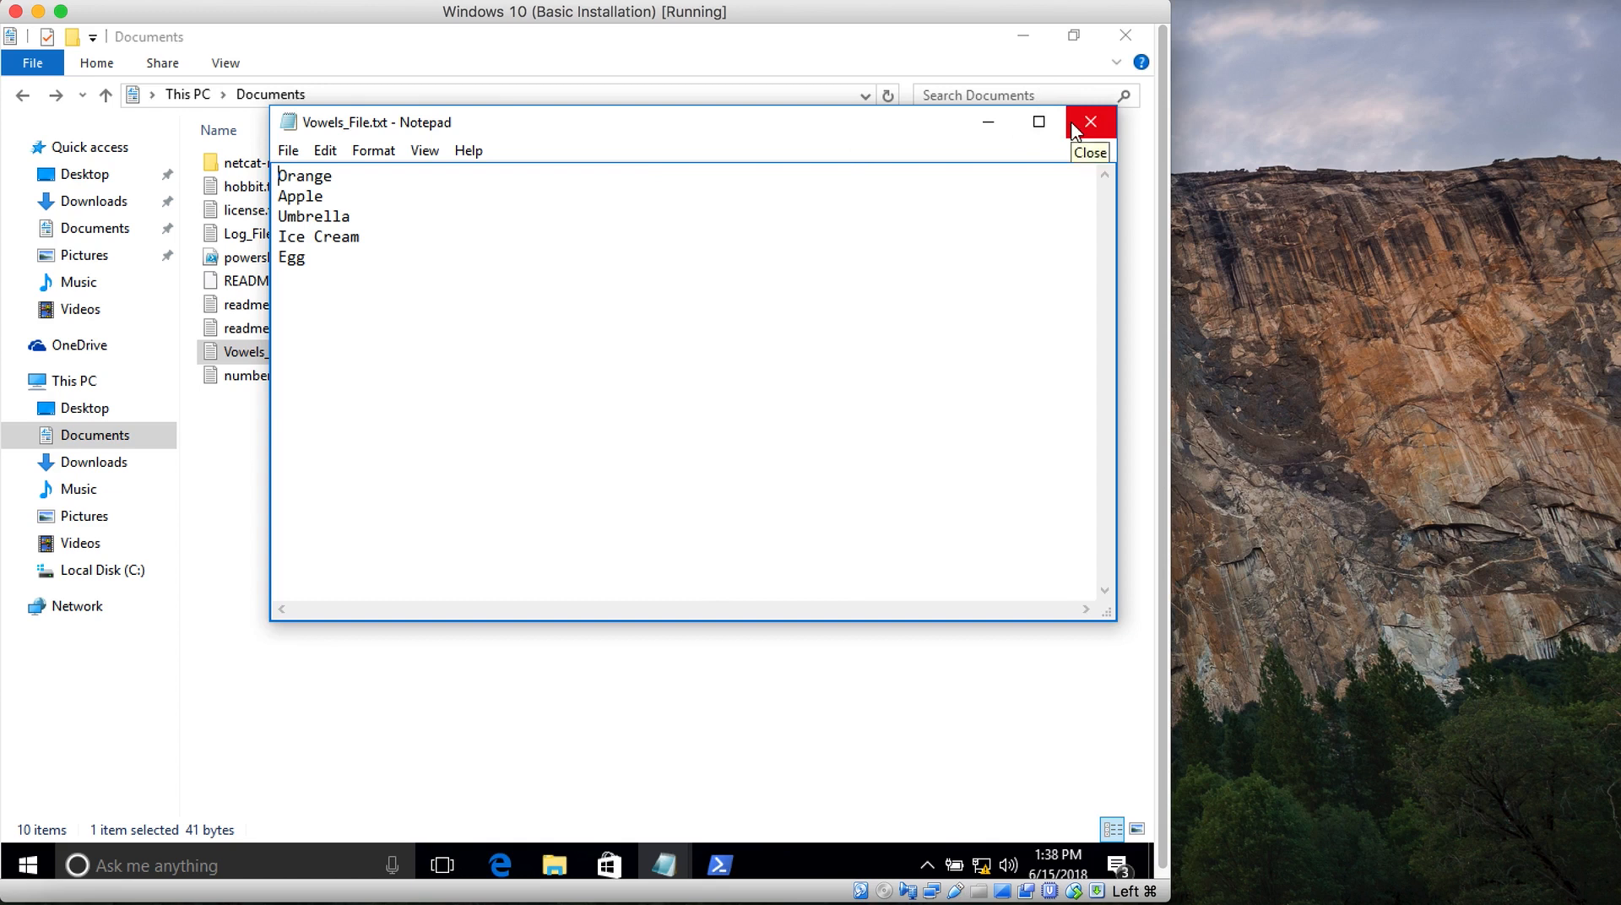
click(1091, 122)
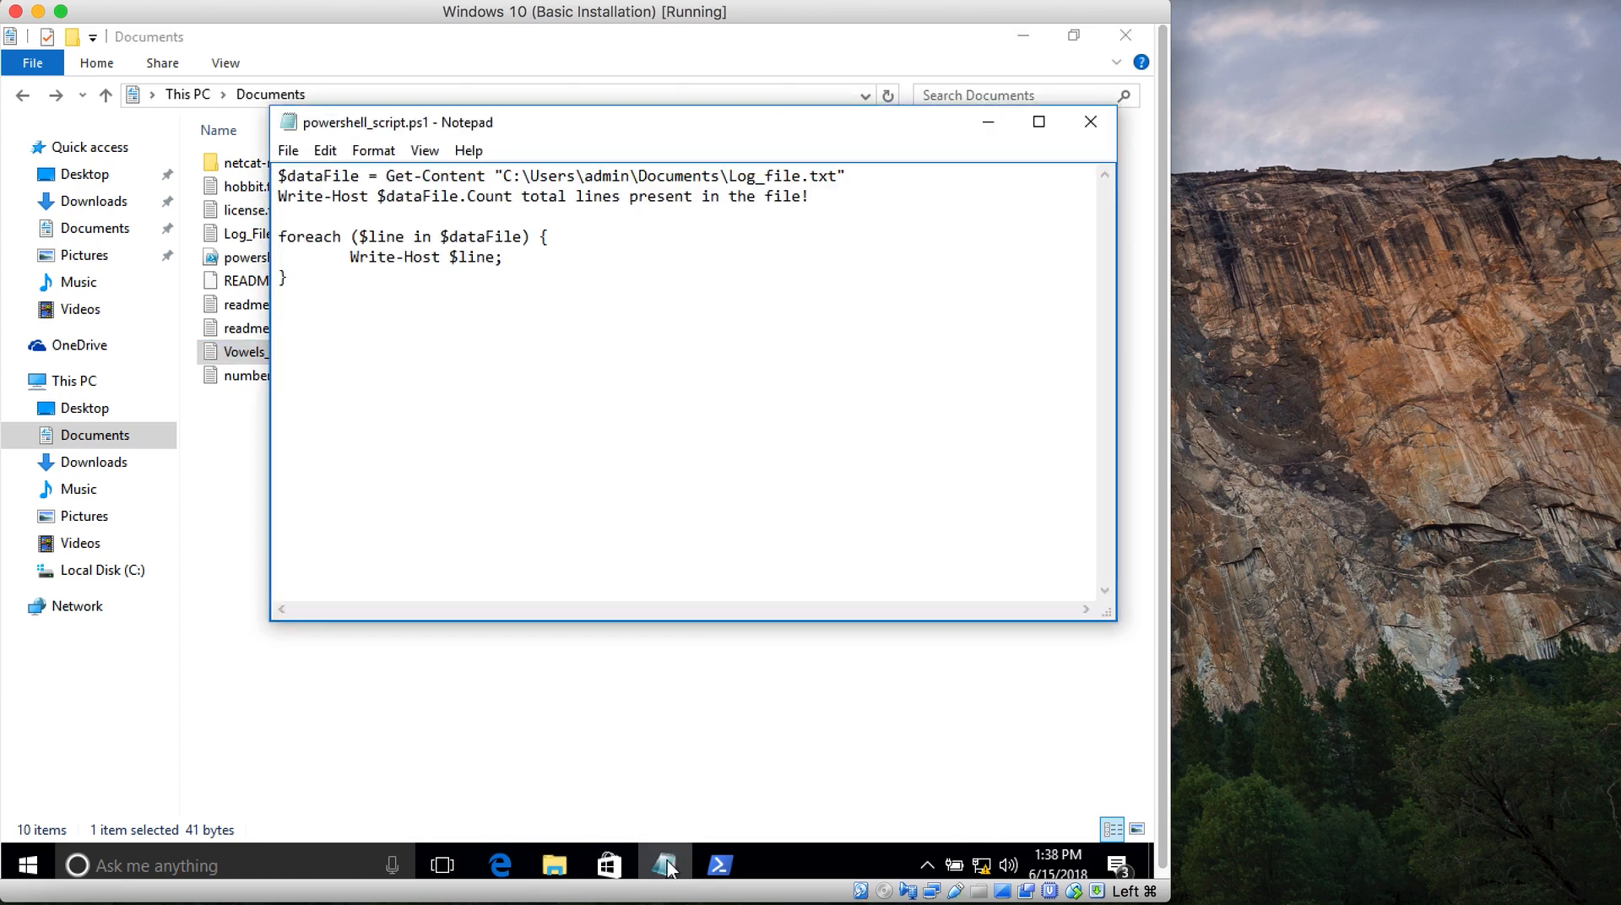
Change the Get-Content path from Log_file.txt to Vowels_File.txt and save the script
click(811, 176)
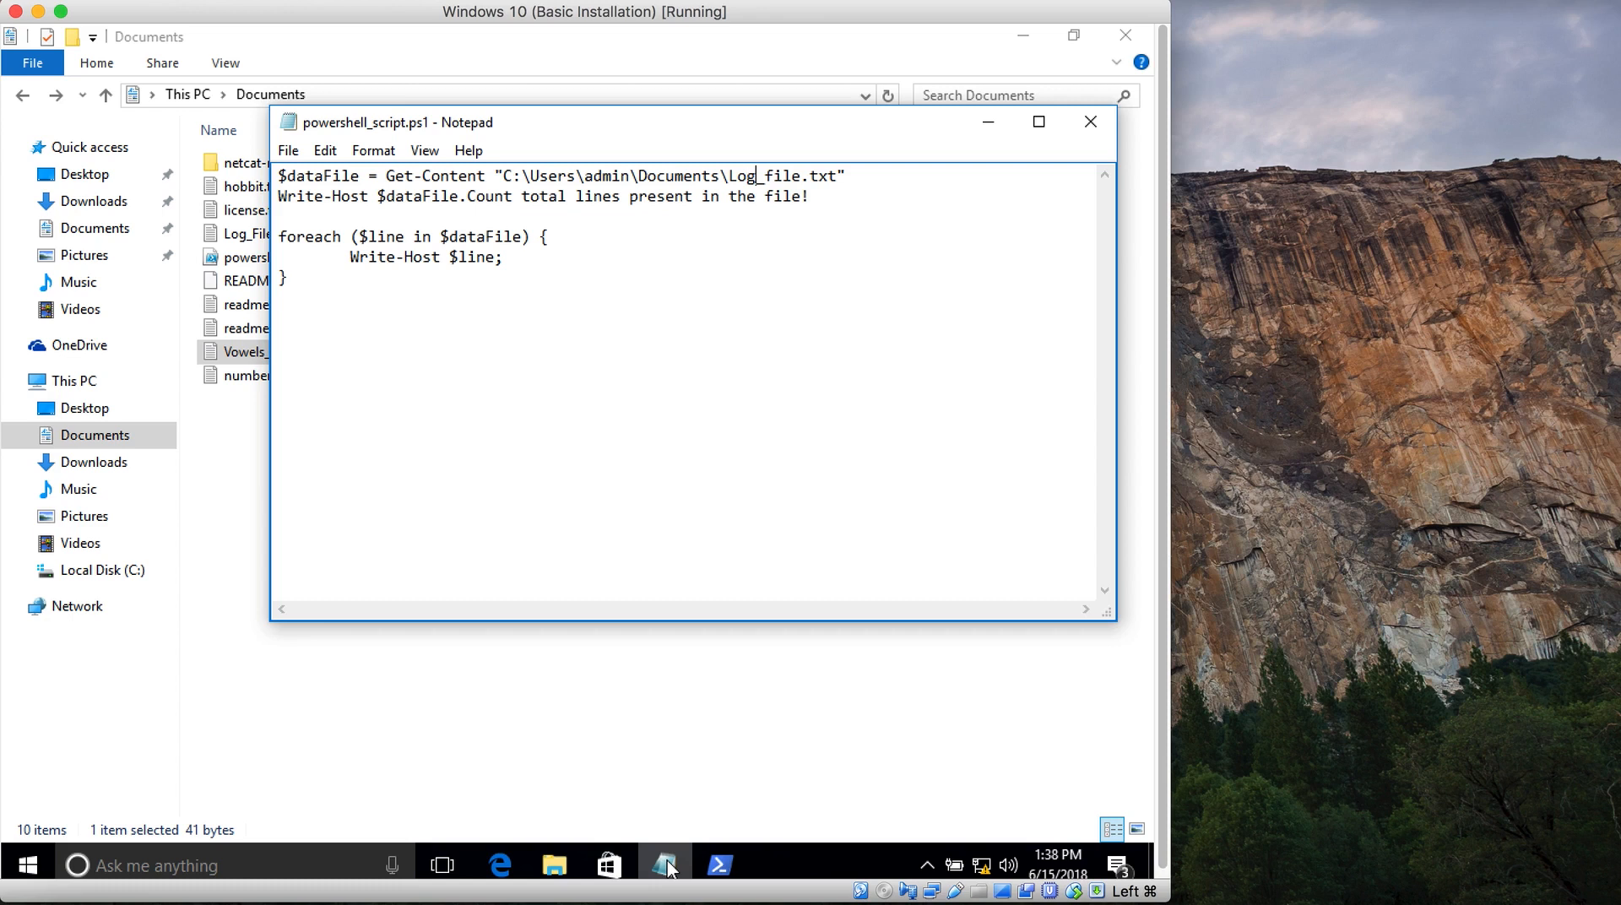
text(Vower)
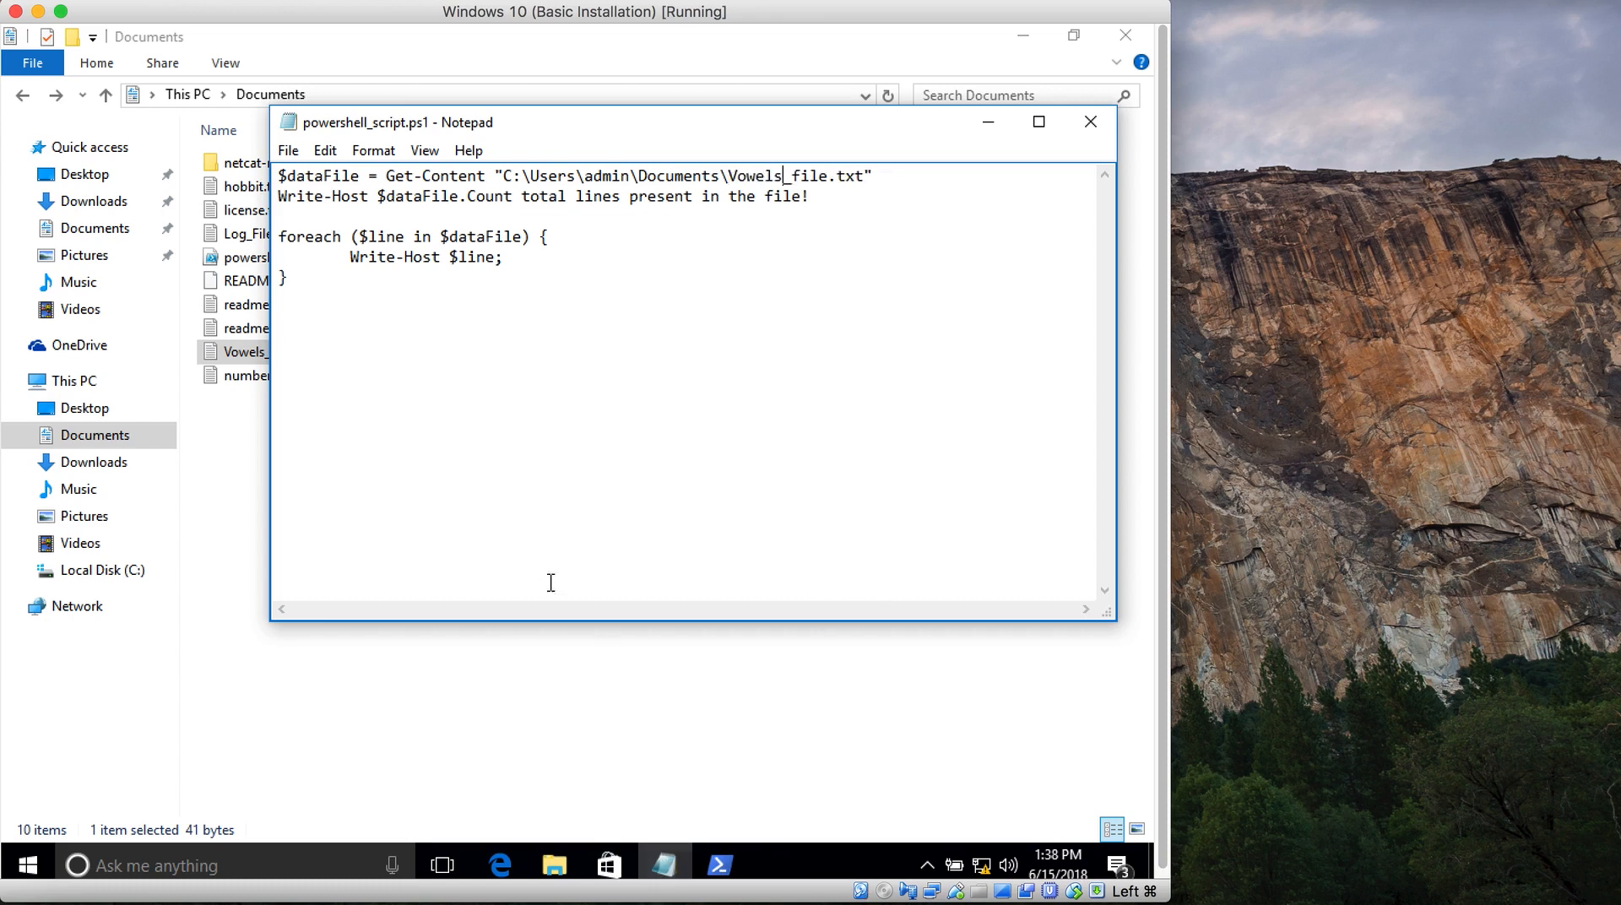
click(1091, 122)
text(F)
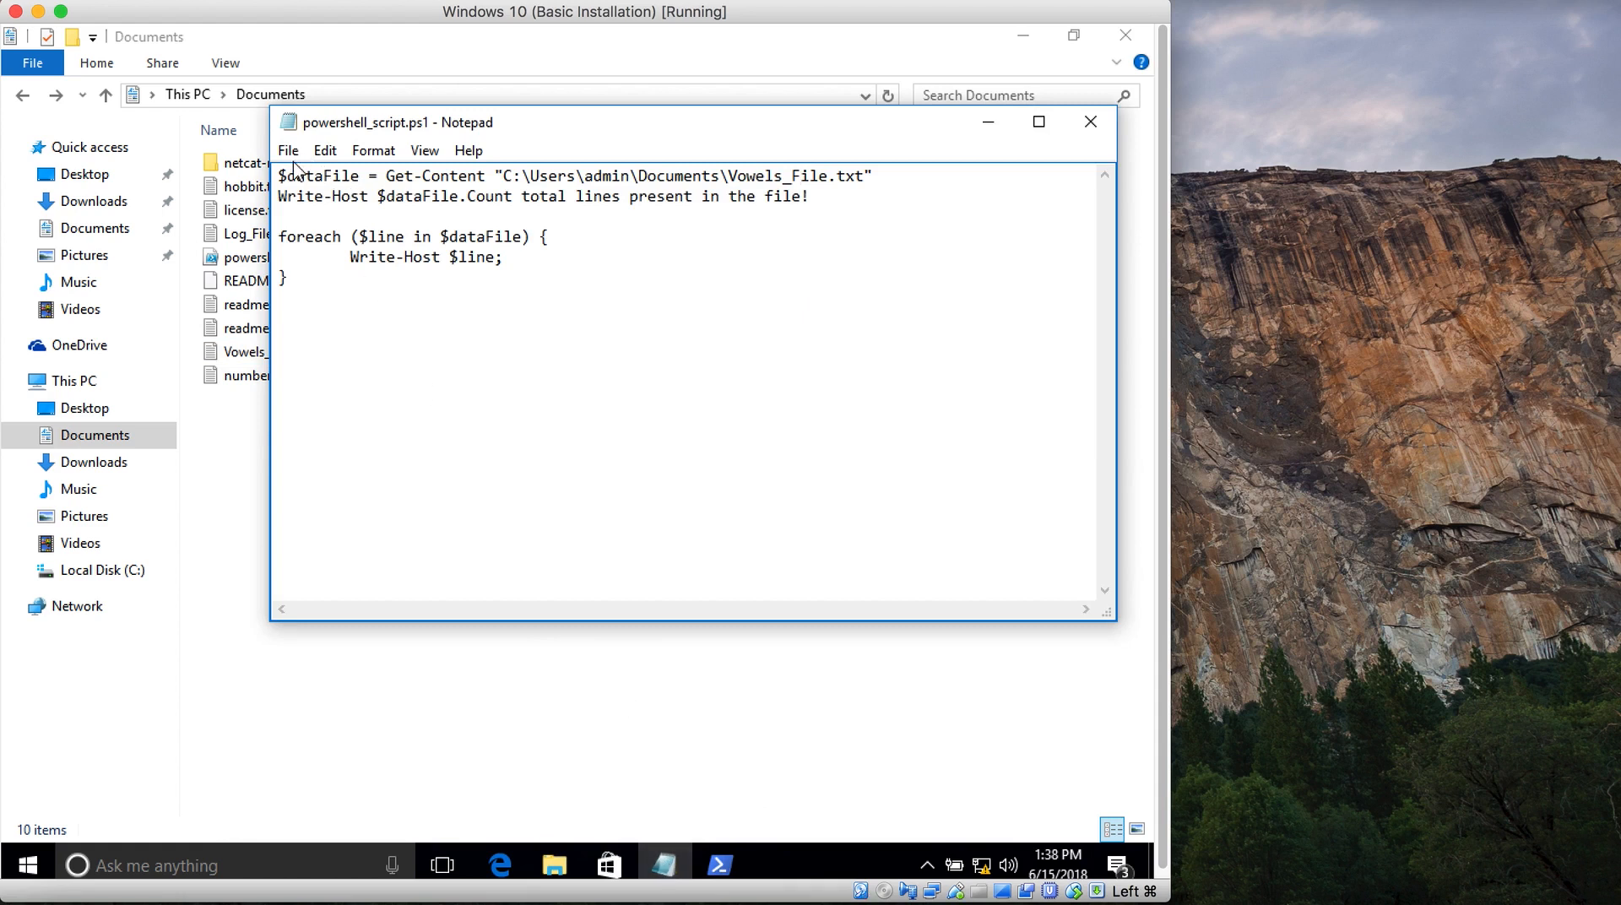
click(287, 151)
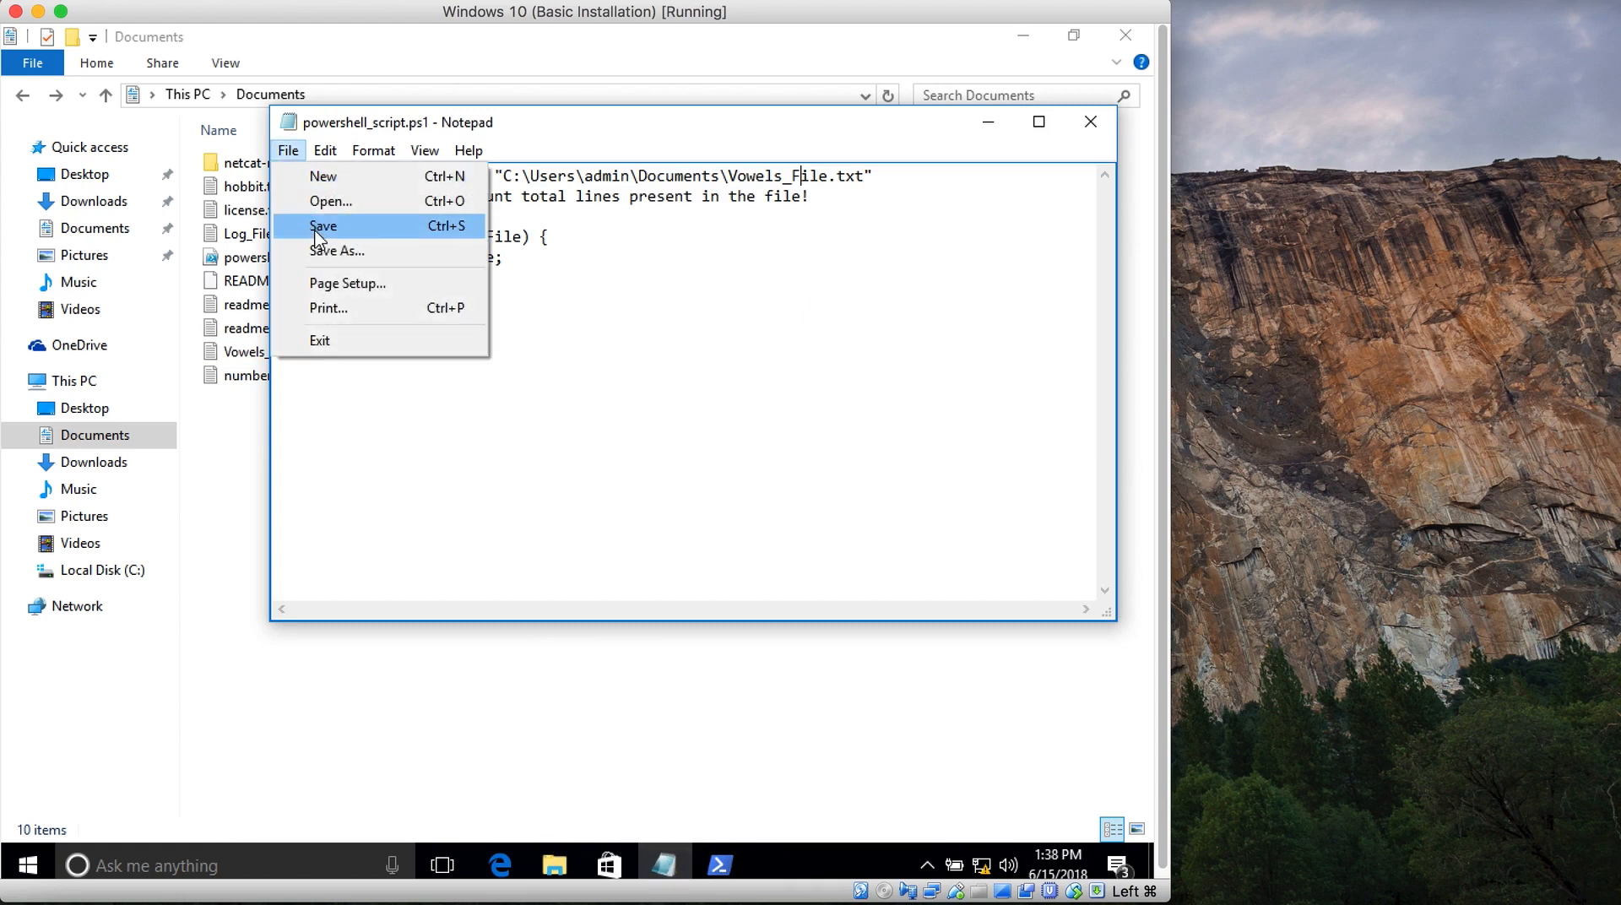
click(324, 225)
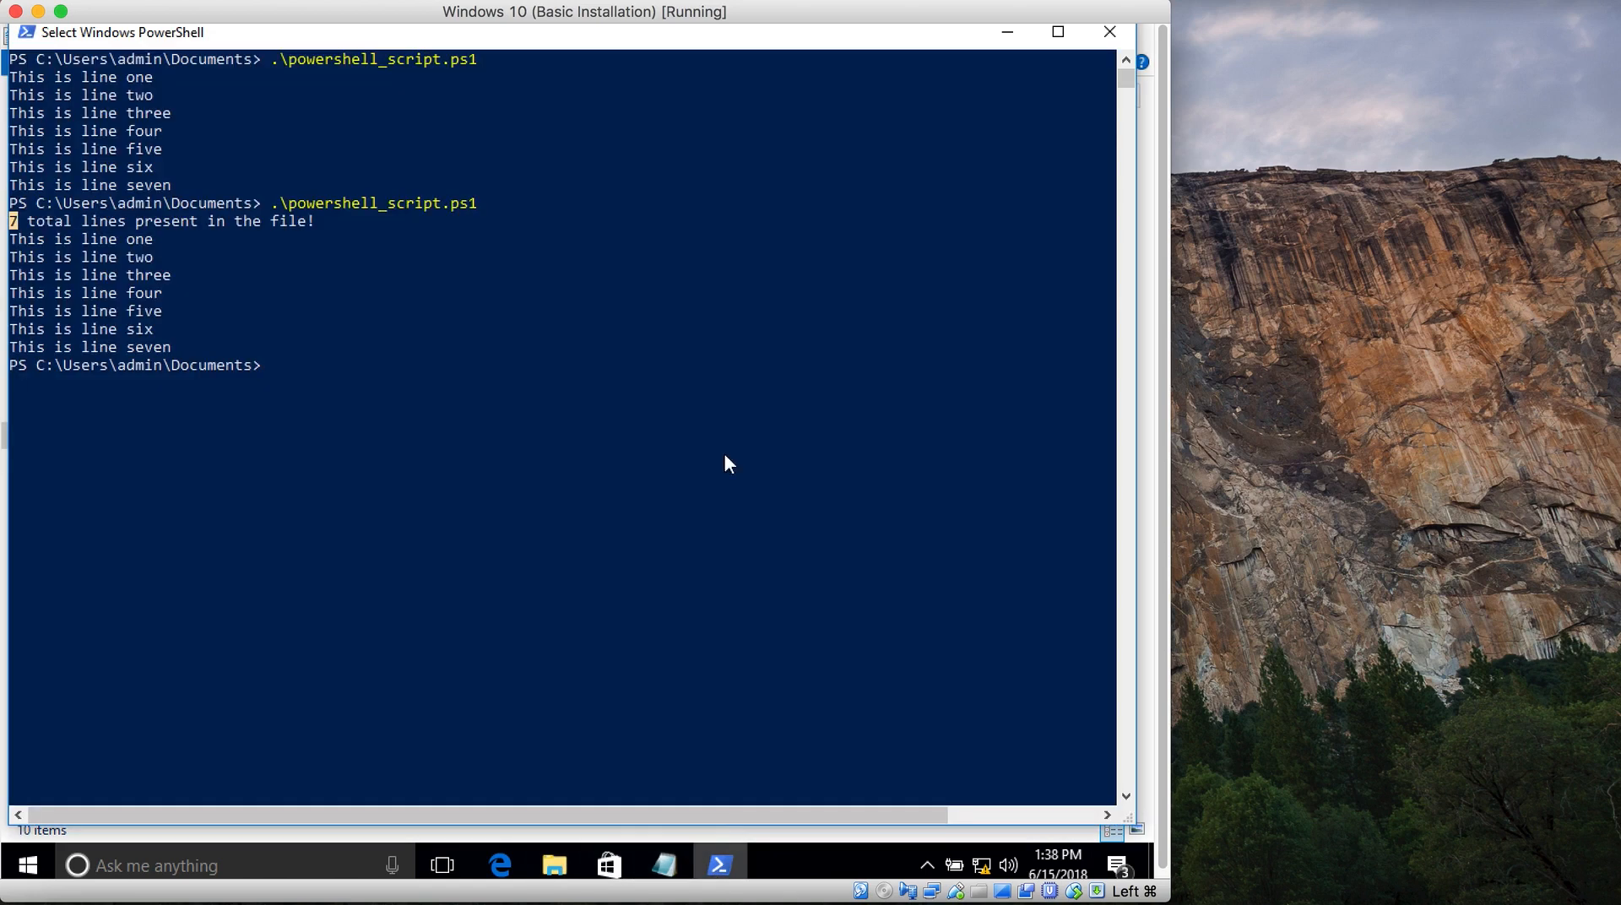
Rerun .\powershell_script.ps1 to get 5 total lines plus the five vowel words
key(Enter)
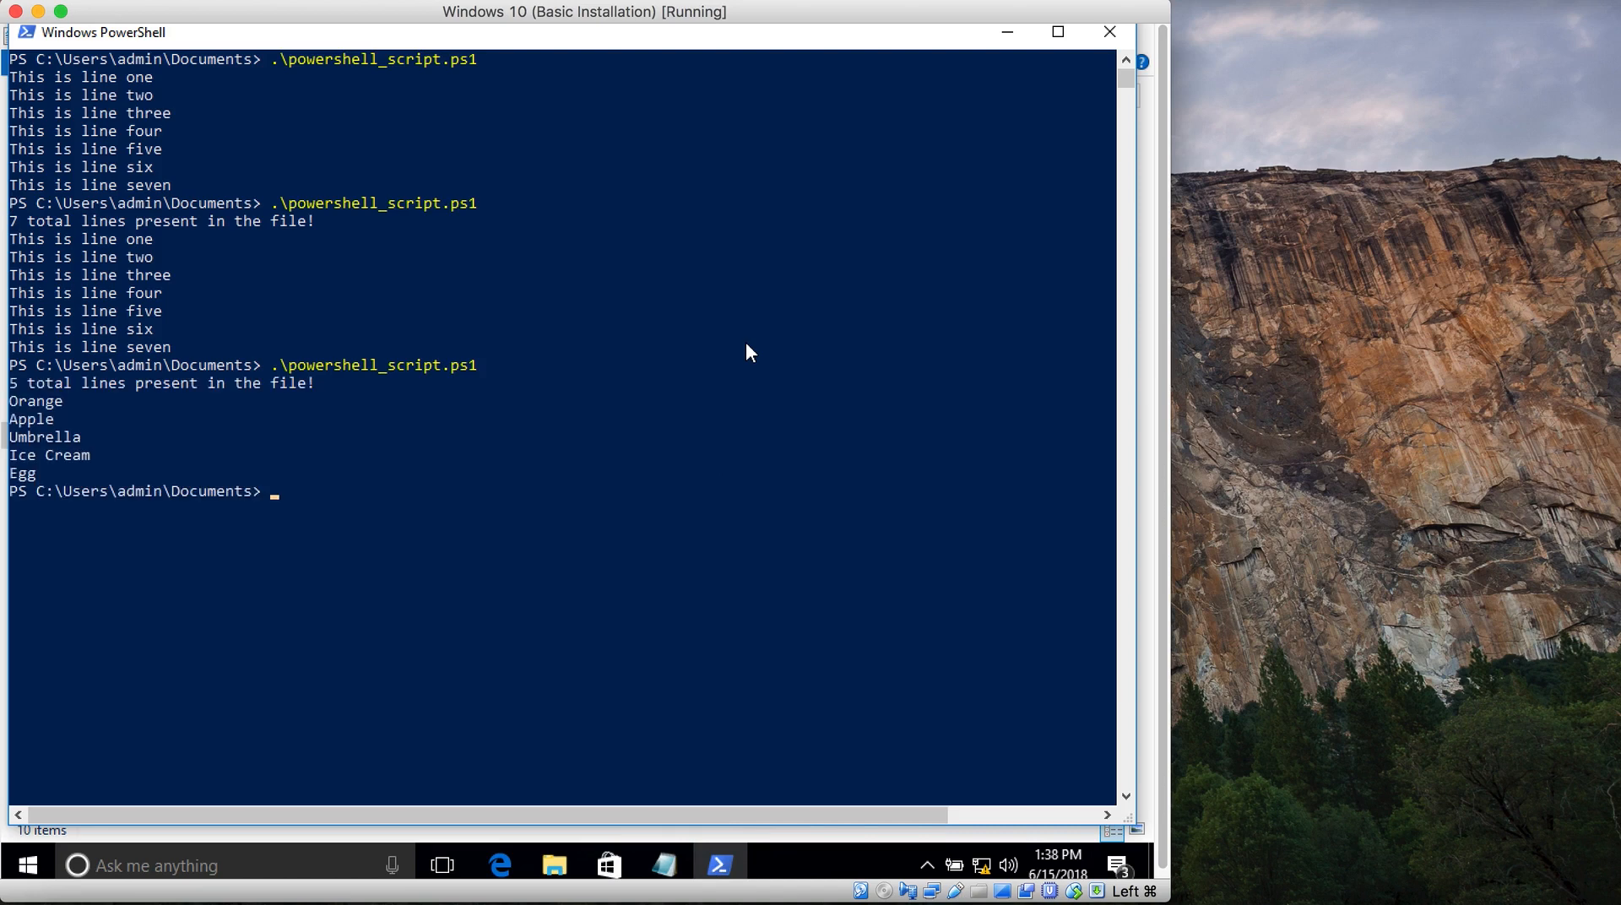
mouse_move(25, 391)
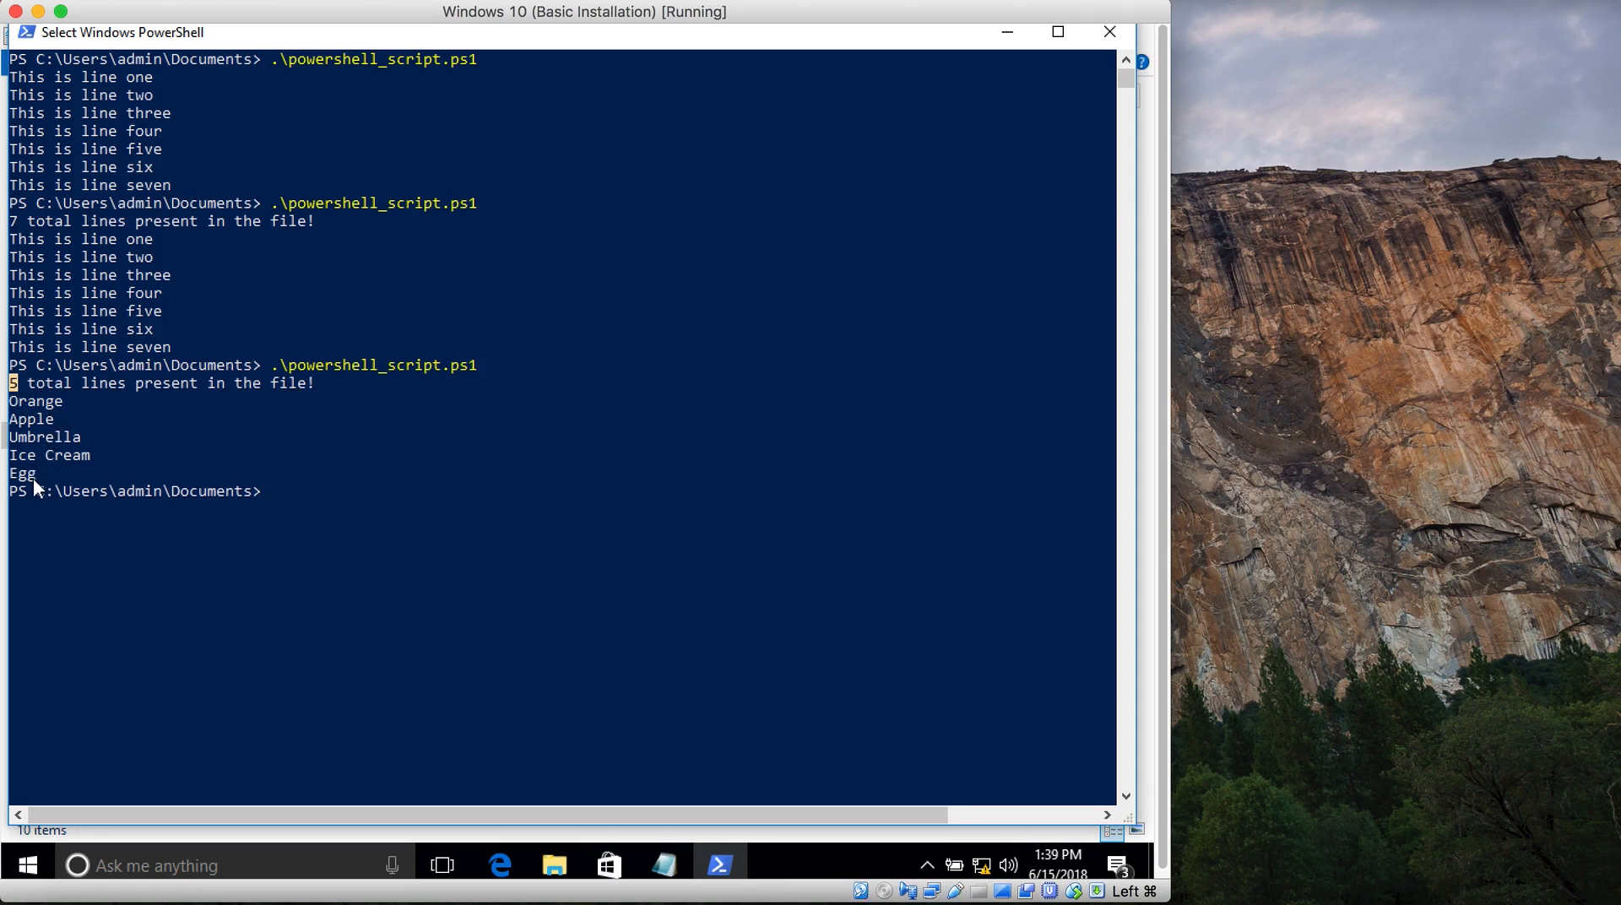
mouse_move(42, 29)
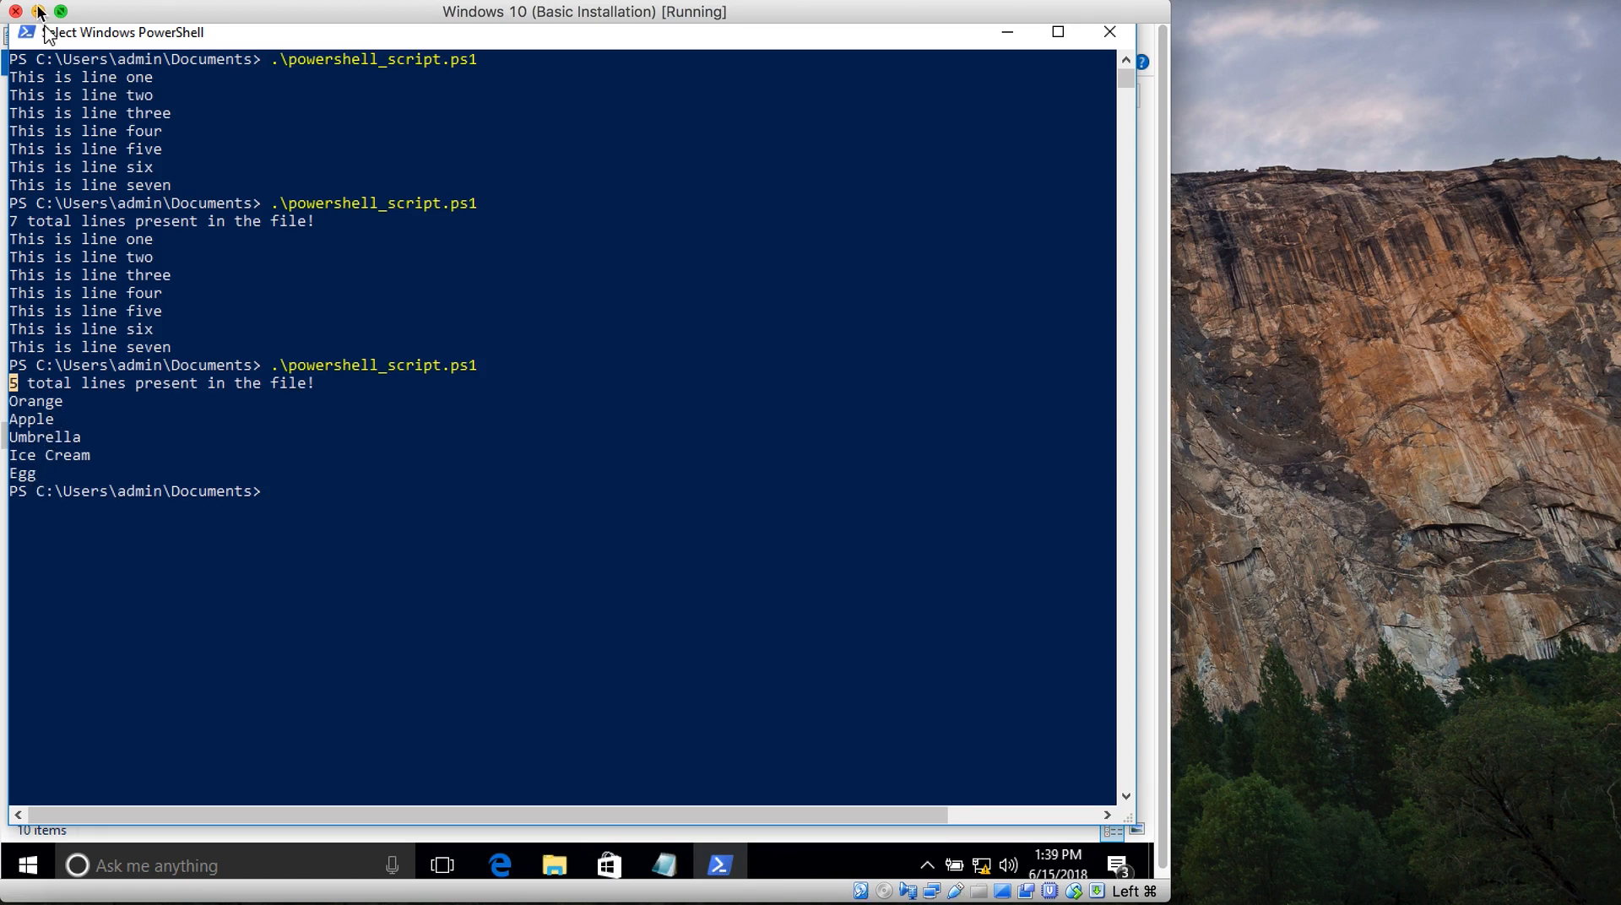